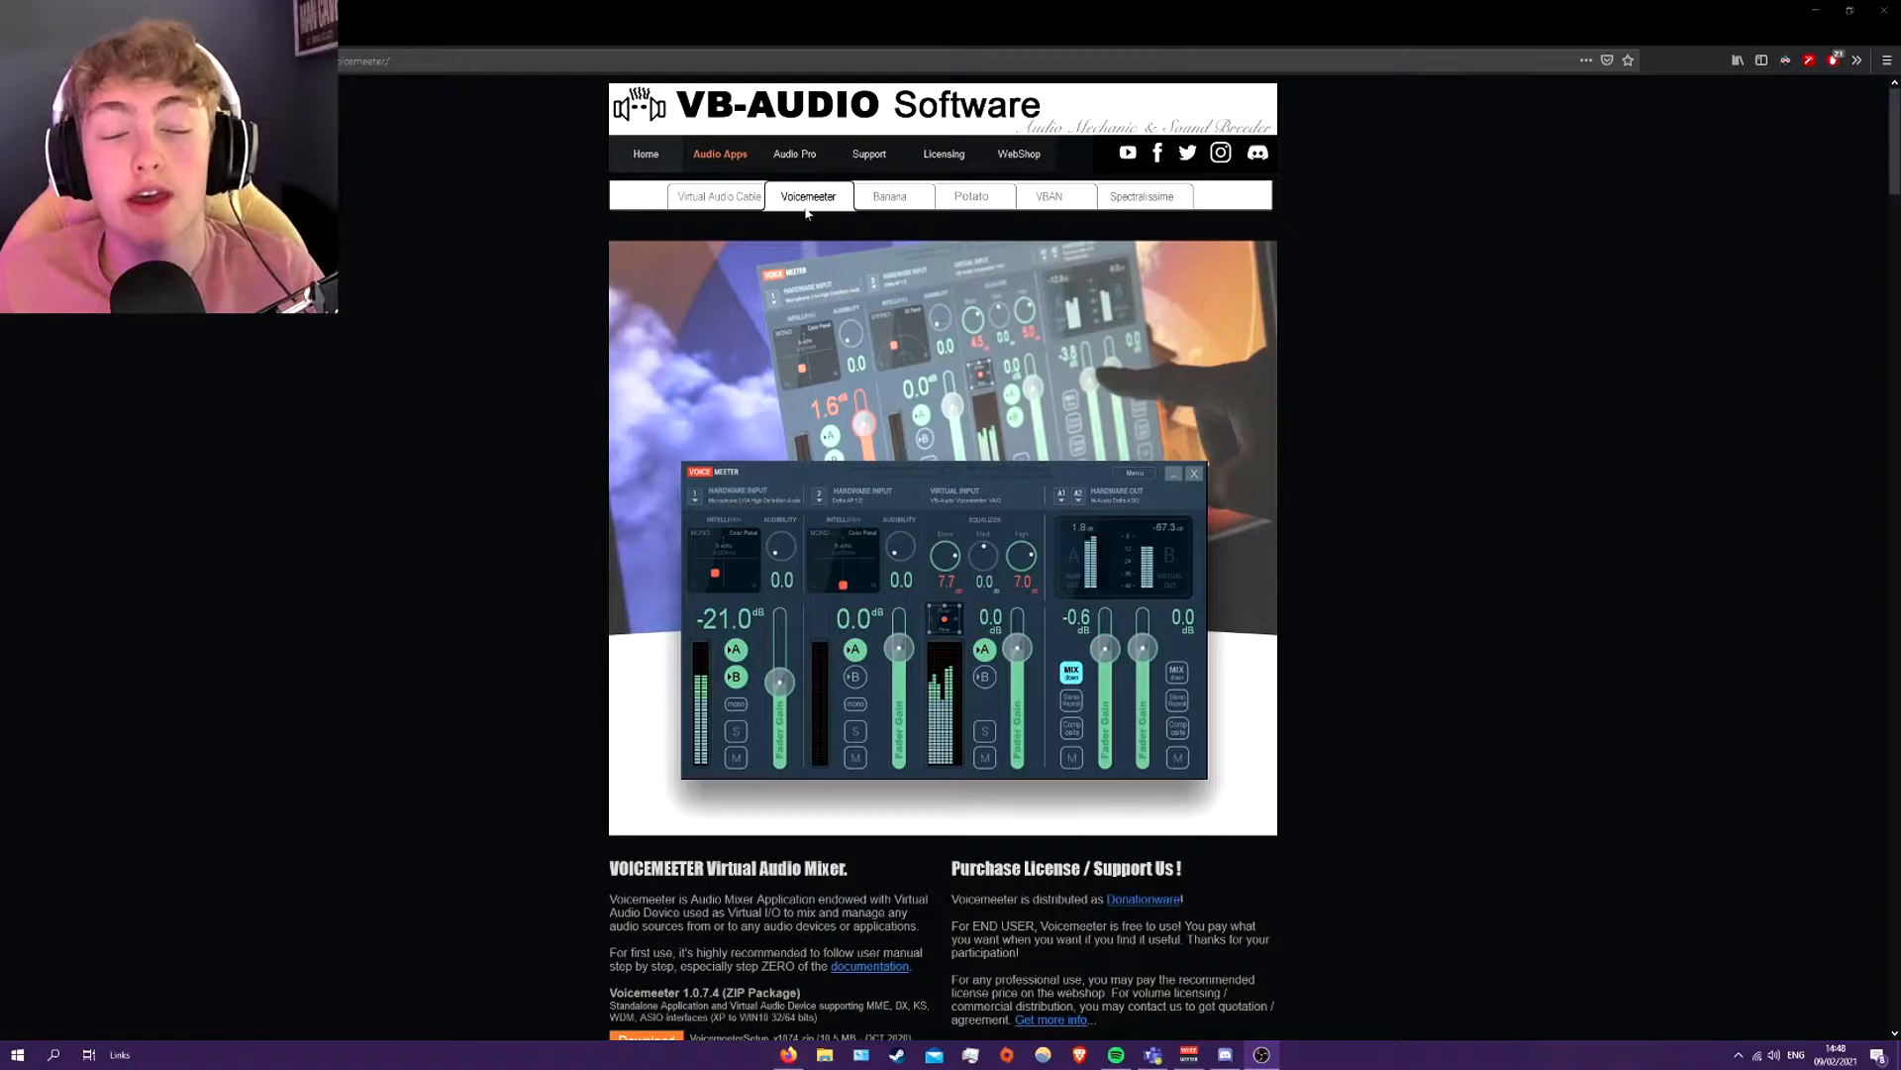
mouse_move(664, 206)
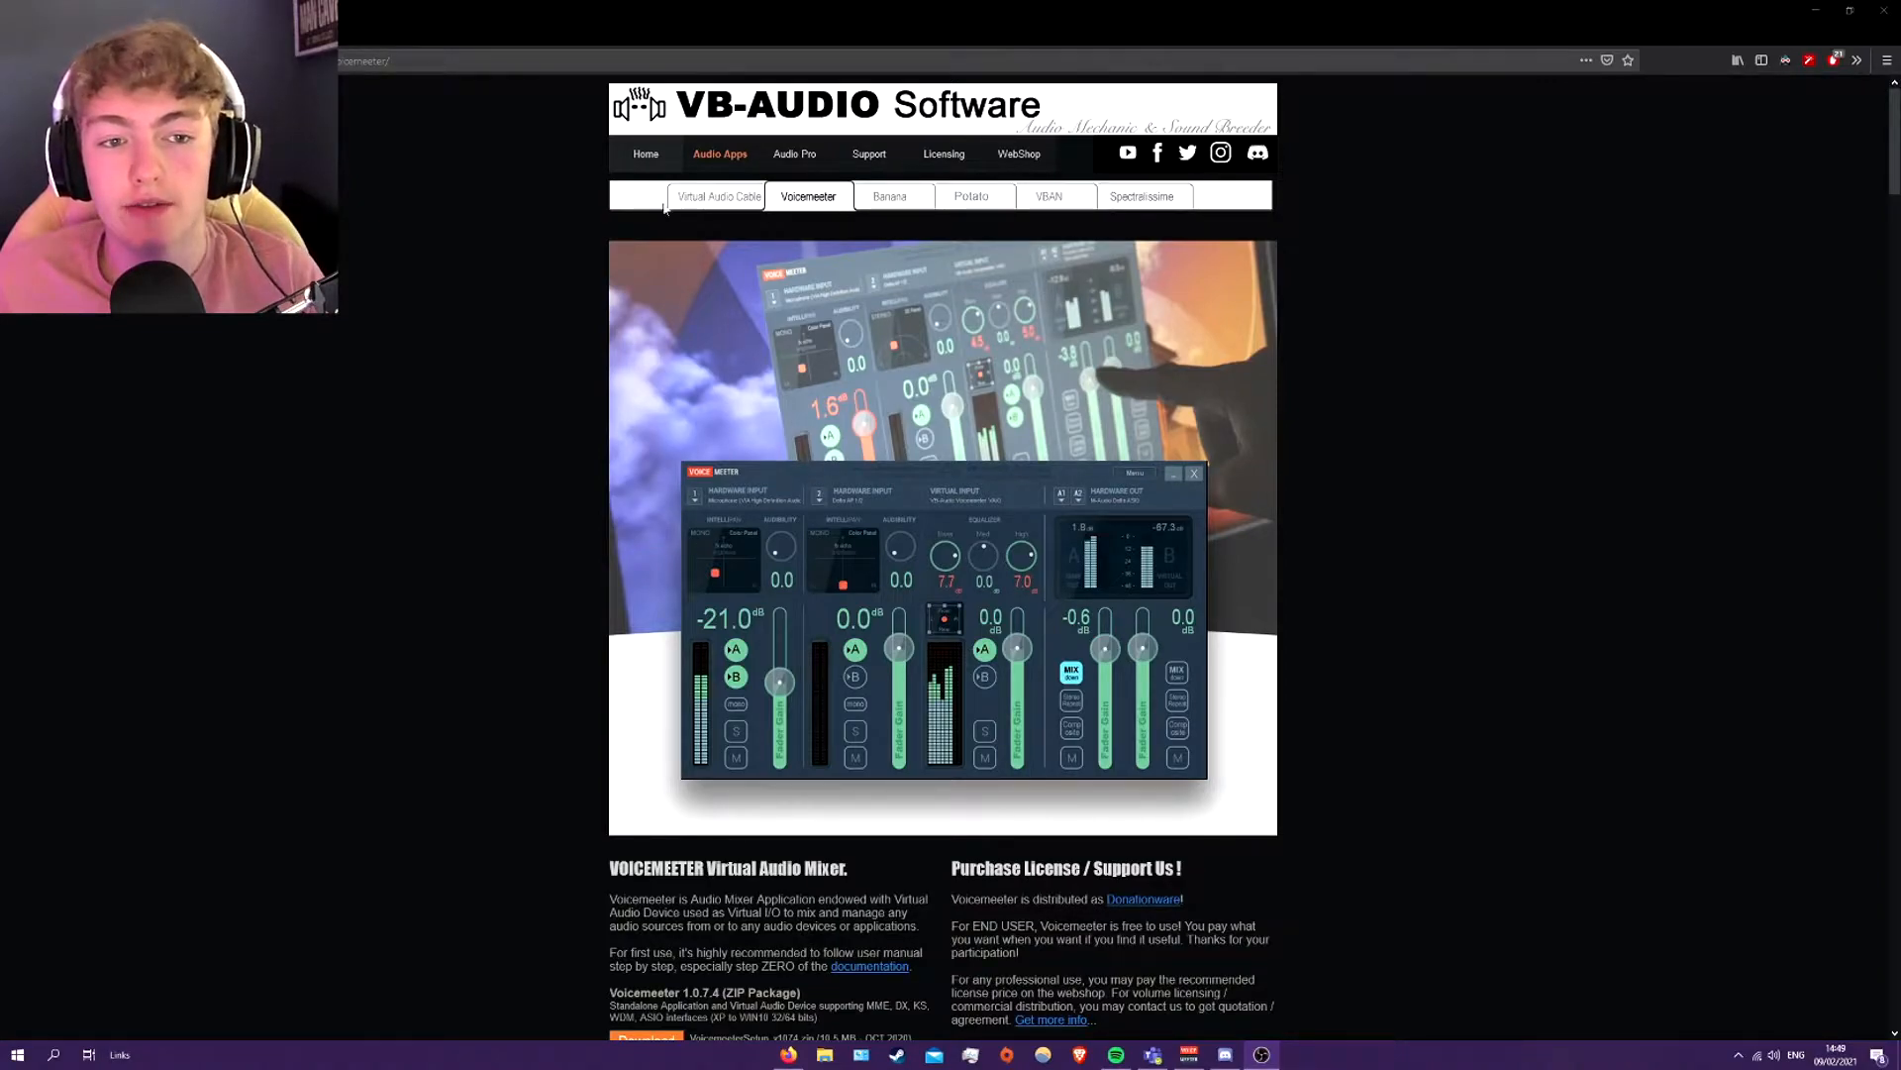
mouse_move(831, 212)
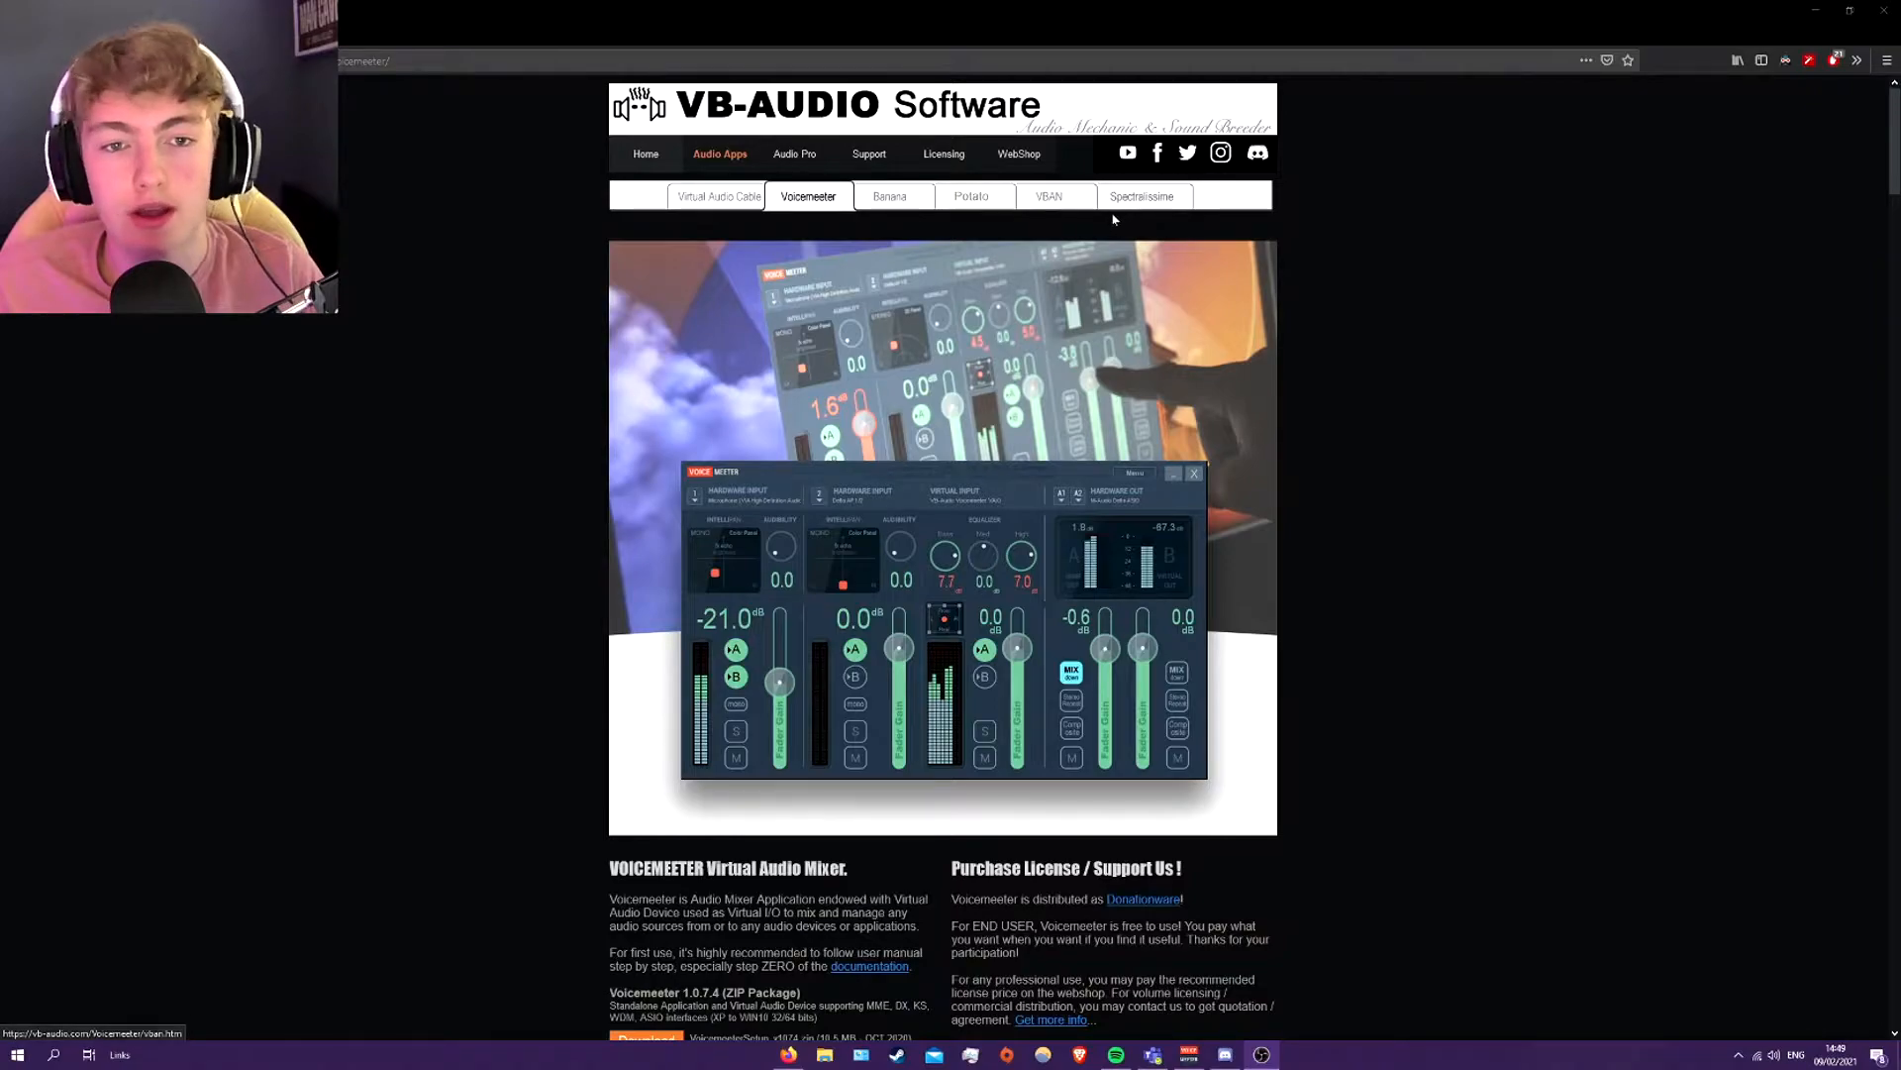
- Browse the Voicemeeter Banana and Virtual Audio Cable product pages on vb-audio.com
click(891, 195)
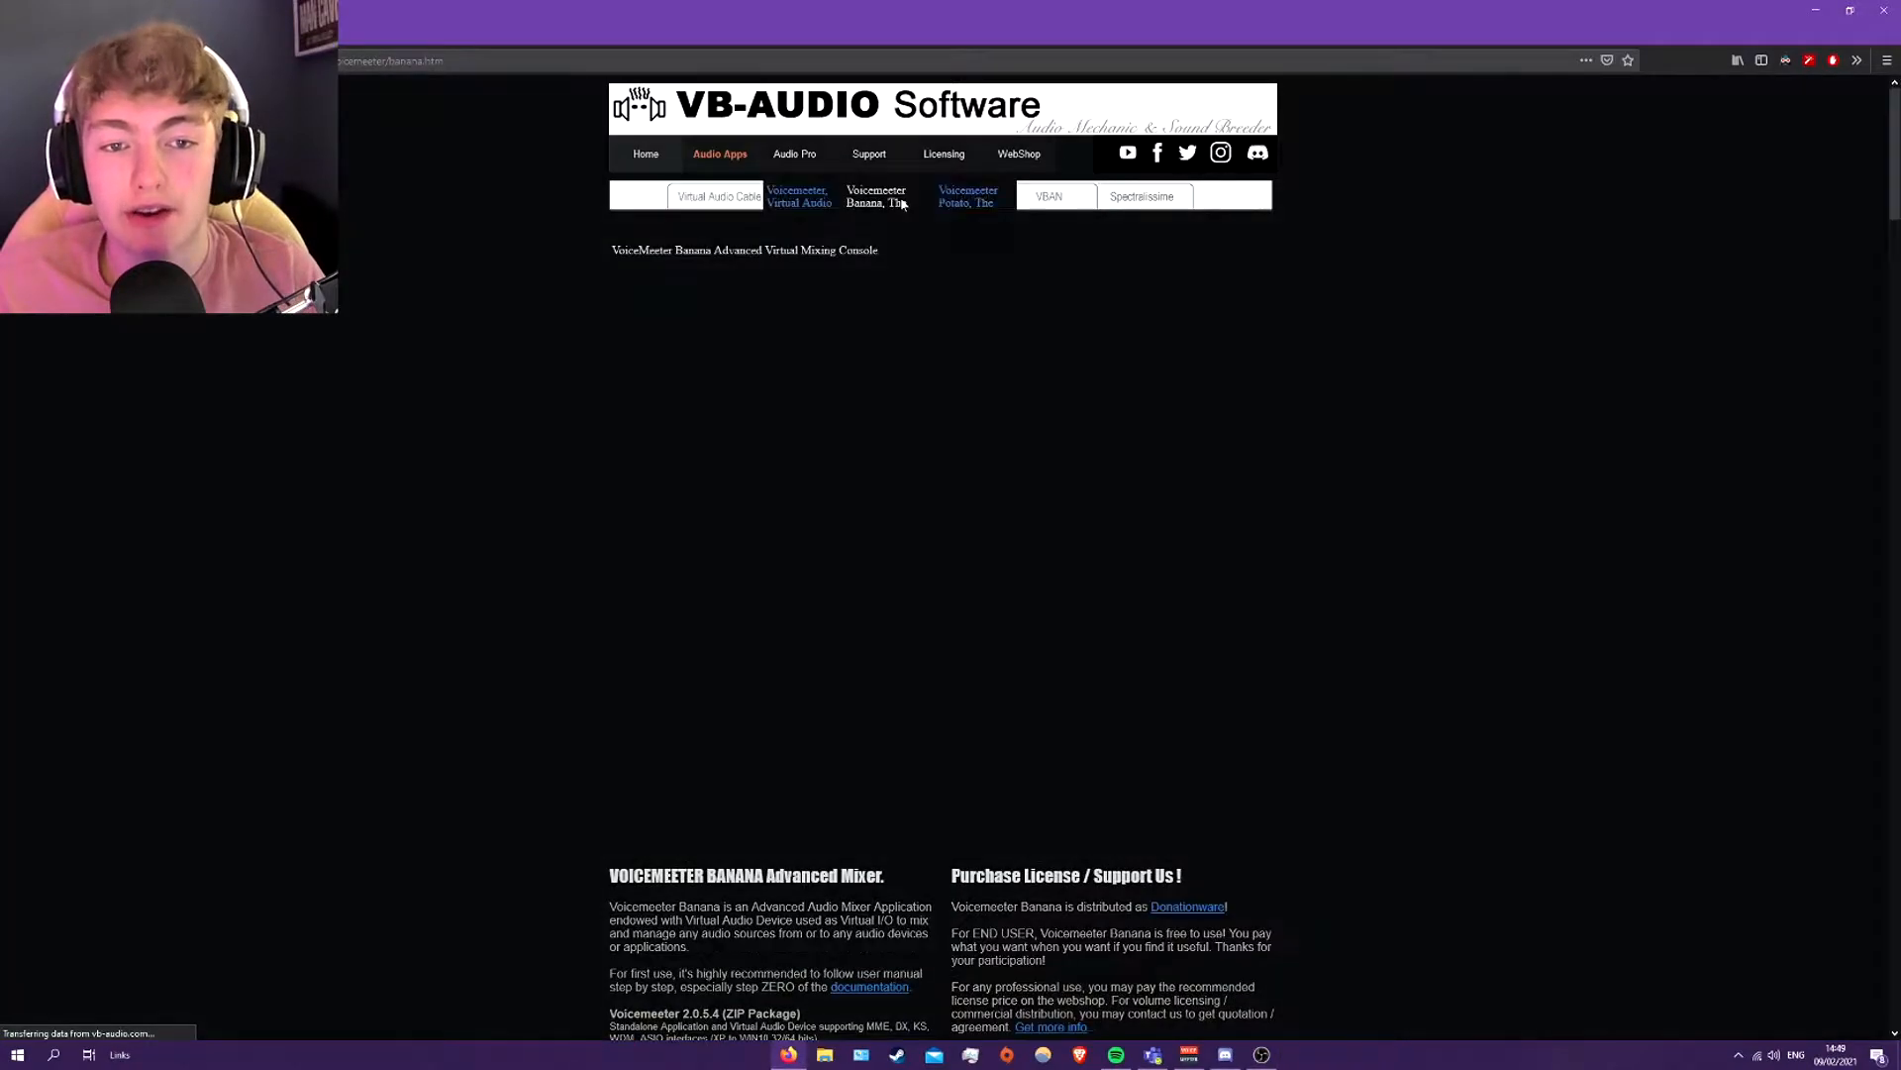
scroll(down, 3)
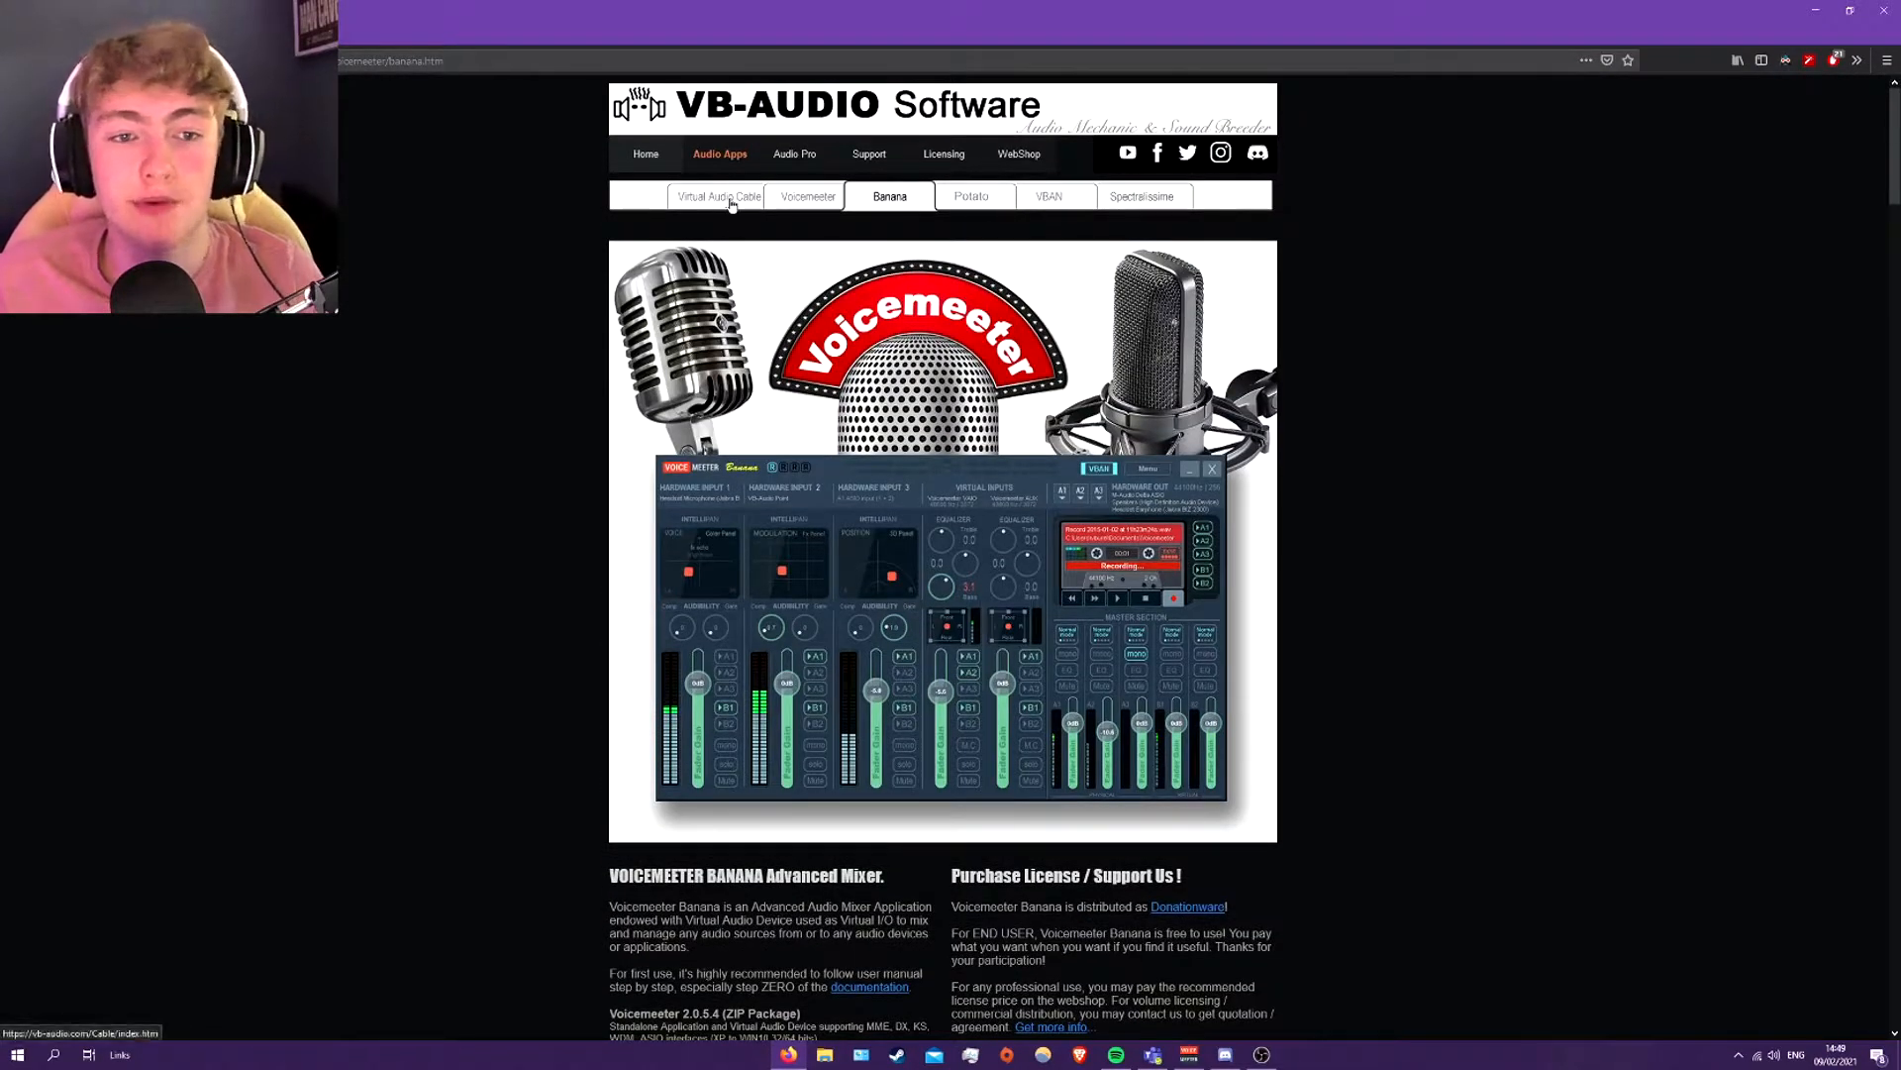
click(718, 196)
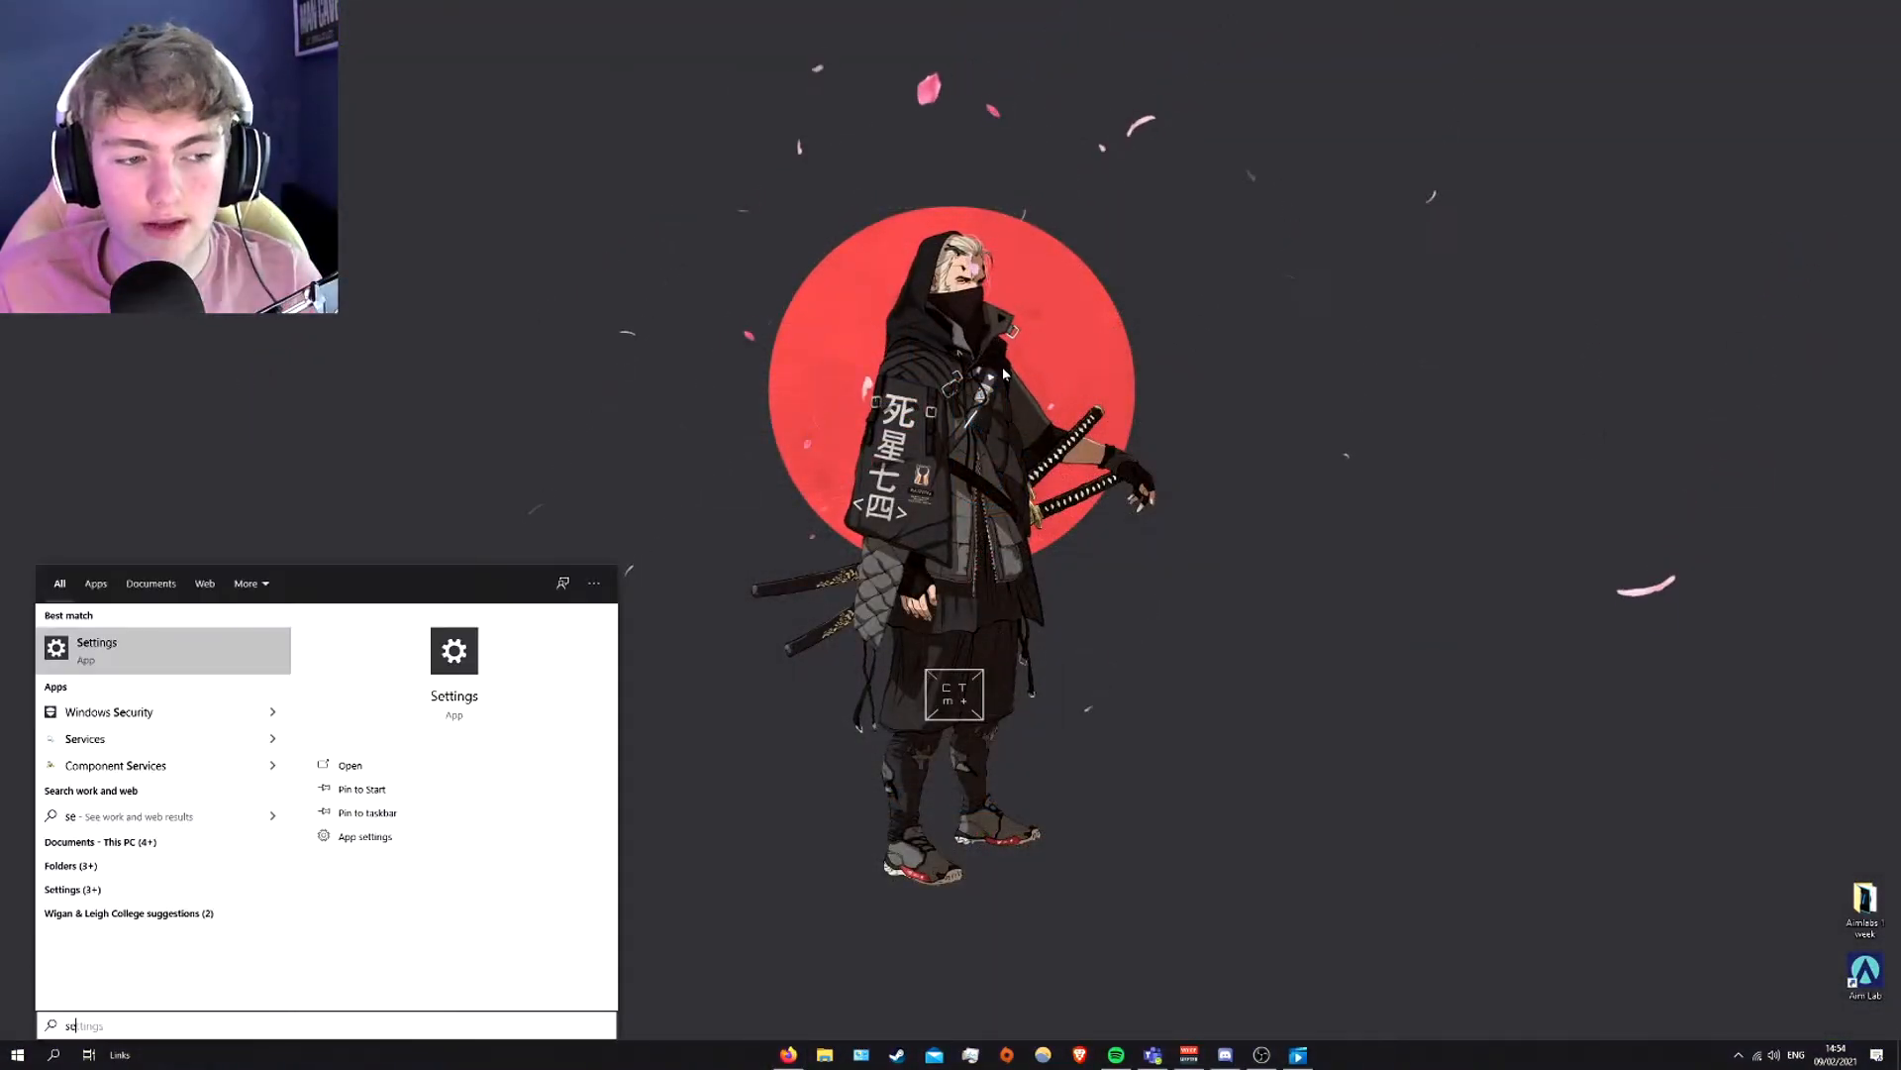
- Launch Windows Settings and go to the Sound settings page
click(96, 650)
text(soun)
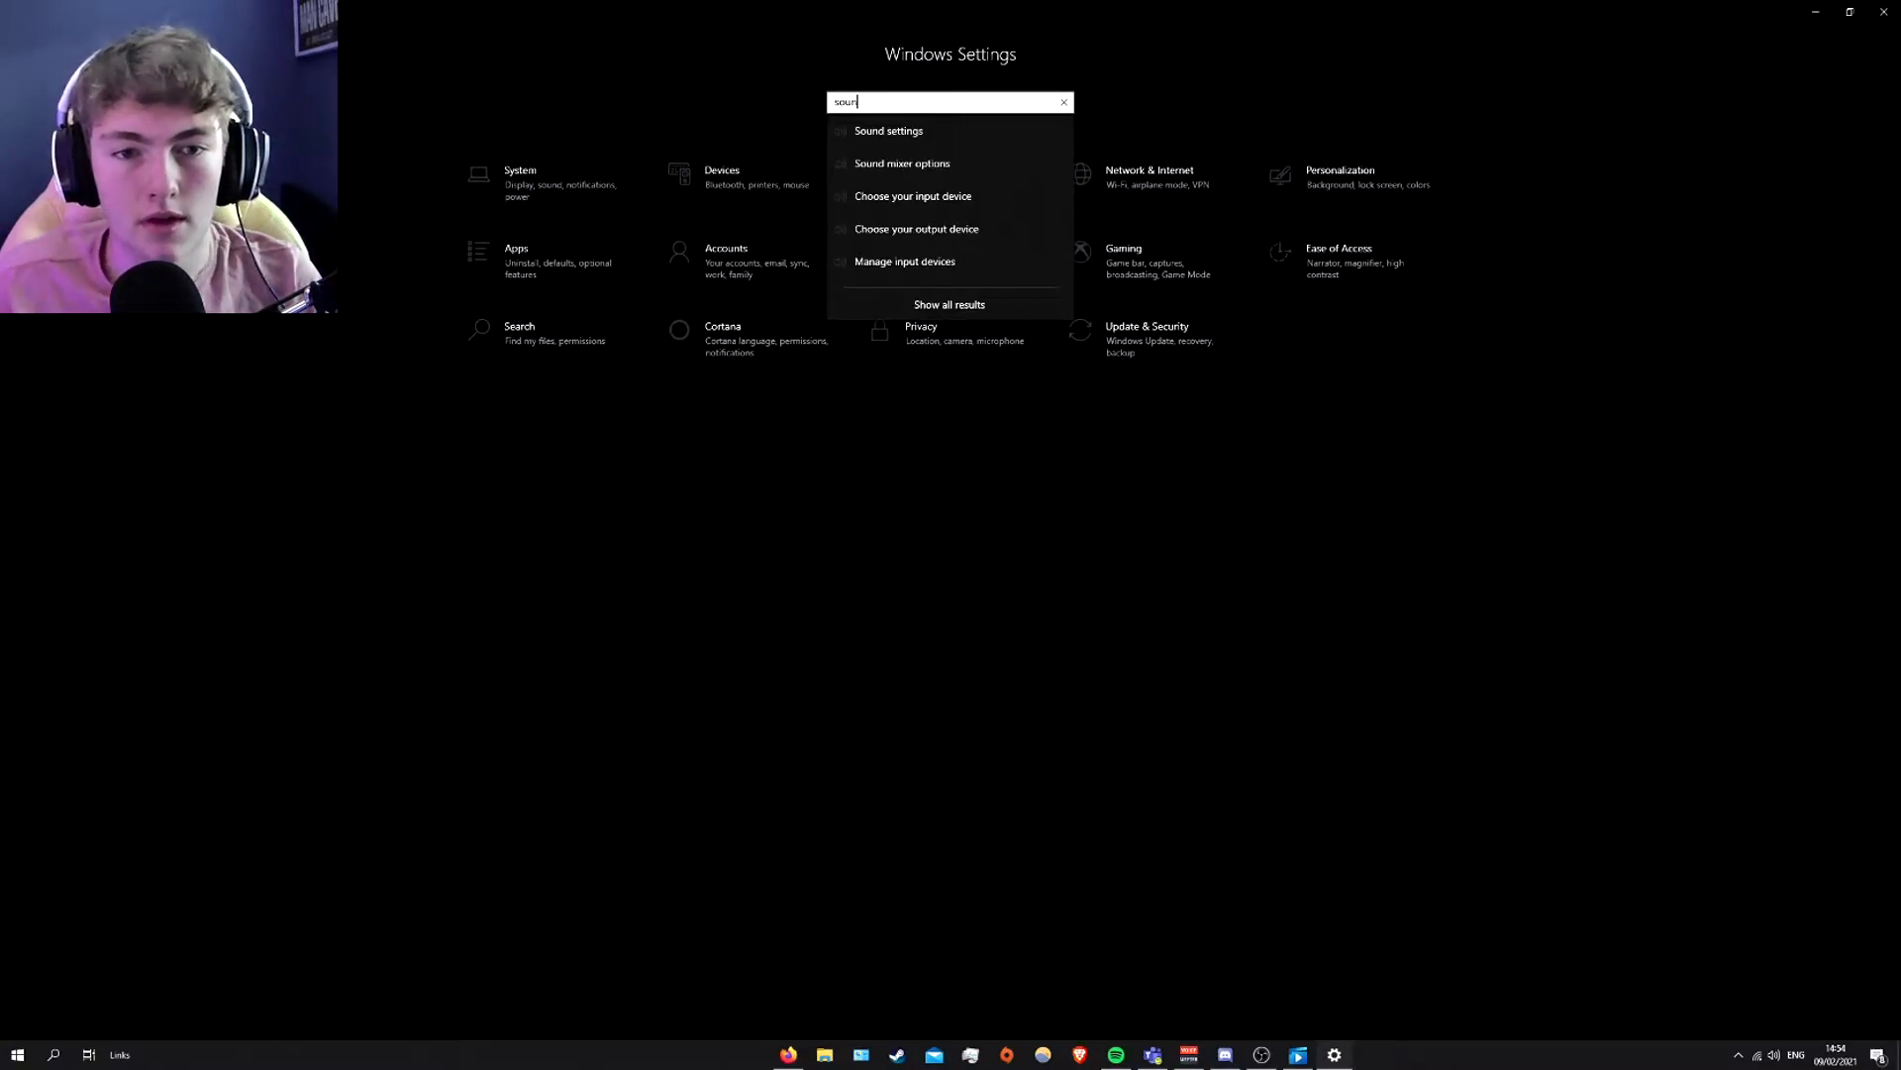
click(889, 131)
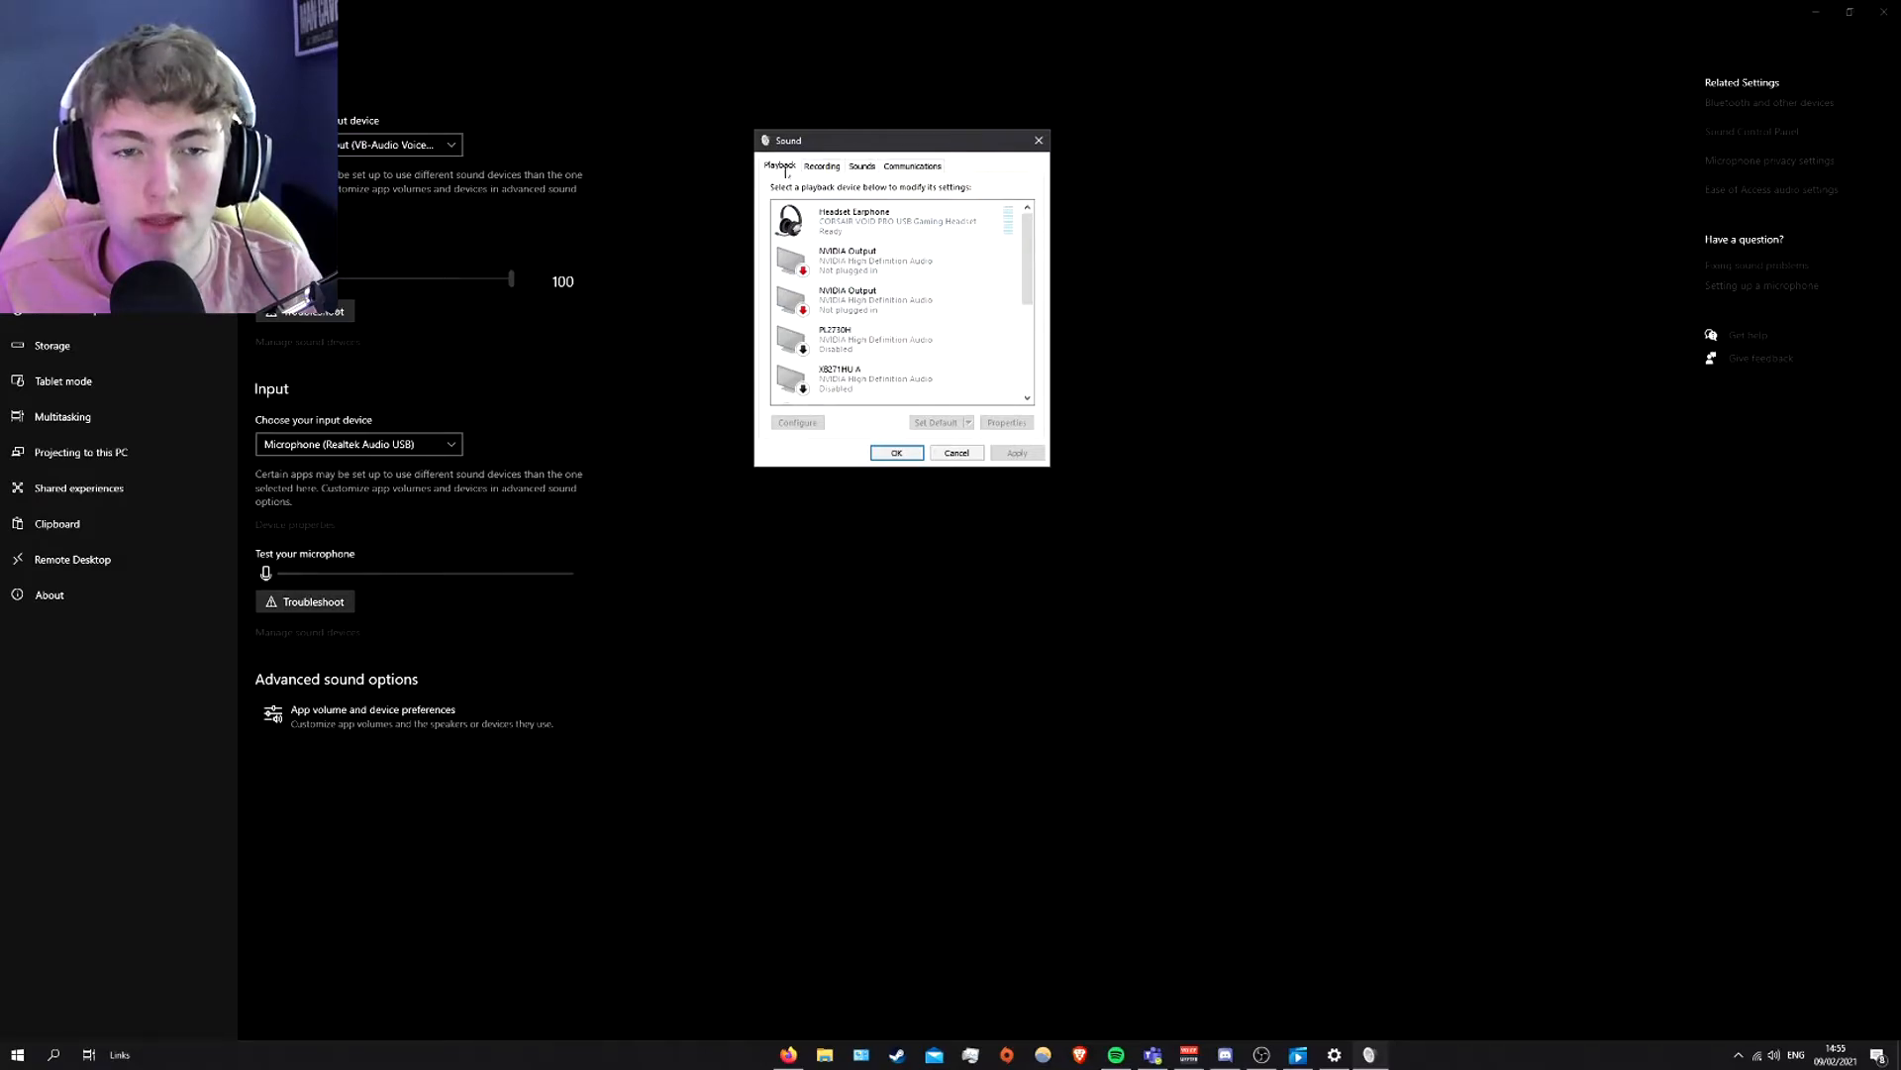
- Make VoiceMeeter Input the default playback device, after briefly defaulting Headset Earphone
click(895, 220)
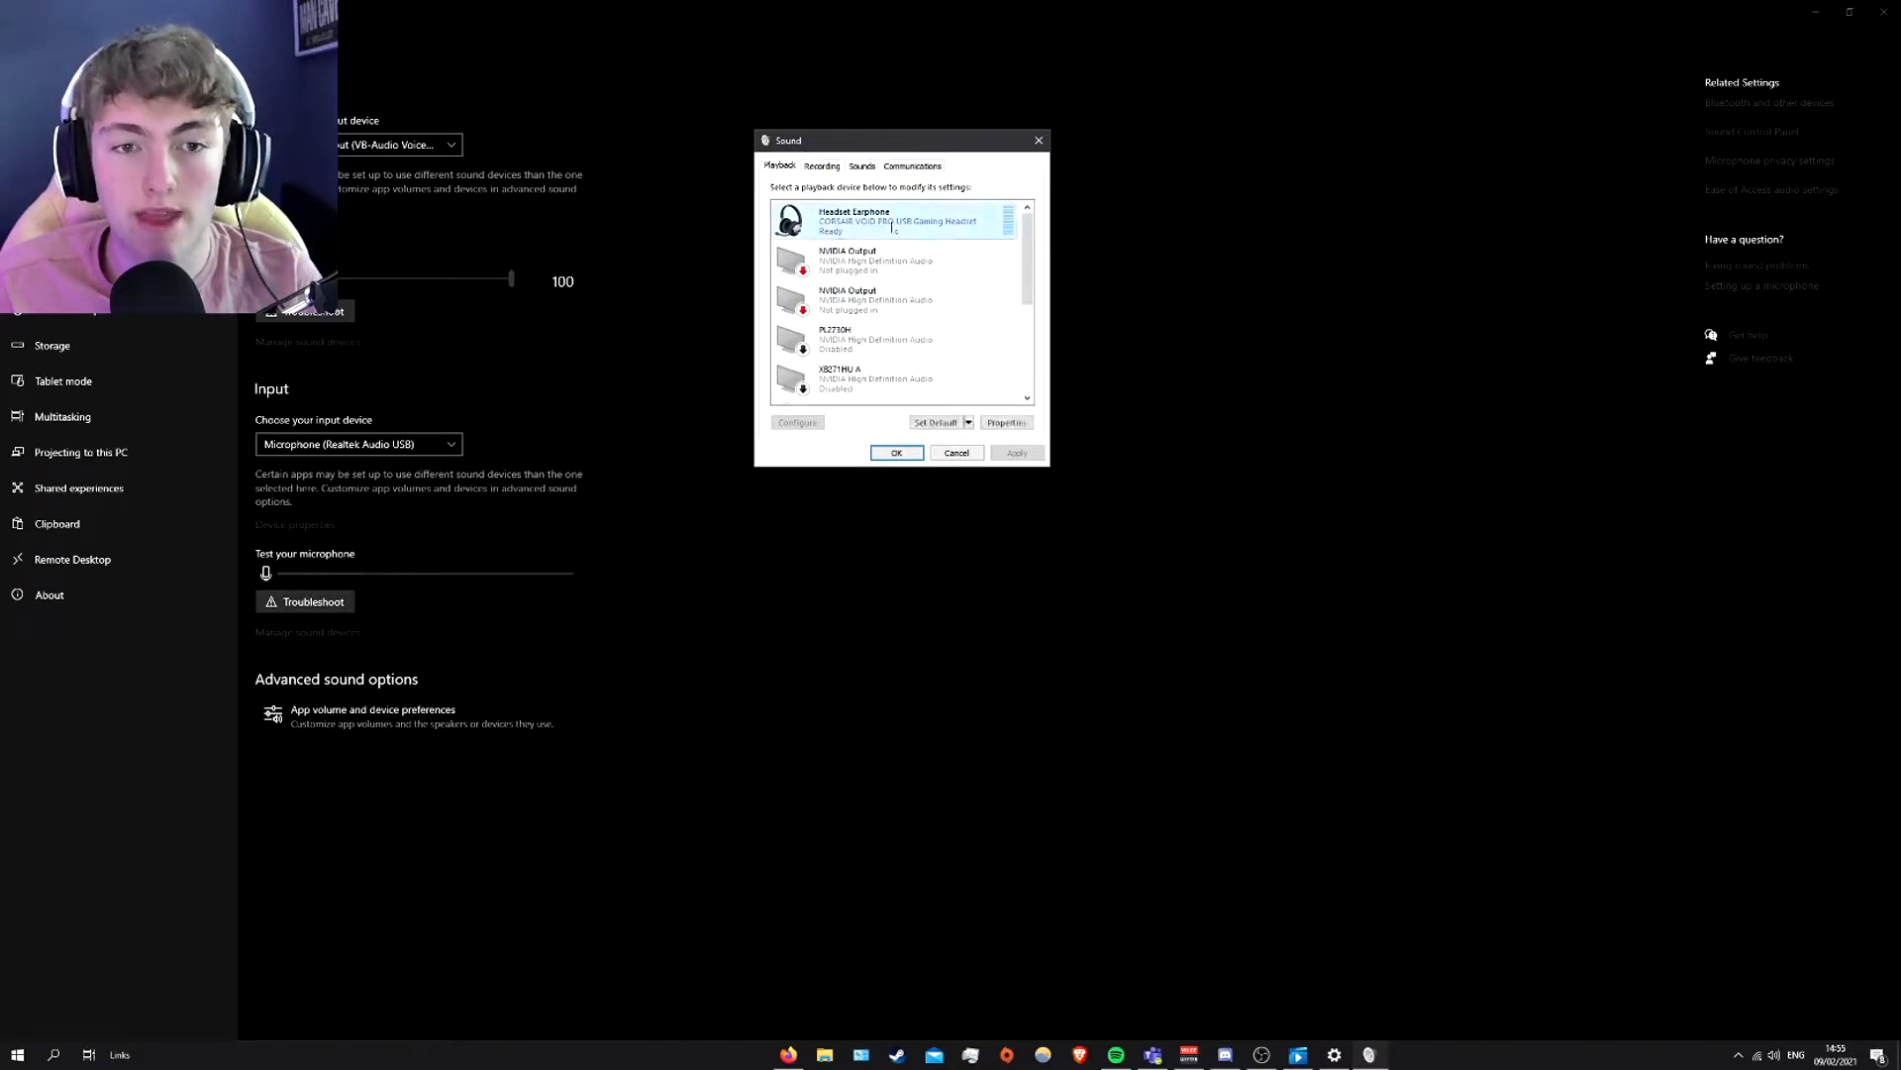
click(935, 422)
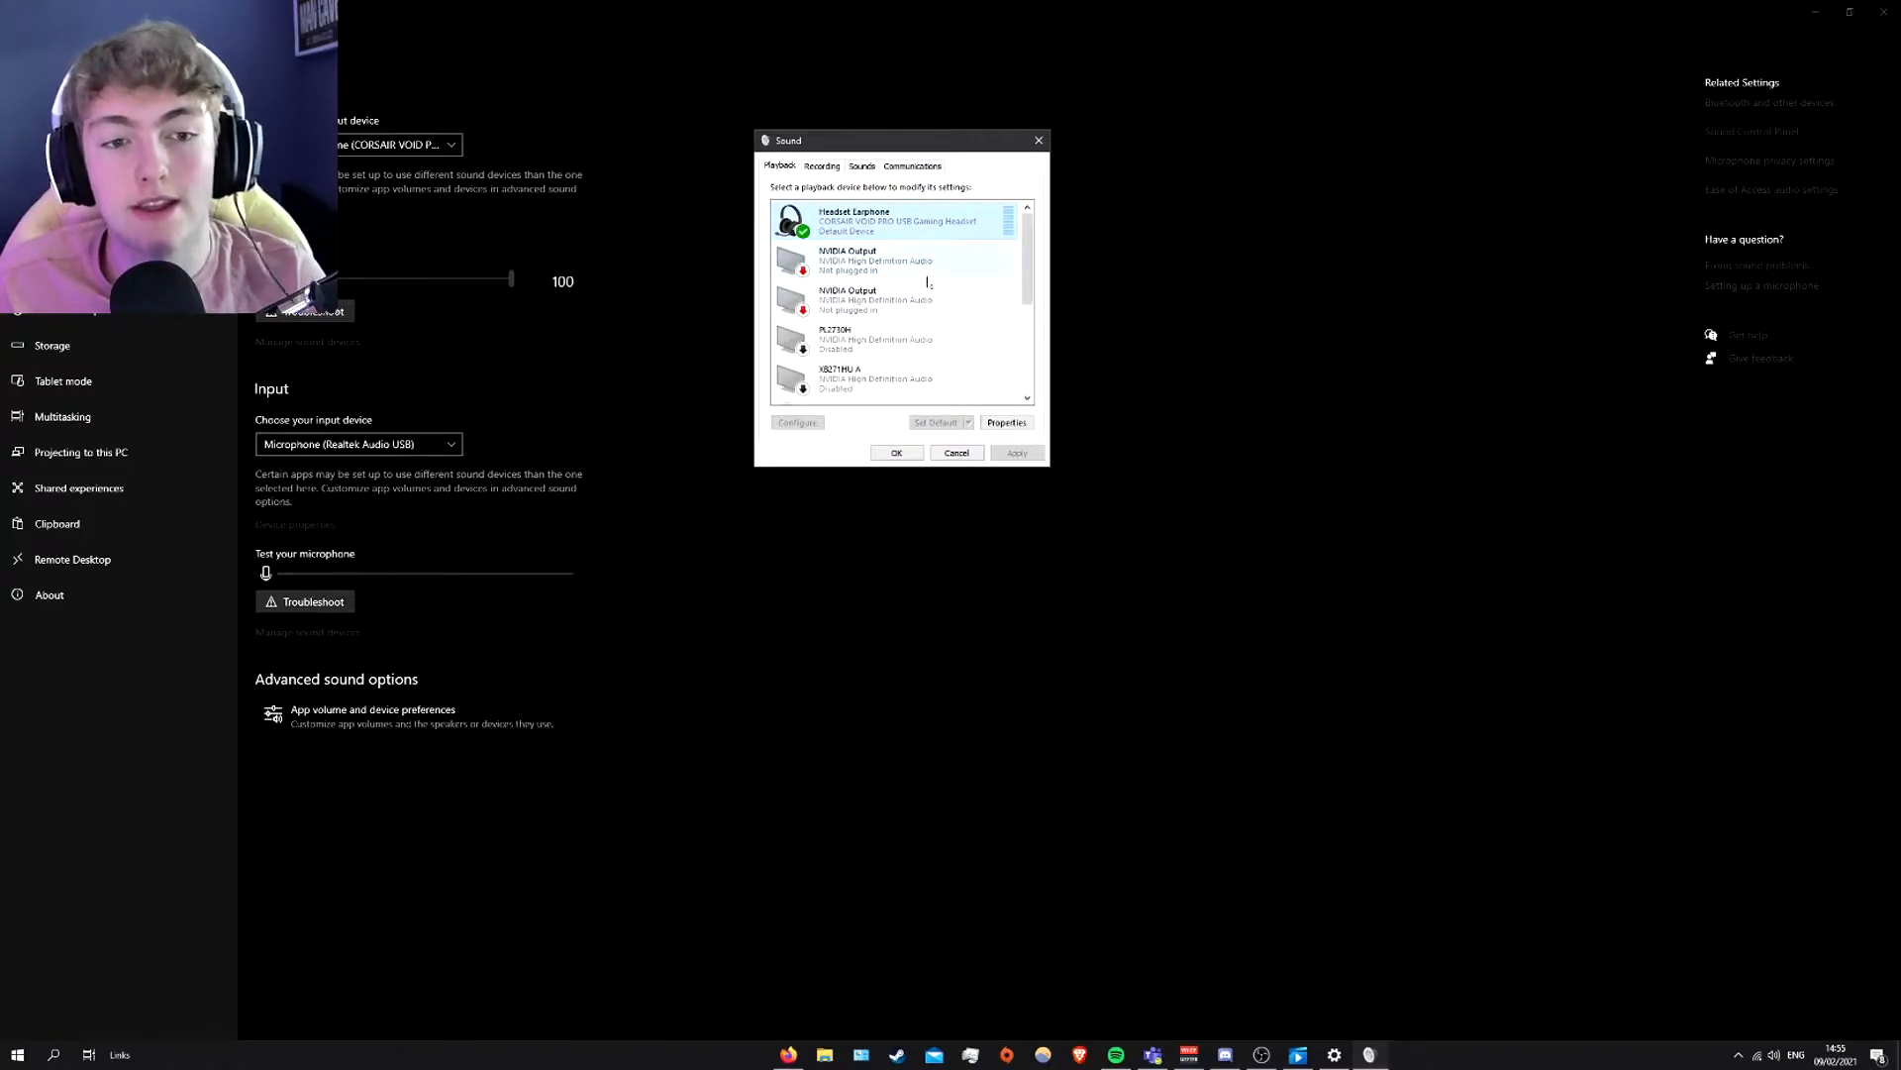
scroll(down, 3)
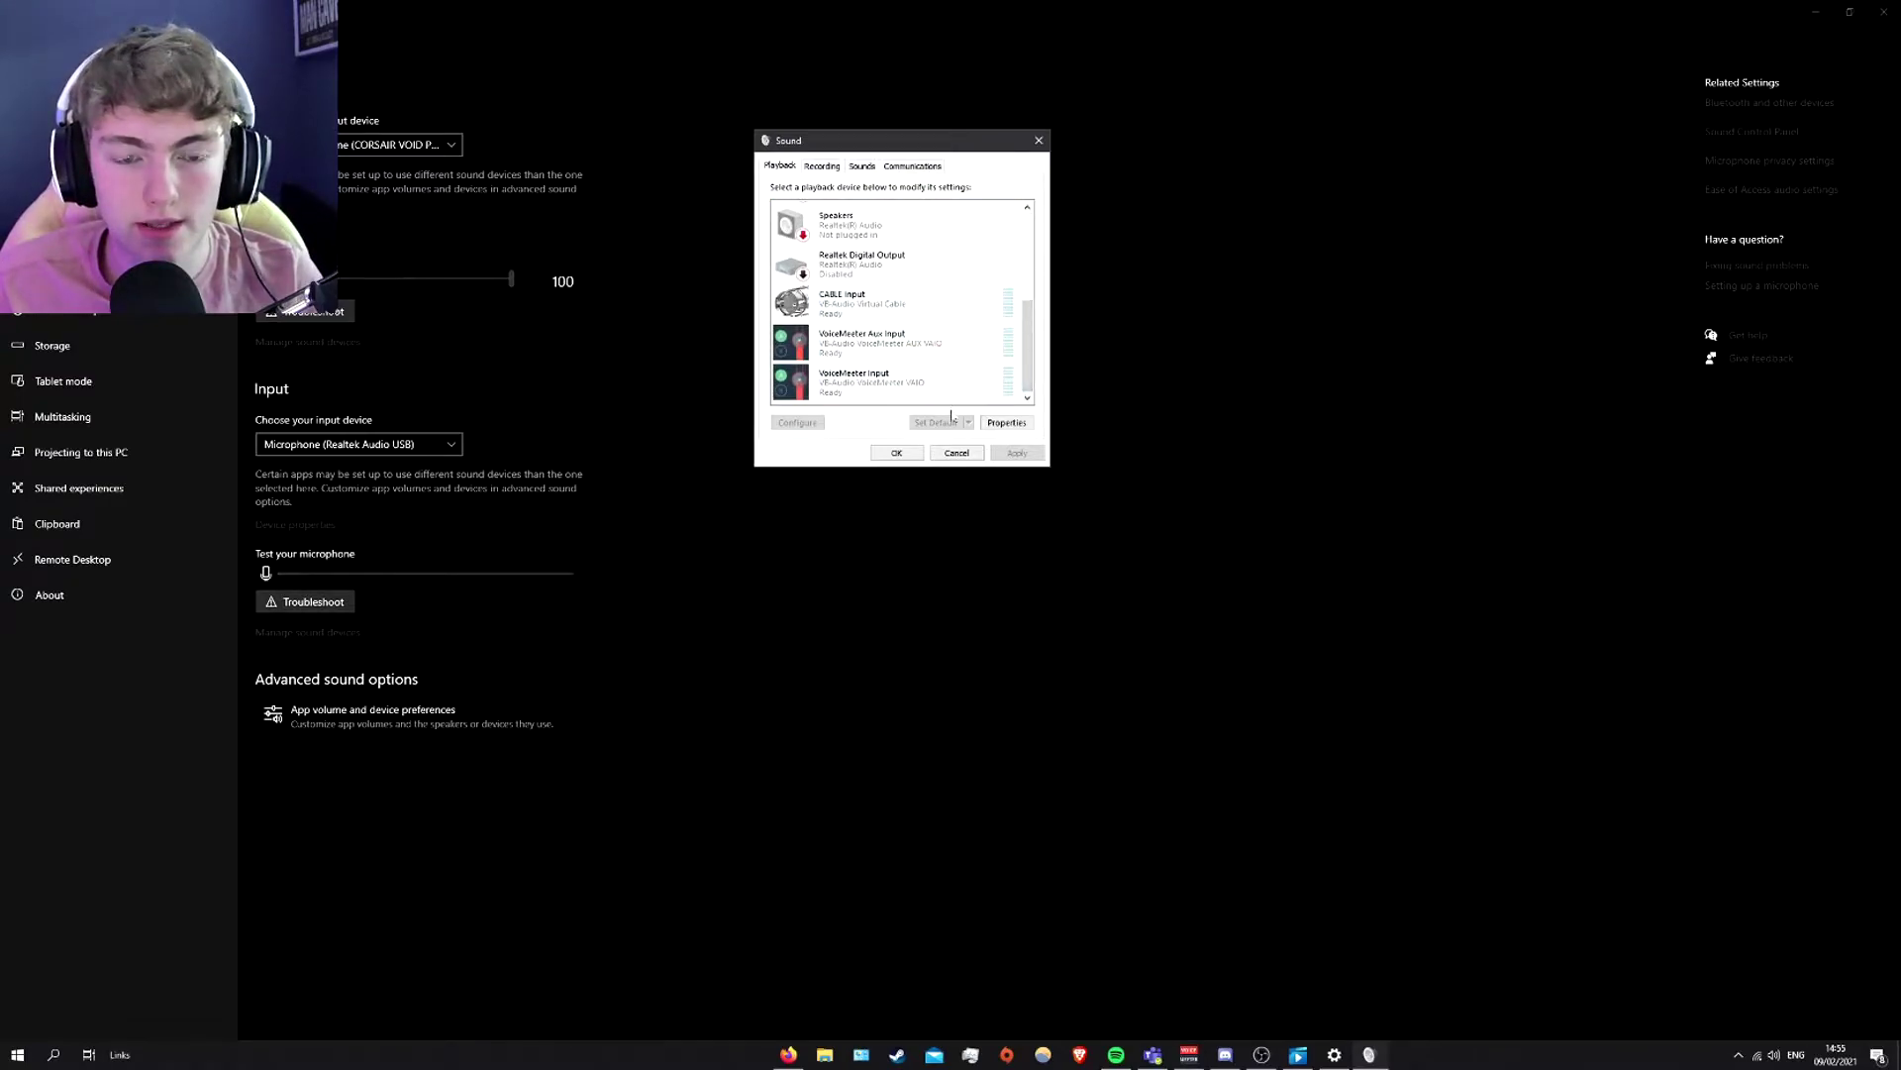
click(891, 302)
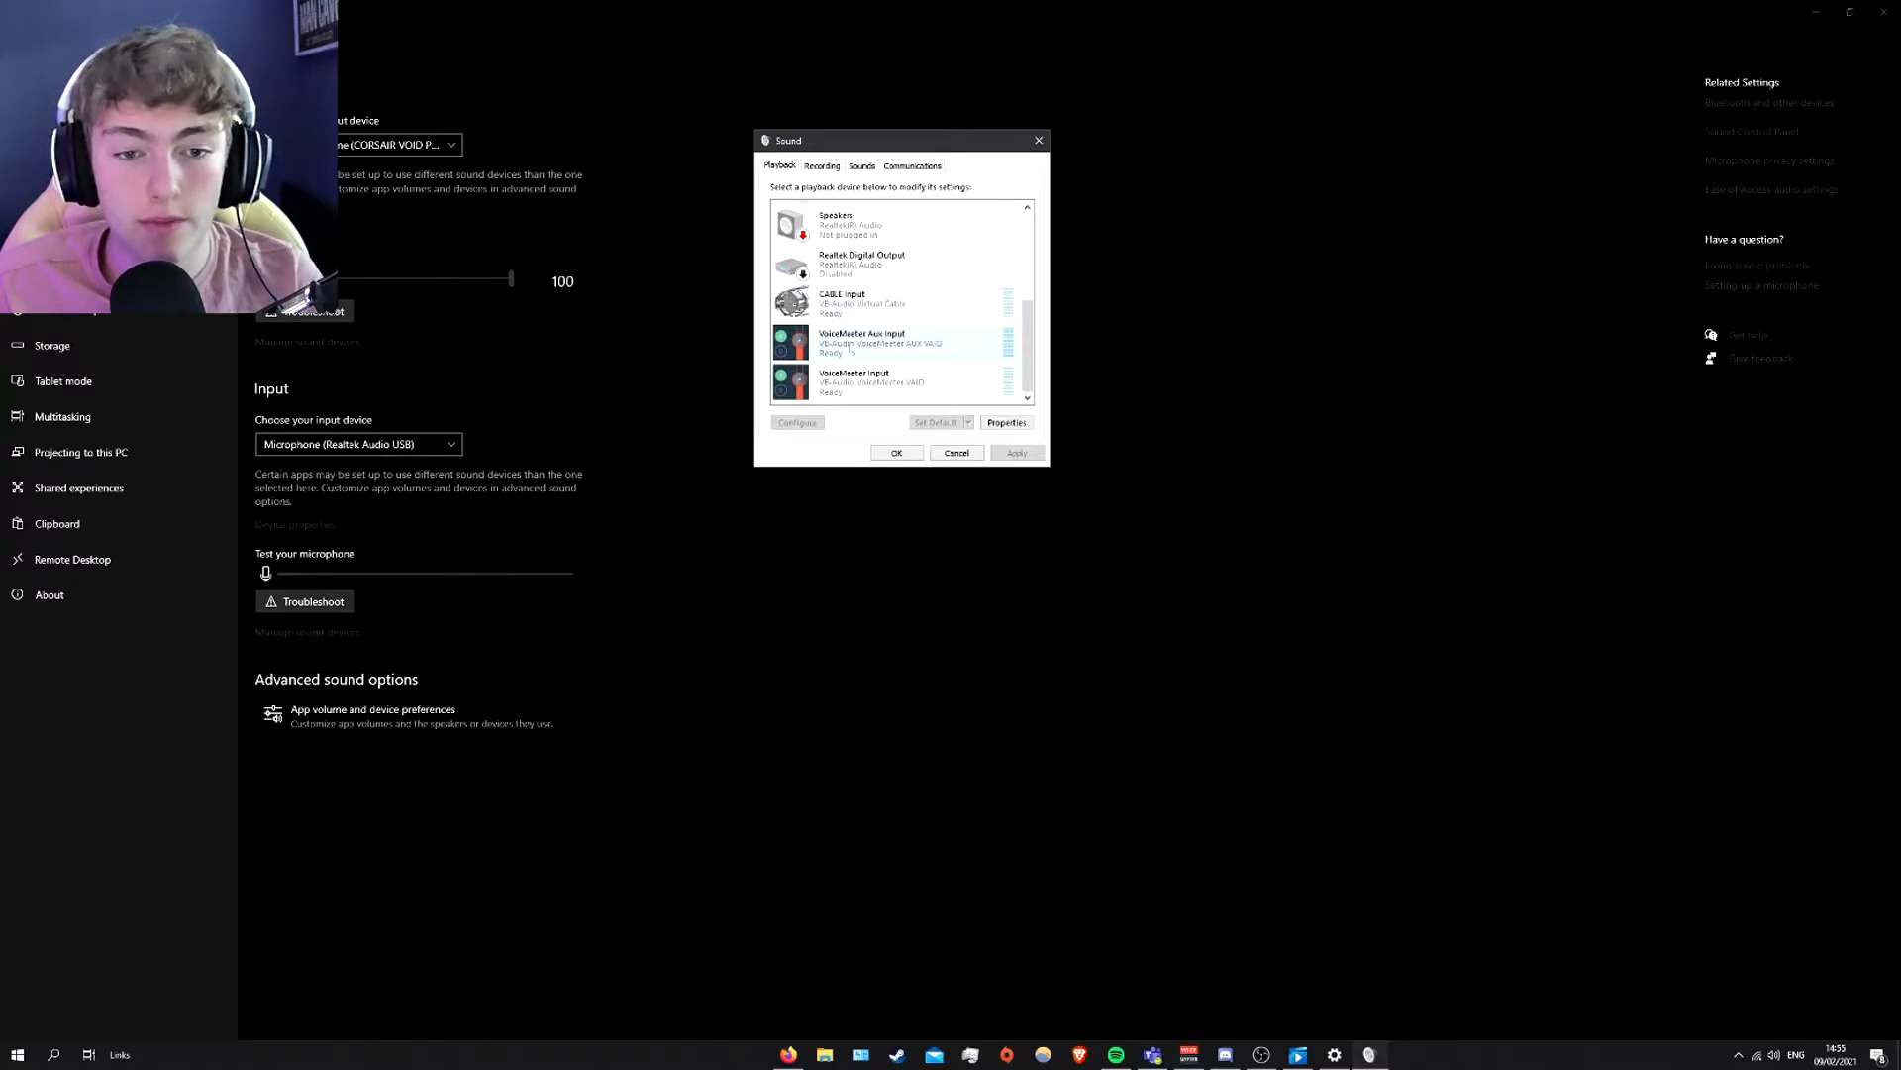
click(882, 382)
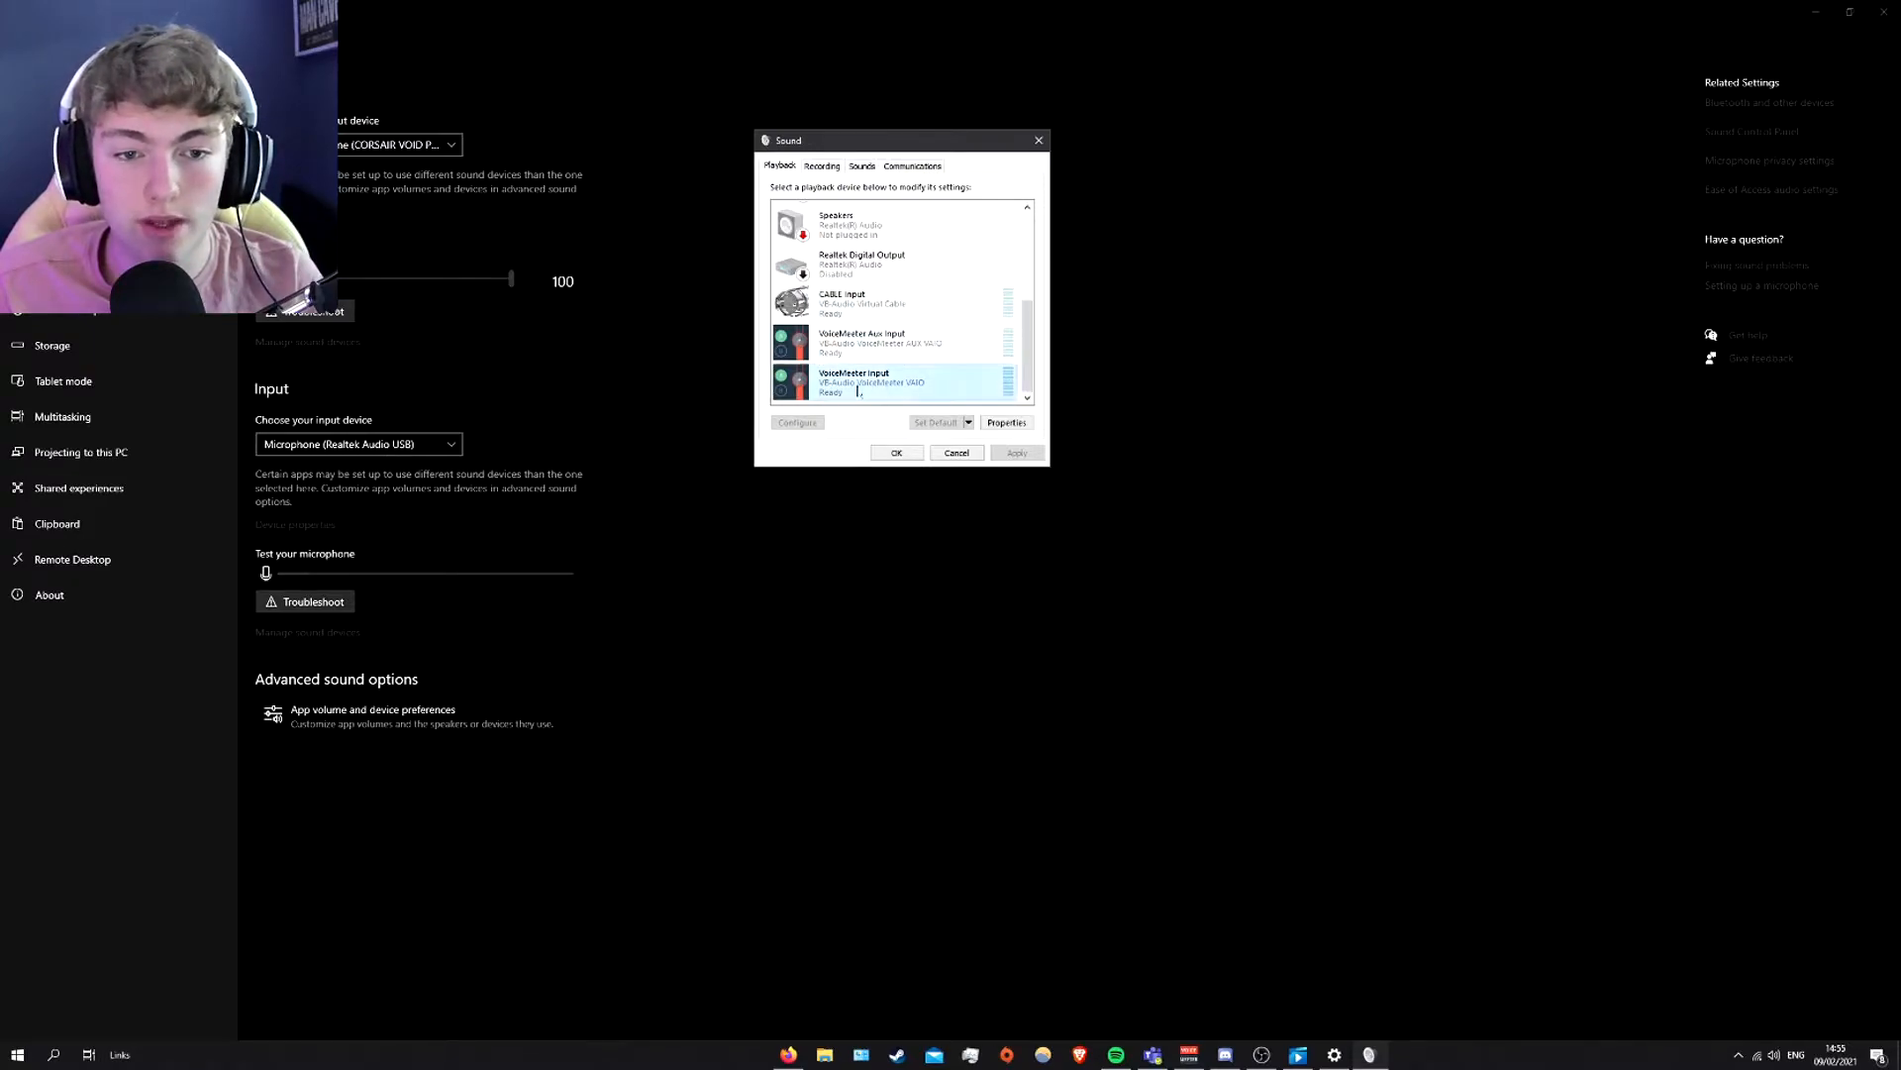
click(935, 422)
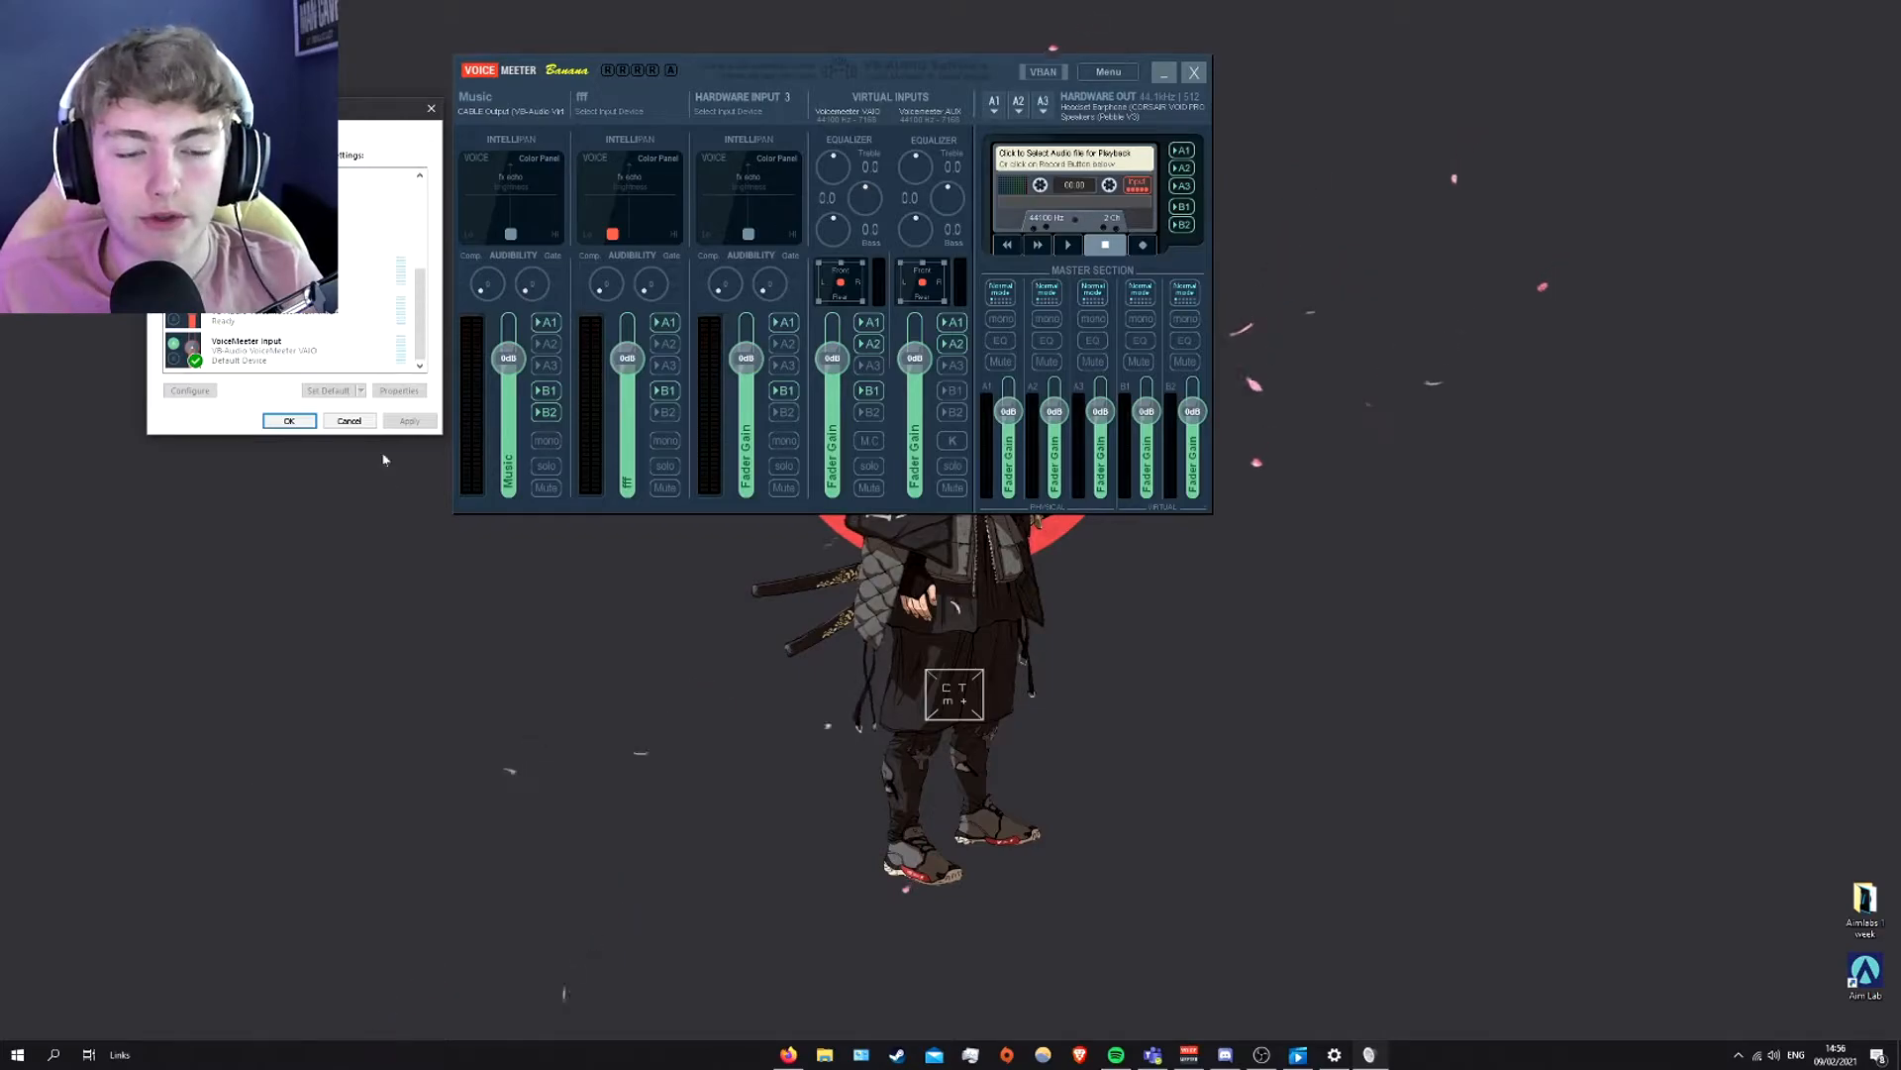
mouse_move(910, 733)
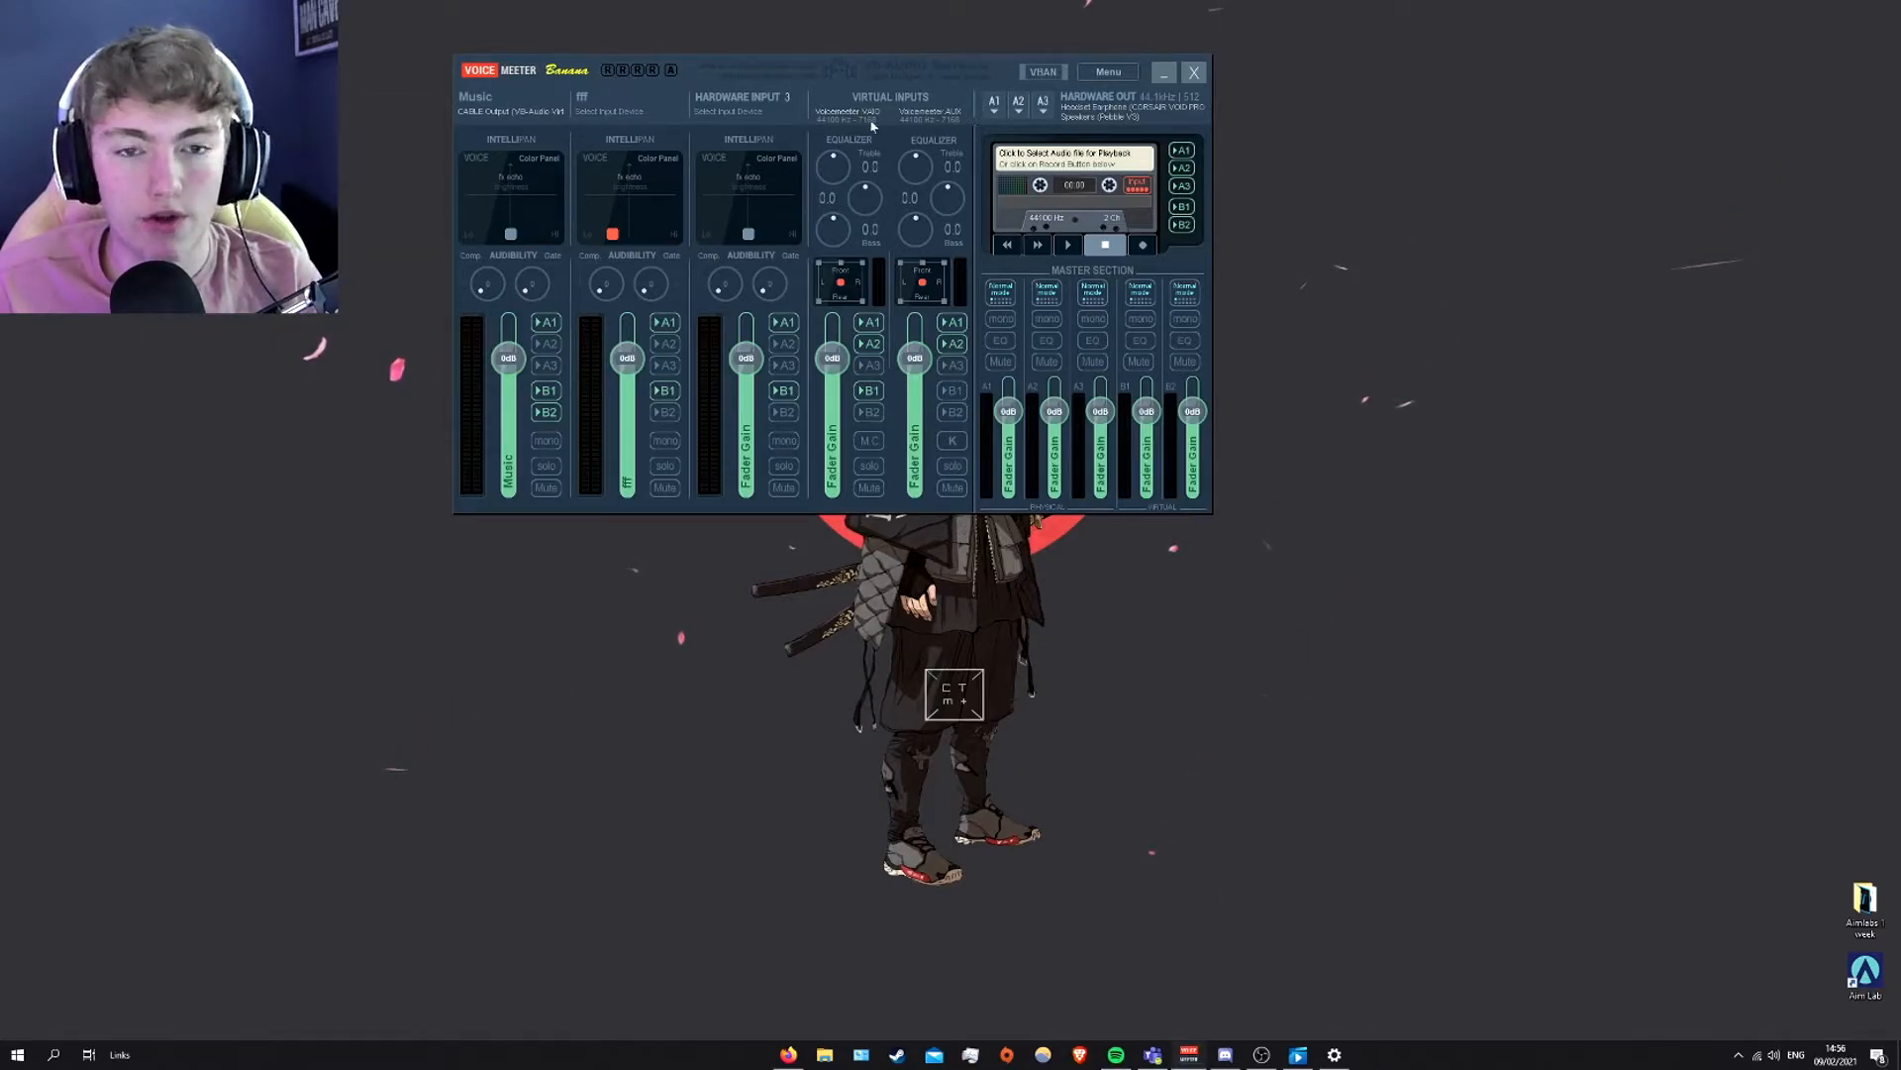
click(1107, 72)
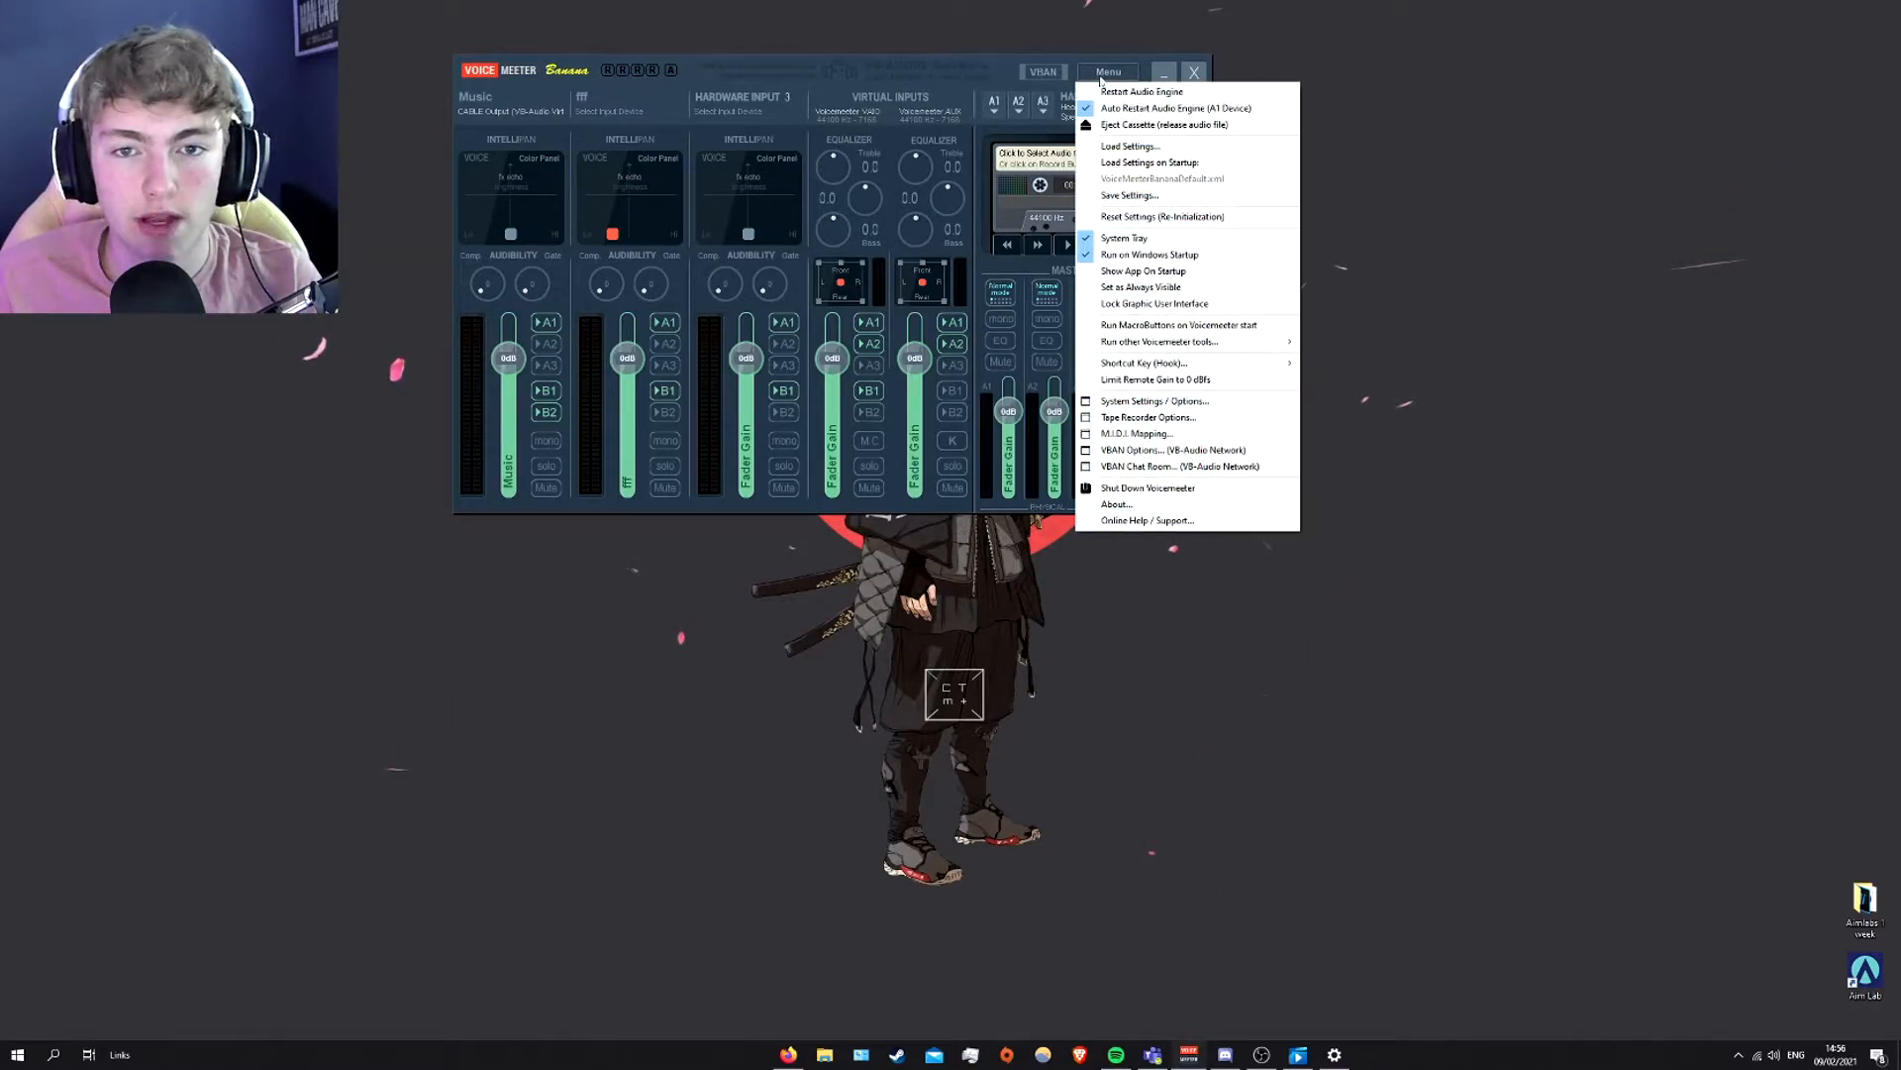
mouse_move(1173, 108)
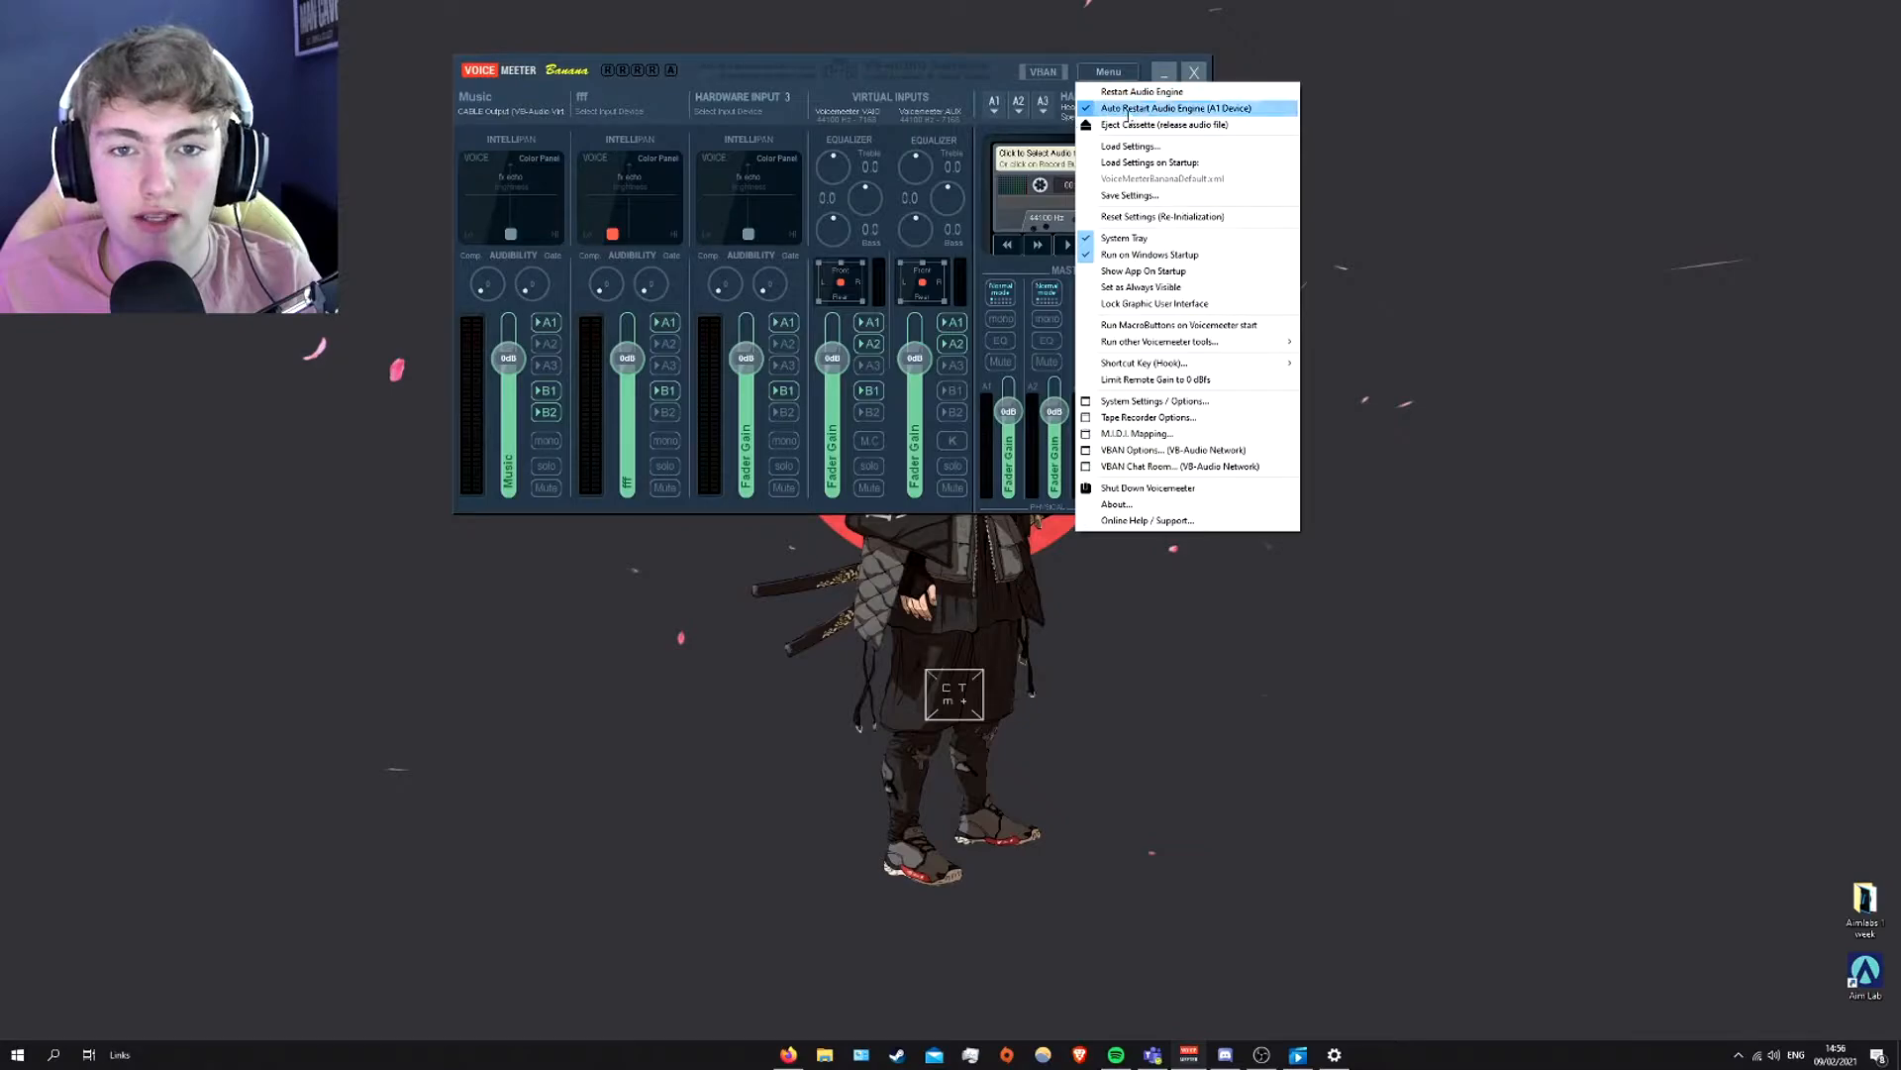
mouse_move(1149, 254)
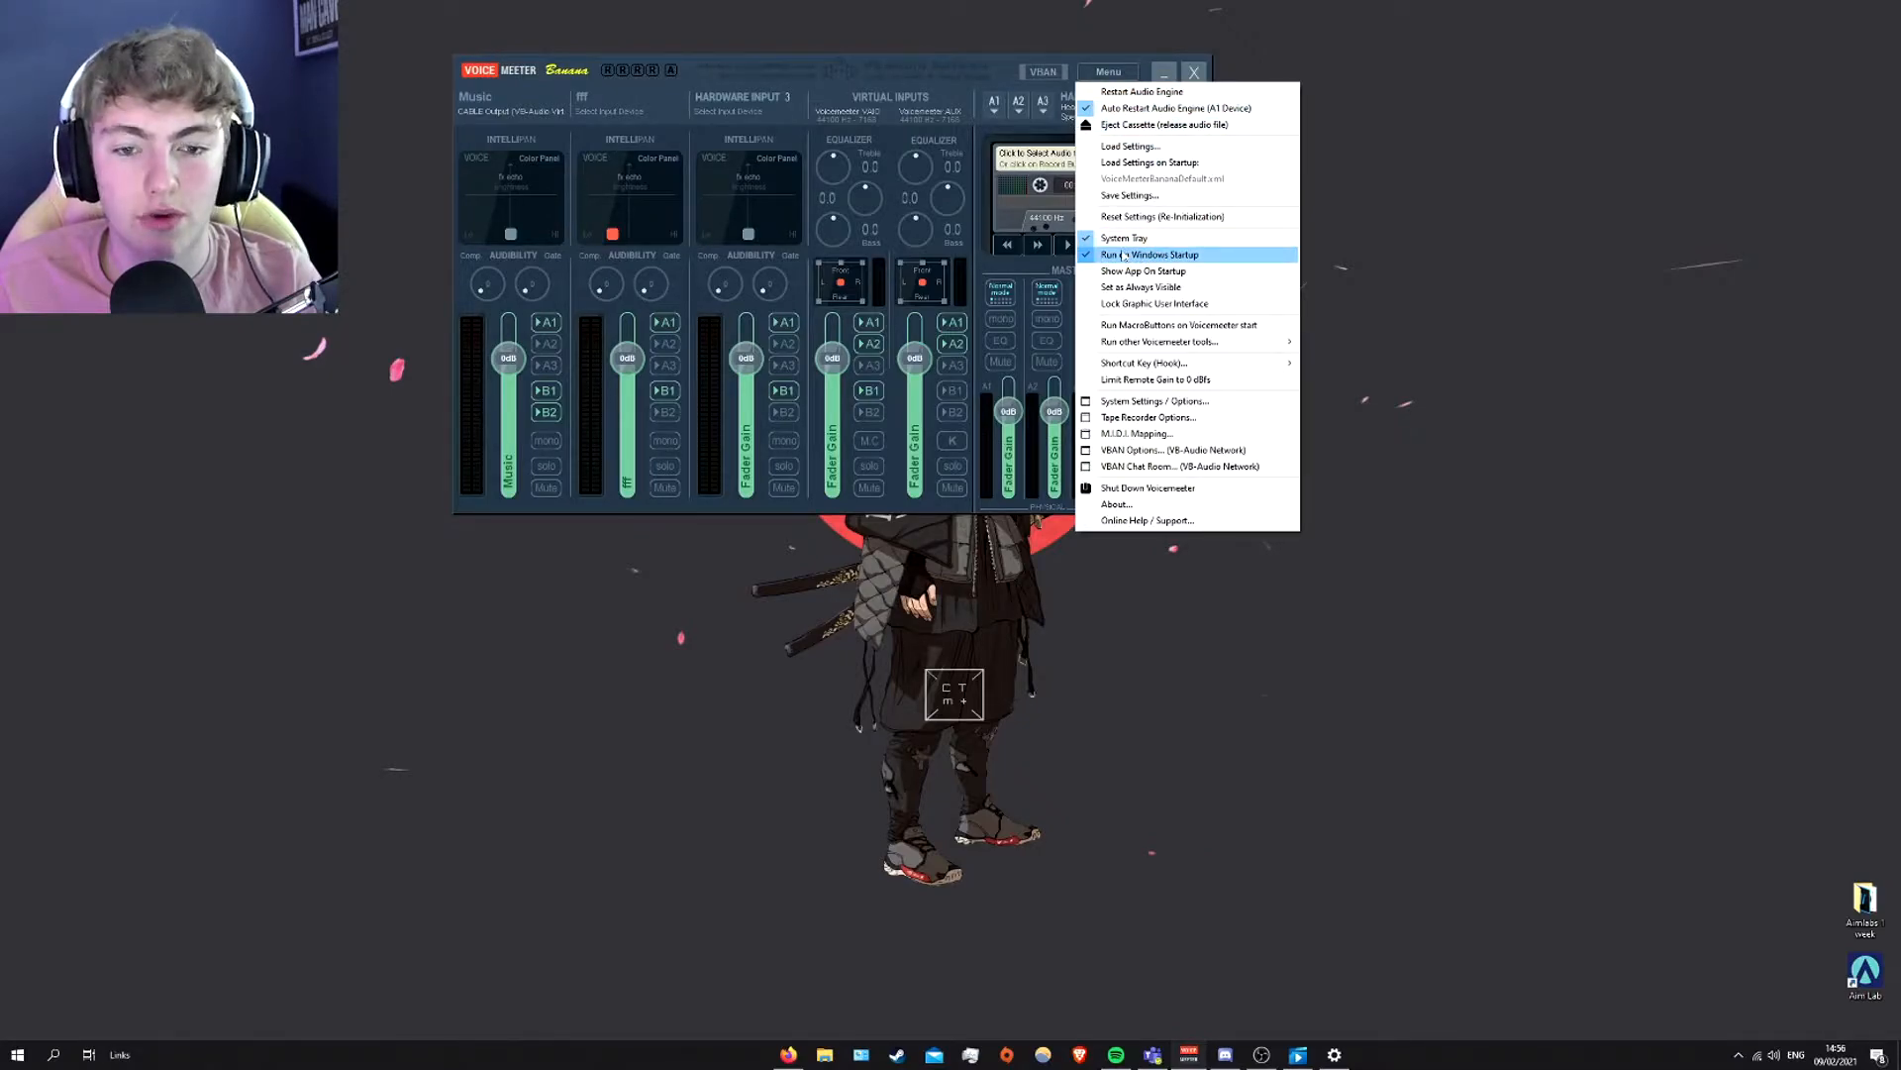
mouse_move(1140, 238)
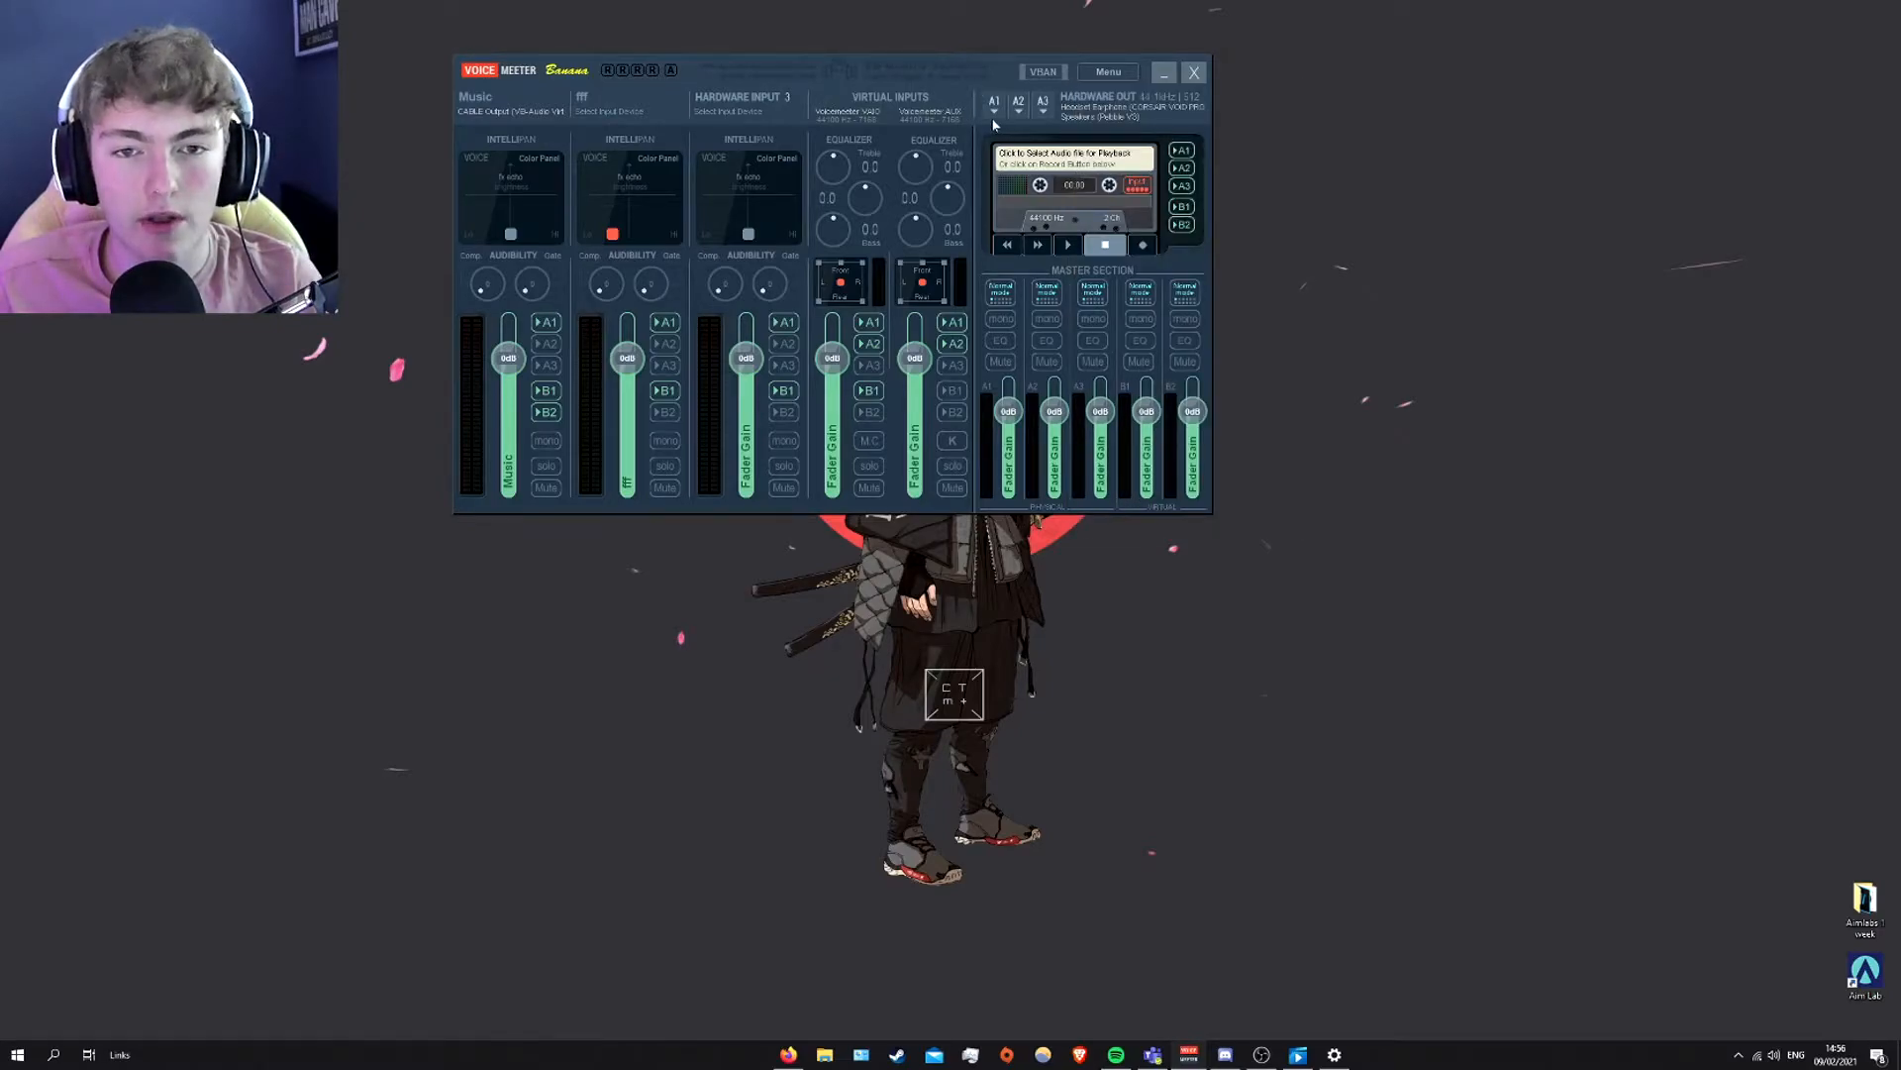
click(990, 101)
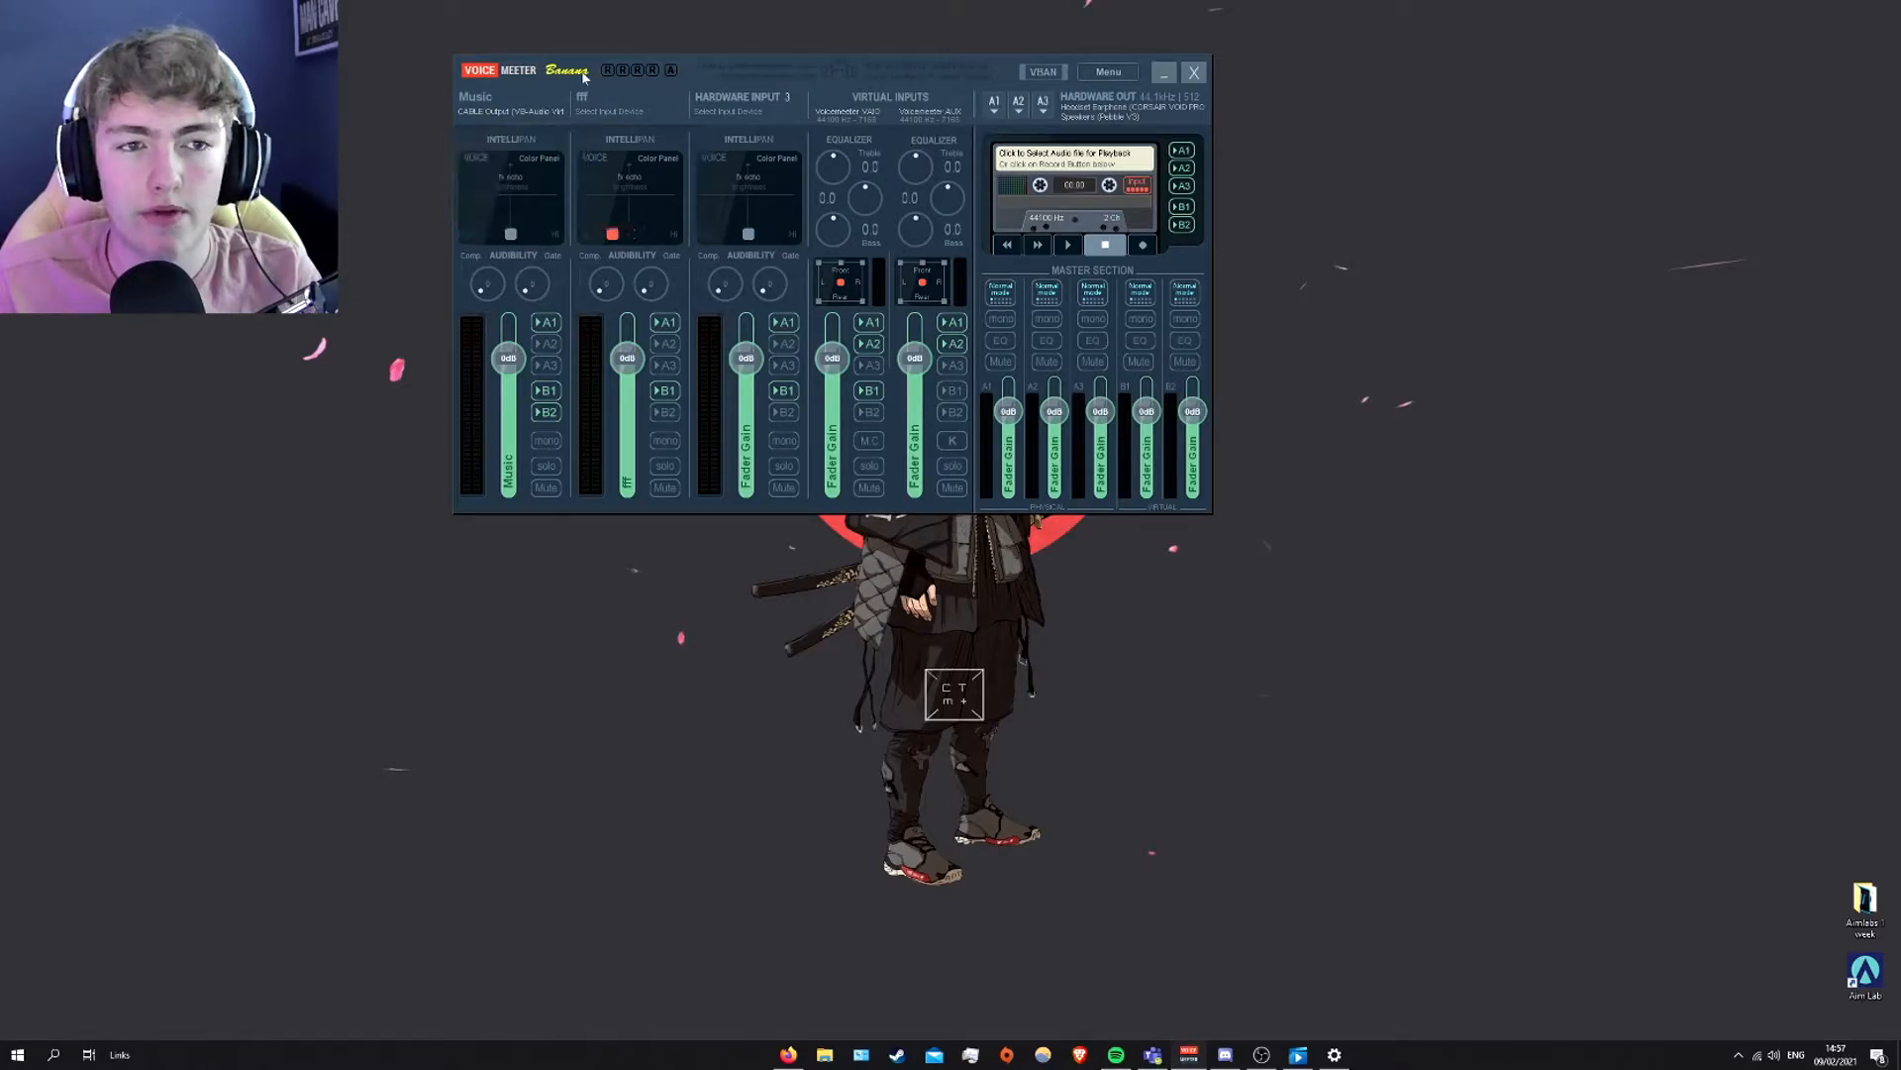
click(489, 109)
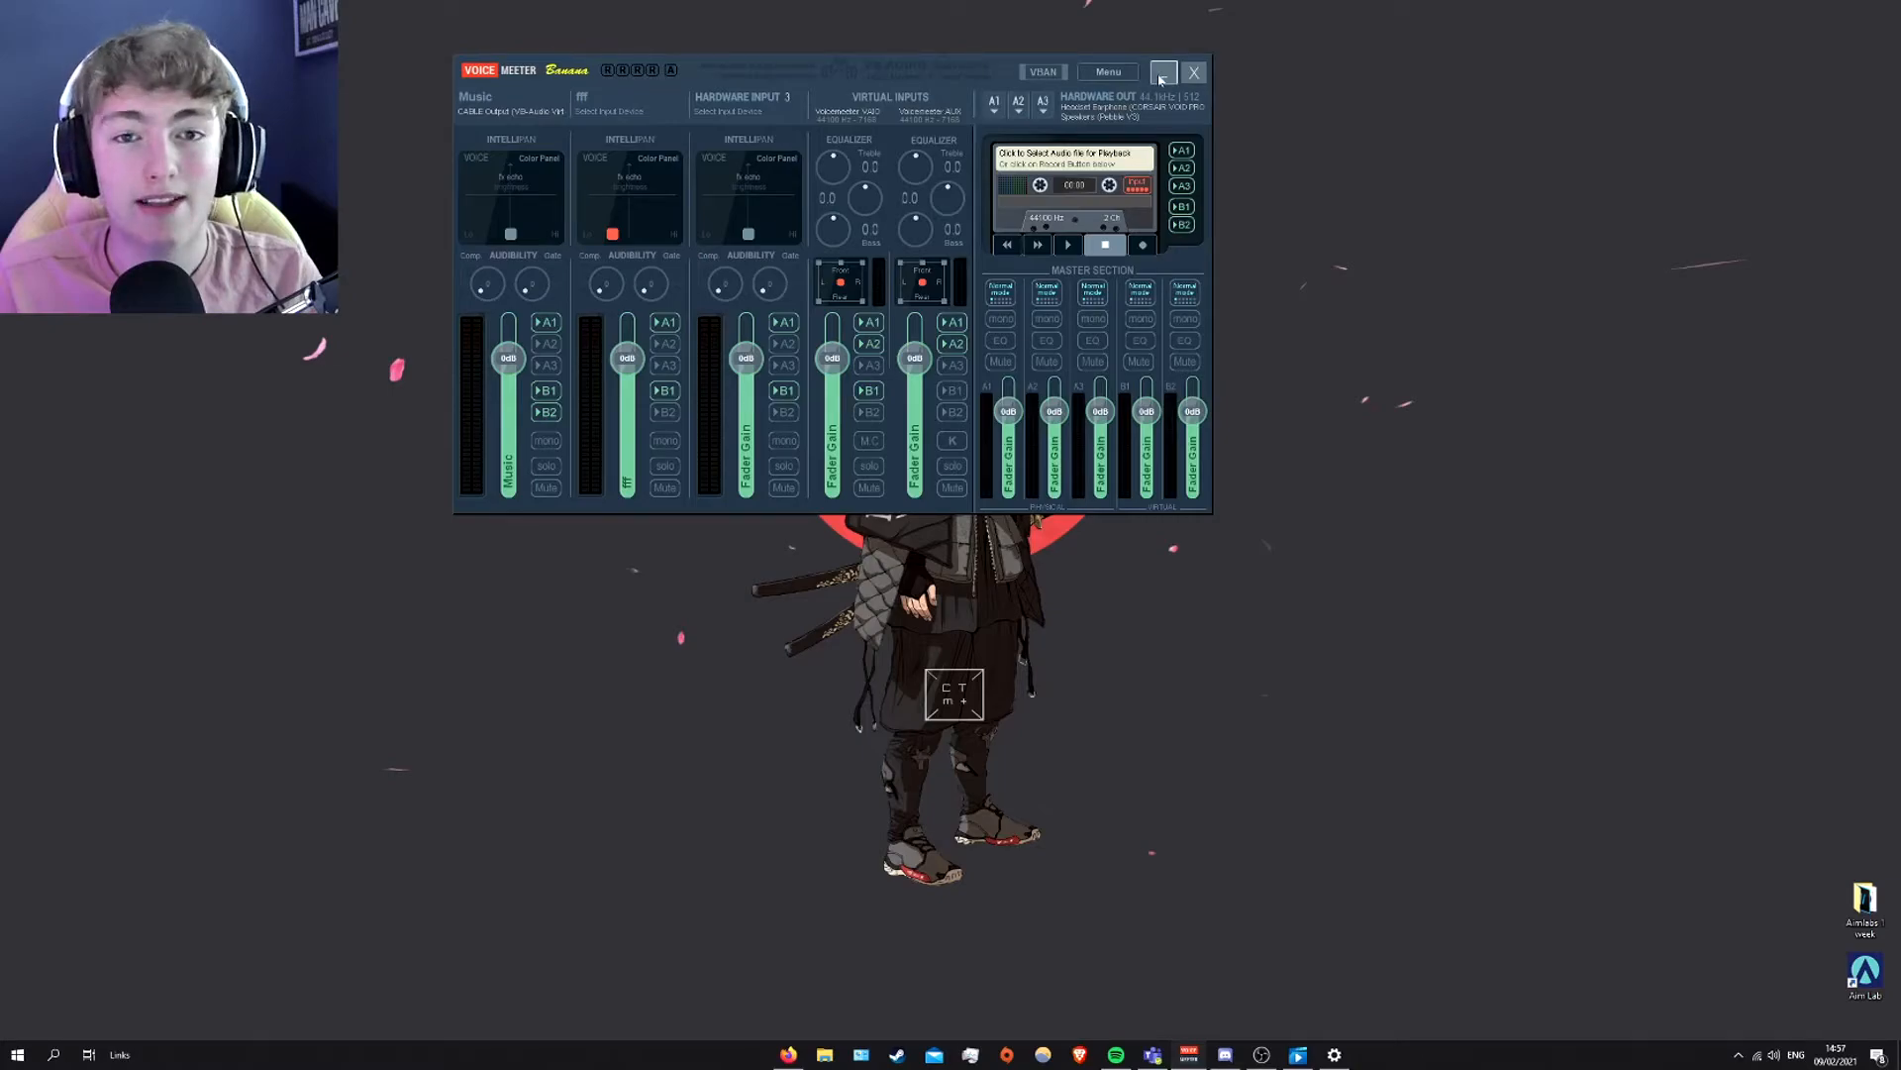
- Minimize Voicemeeter and go to App volume and device preferences
click(1199, 71)
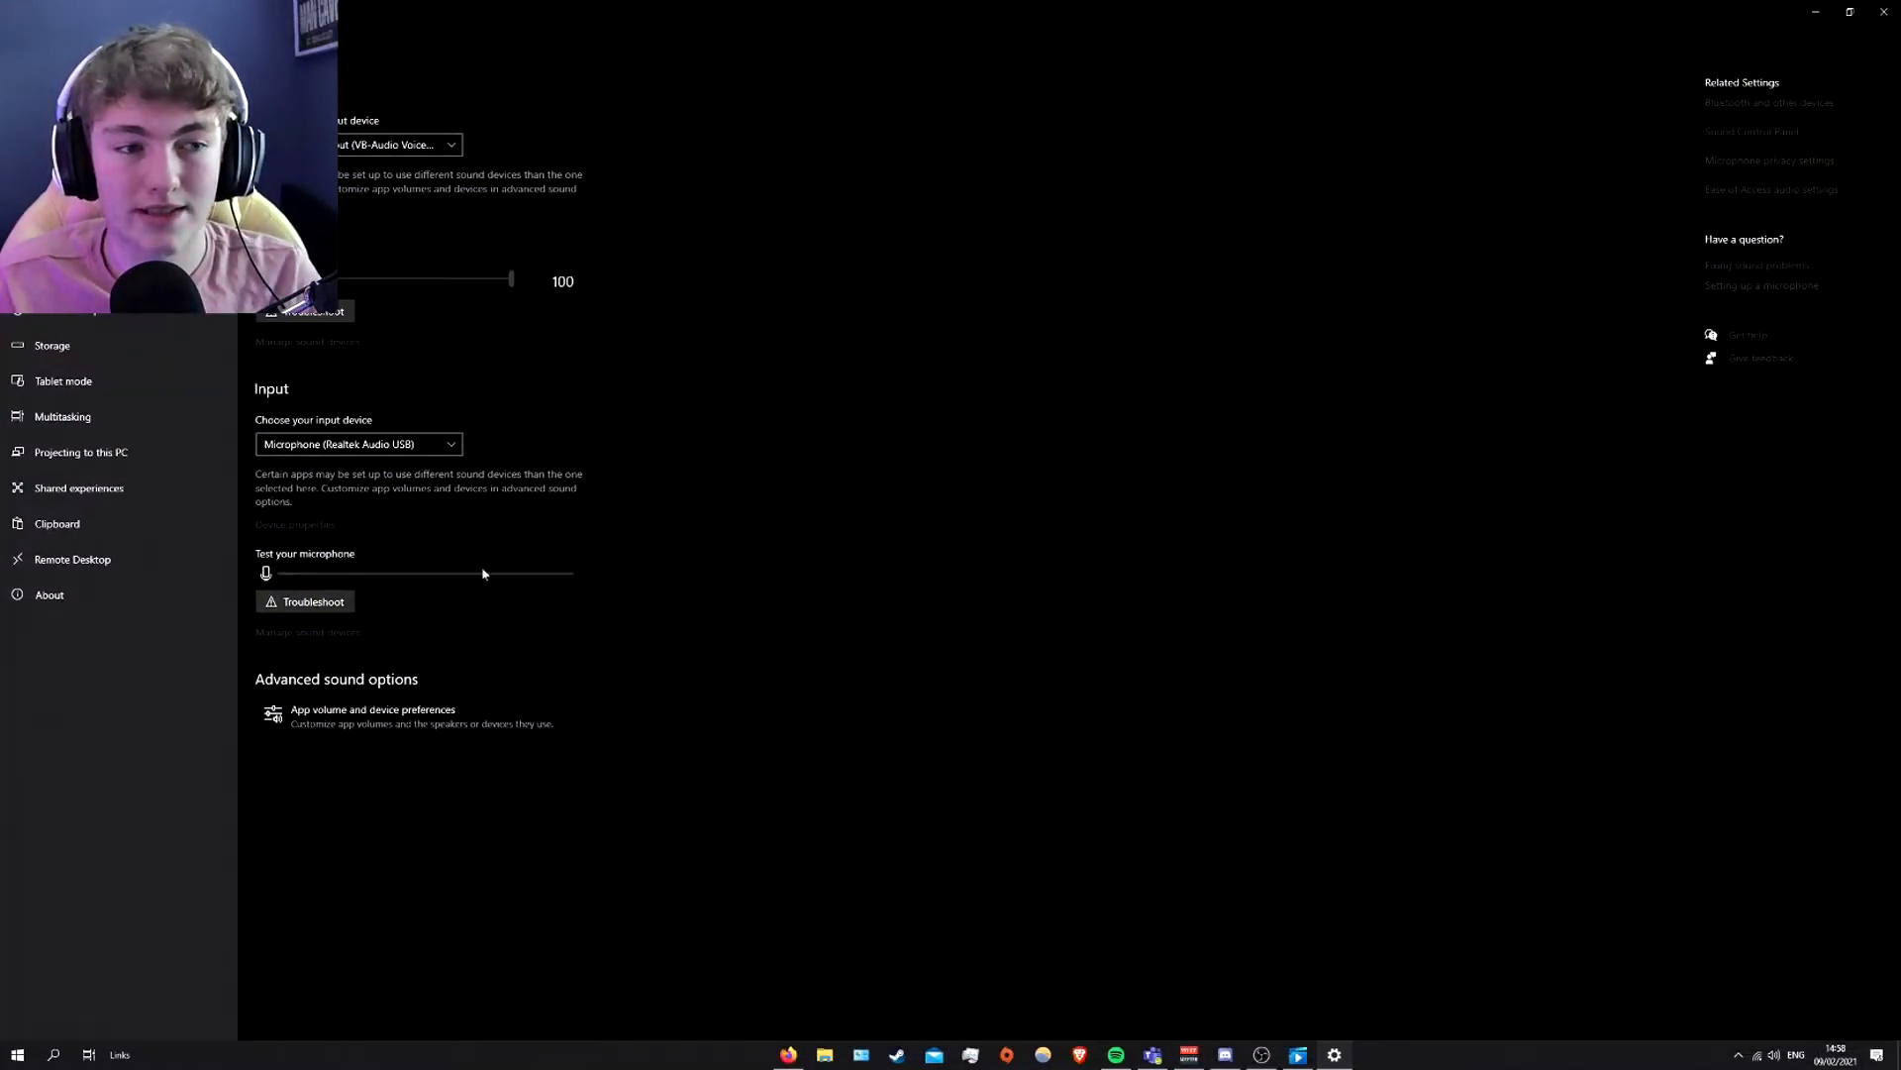
mouse_move(404, 672)
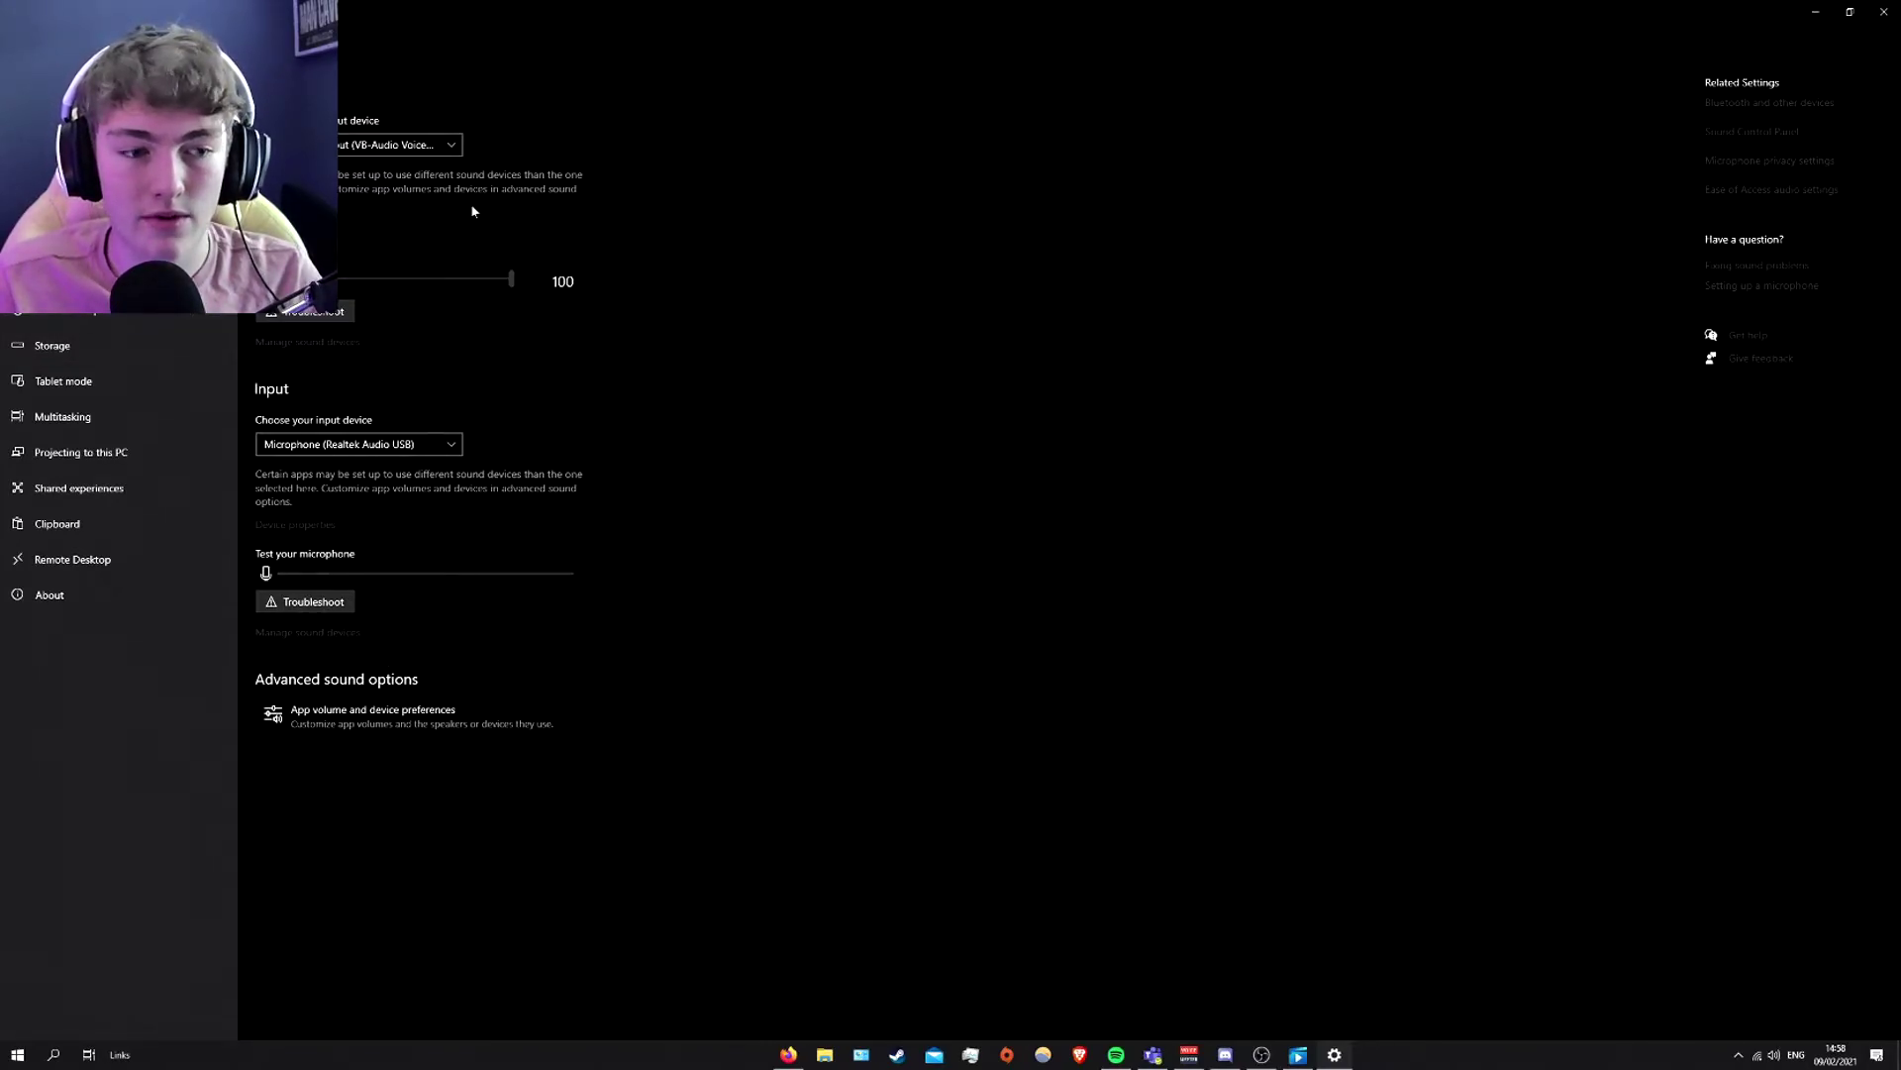
mouse_move(402, 726)
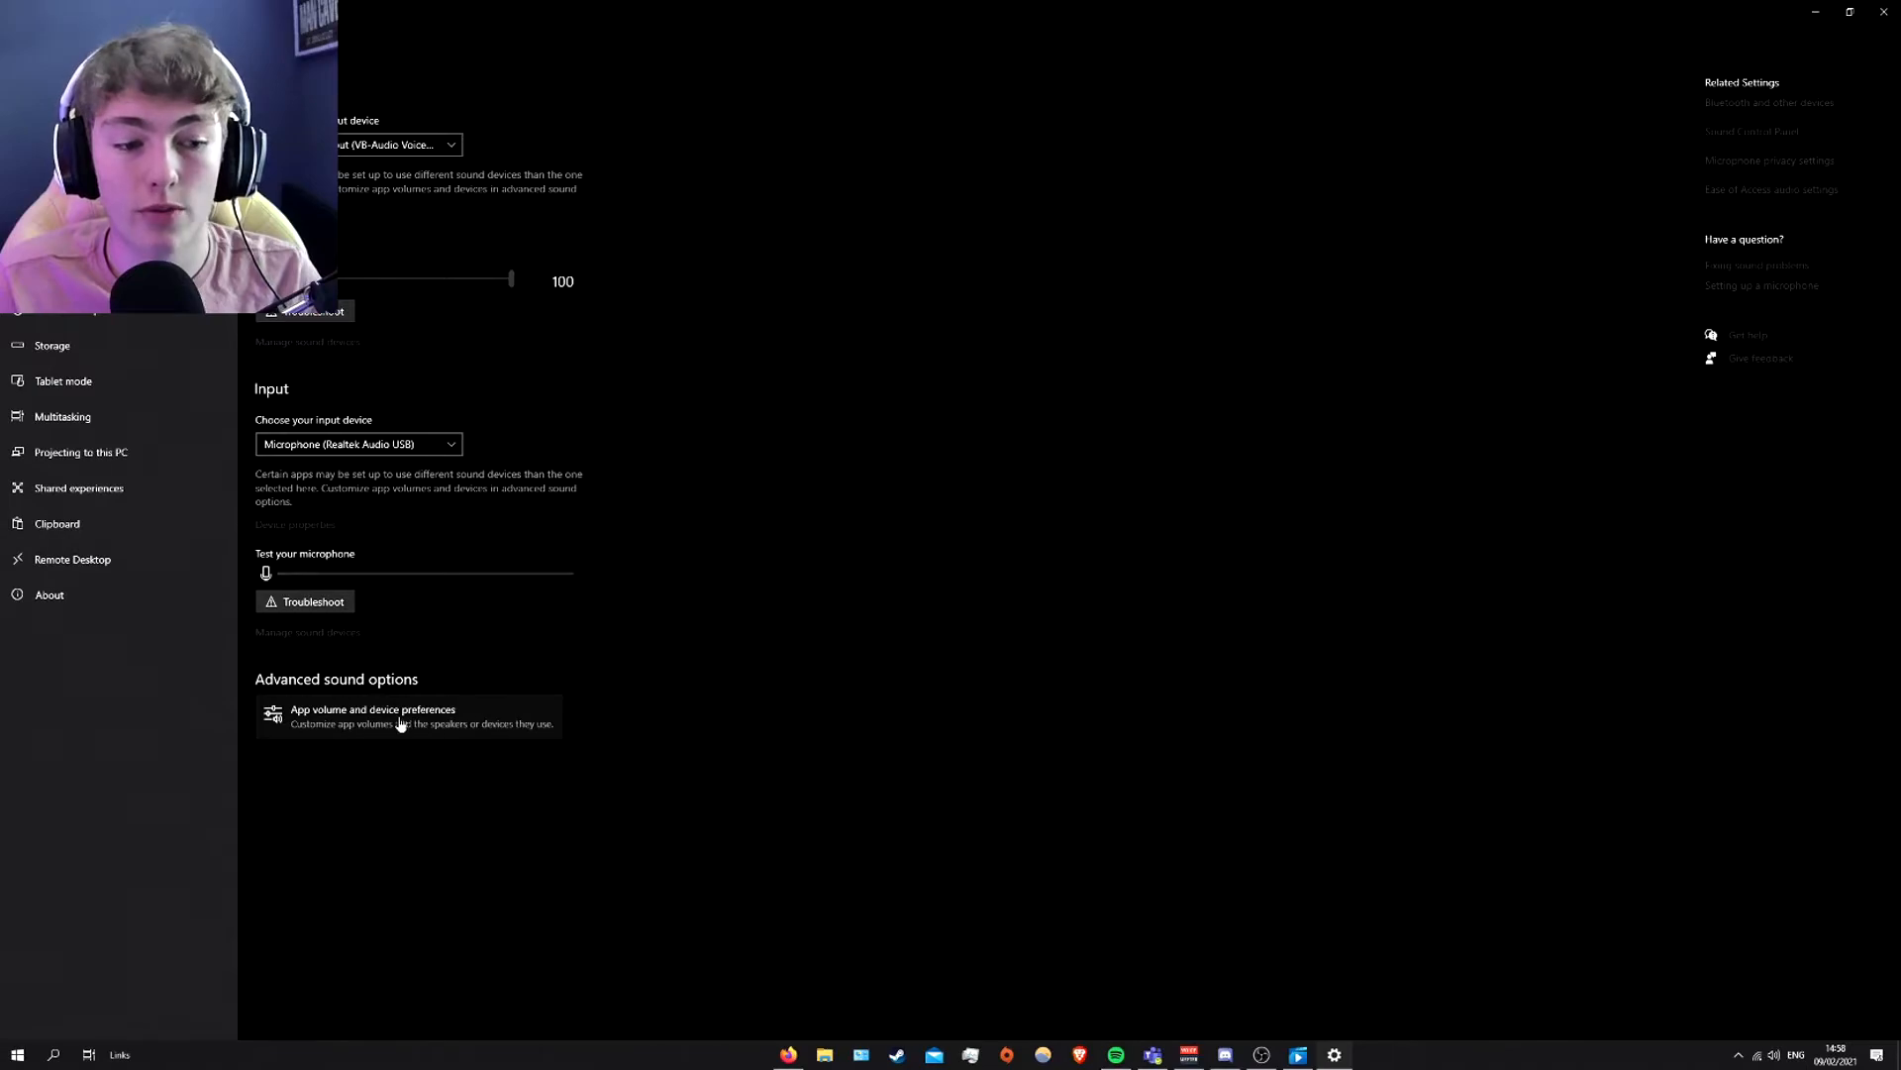
click(408, 716)
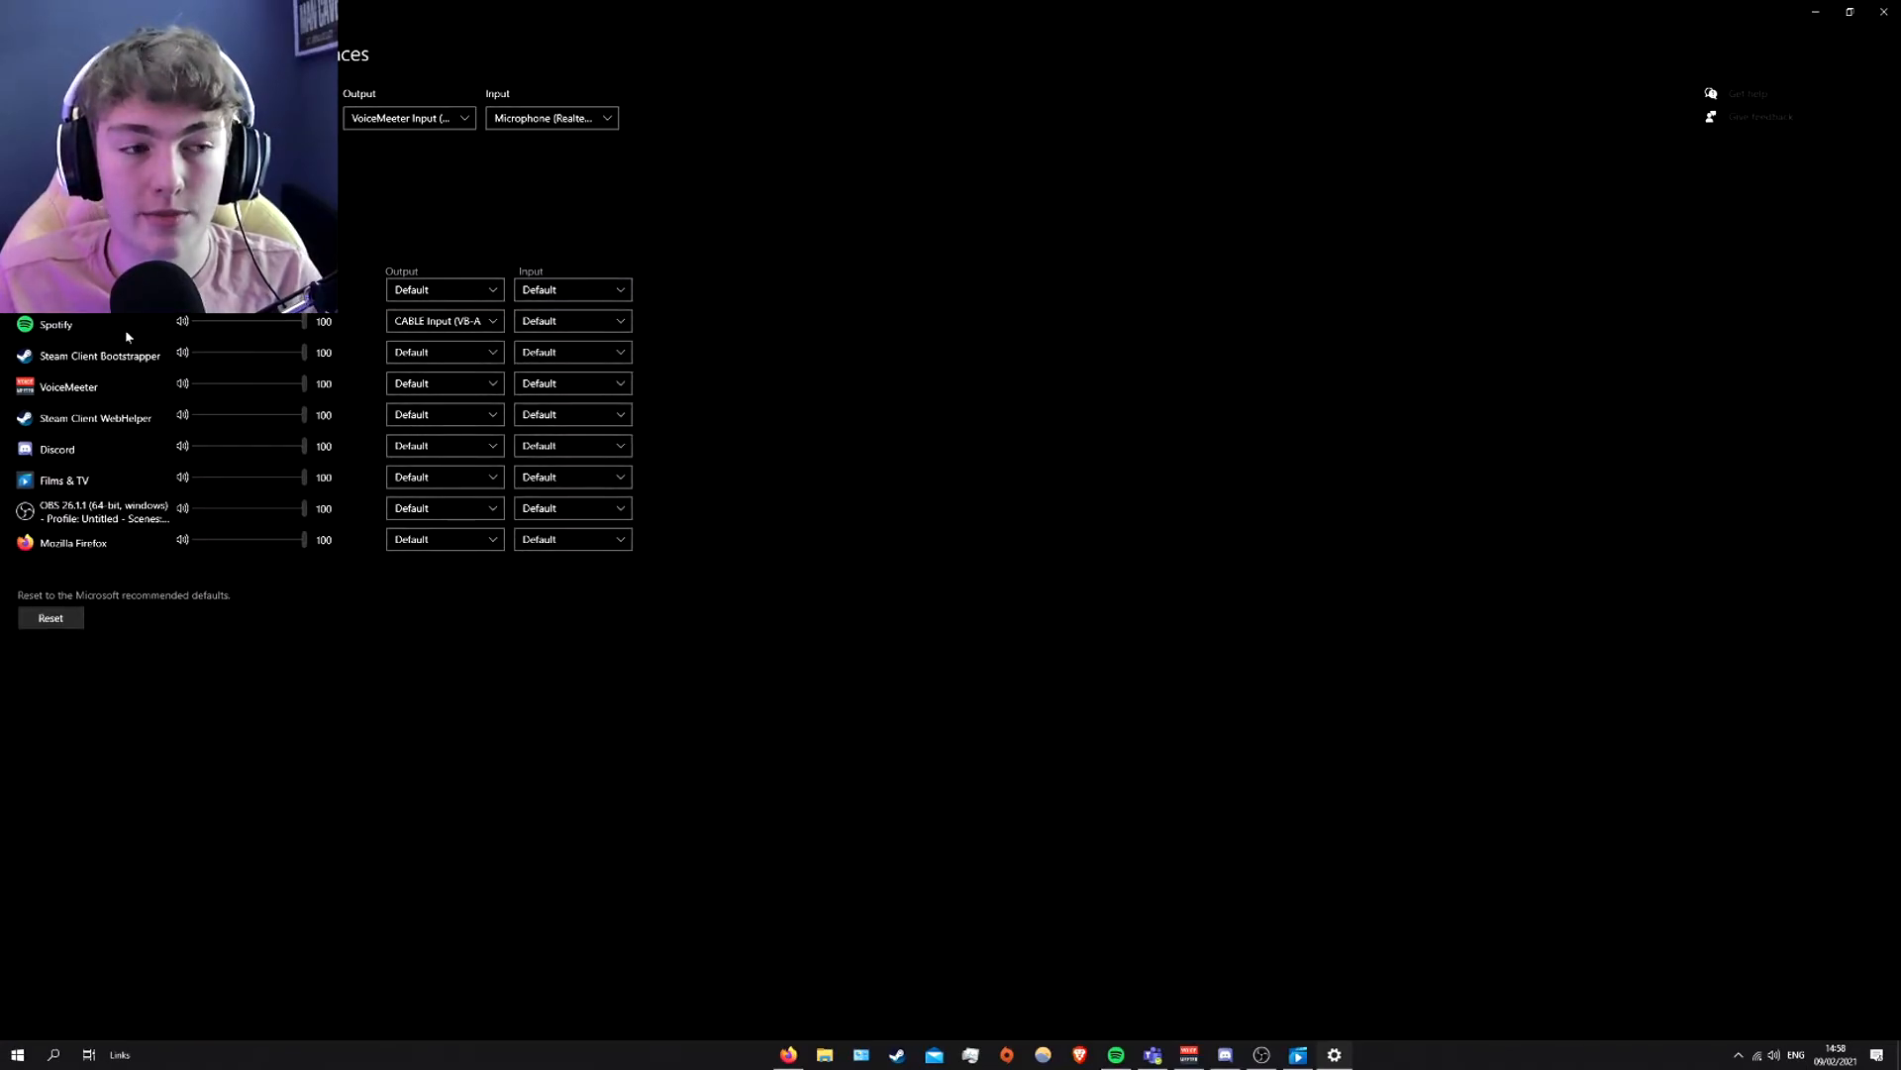
- Set Spotify's output device to CABLE Input (VB-Audio Virtual Cable)
click(445, 320)
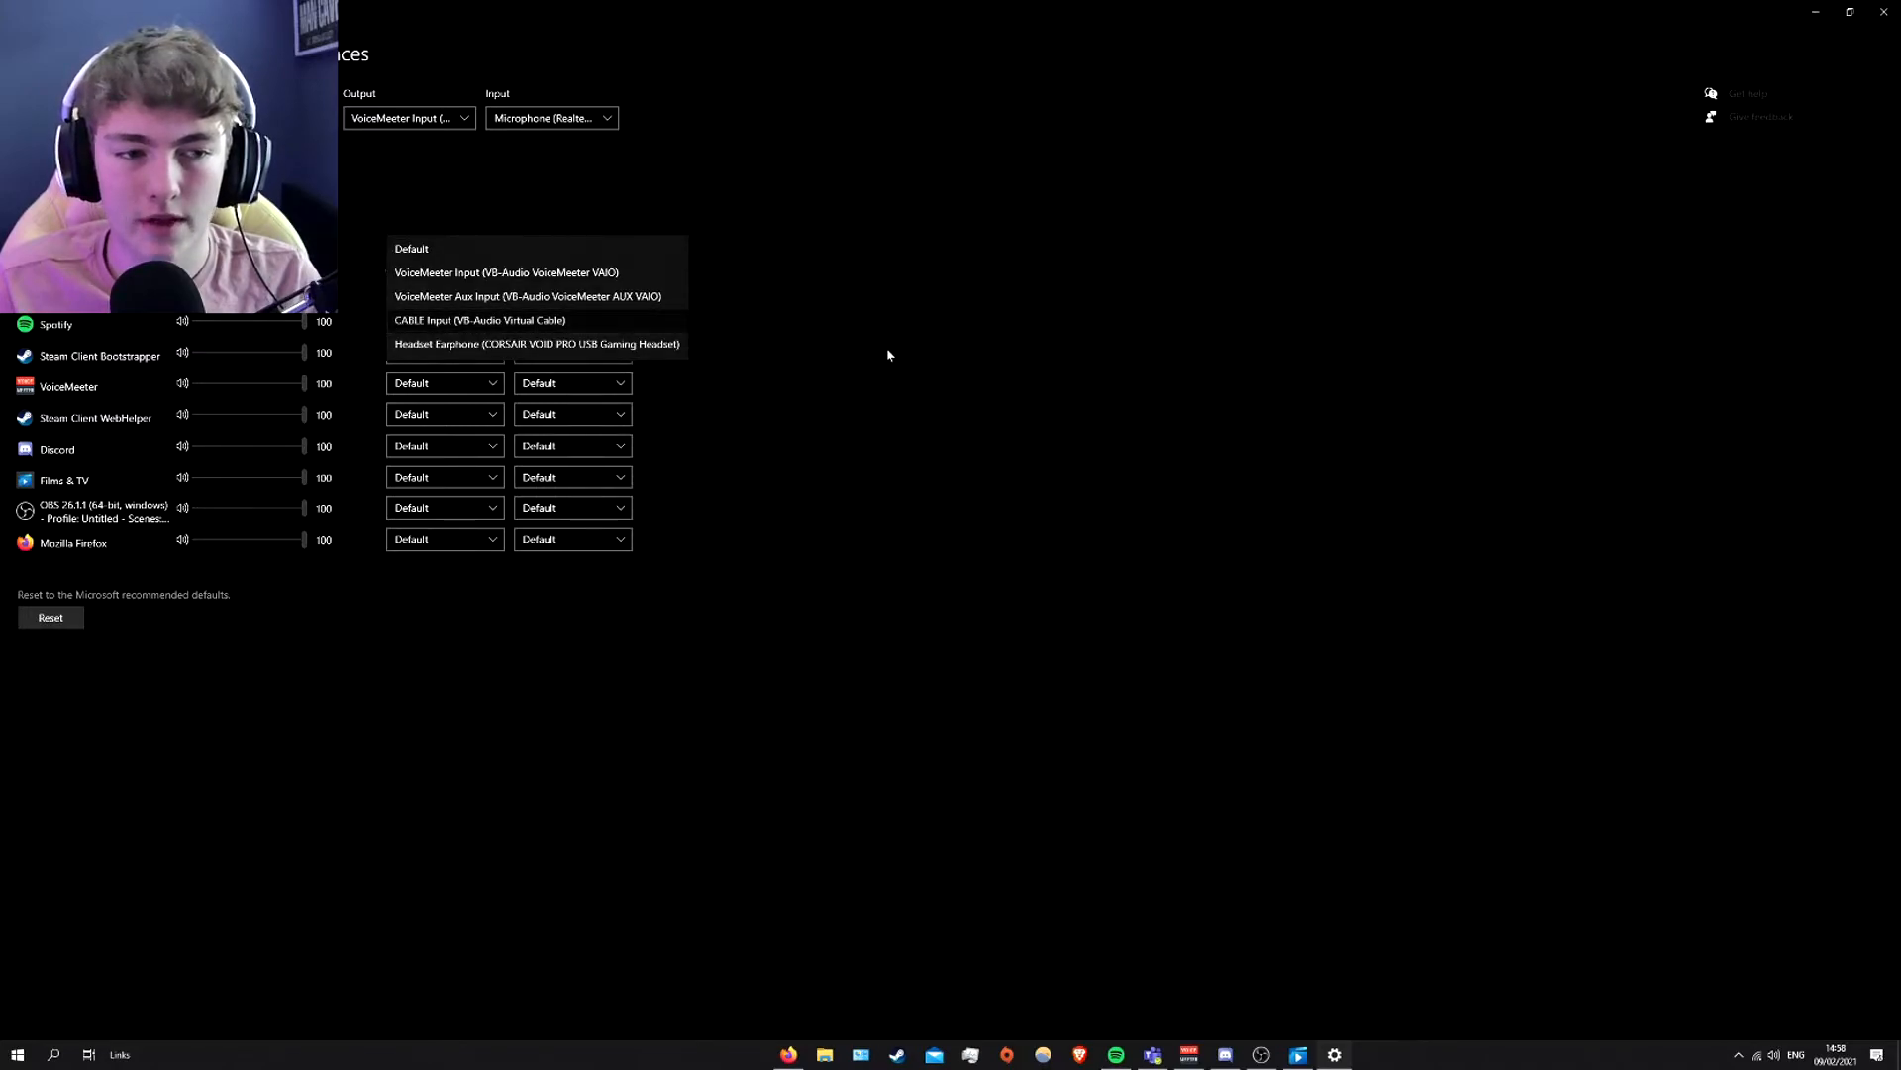
click(426, 318)
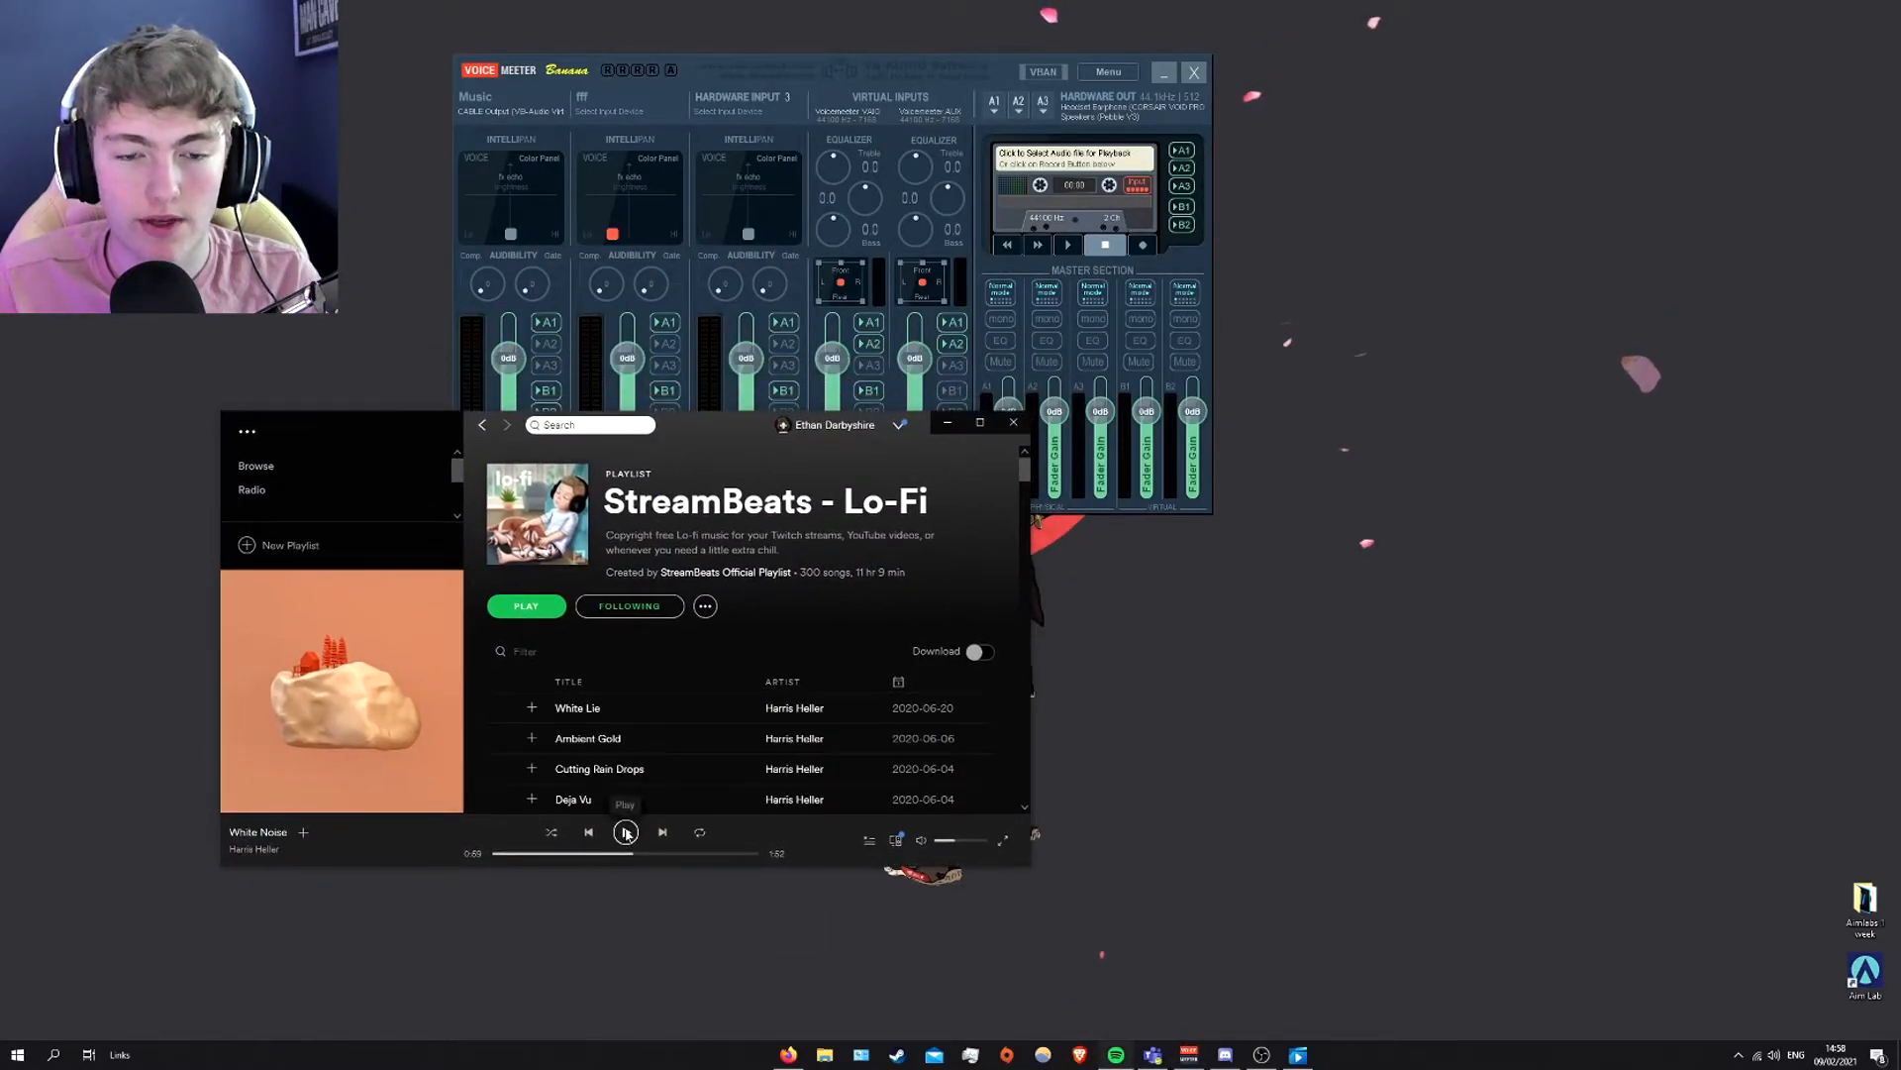
- Play the White Noise track from the StreamBeats - Lo-Fi playlist
click(626, 832)
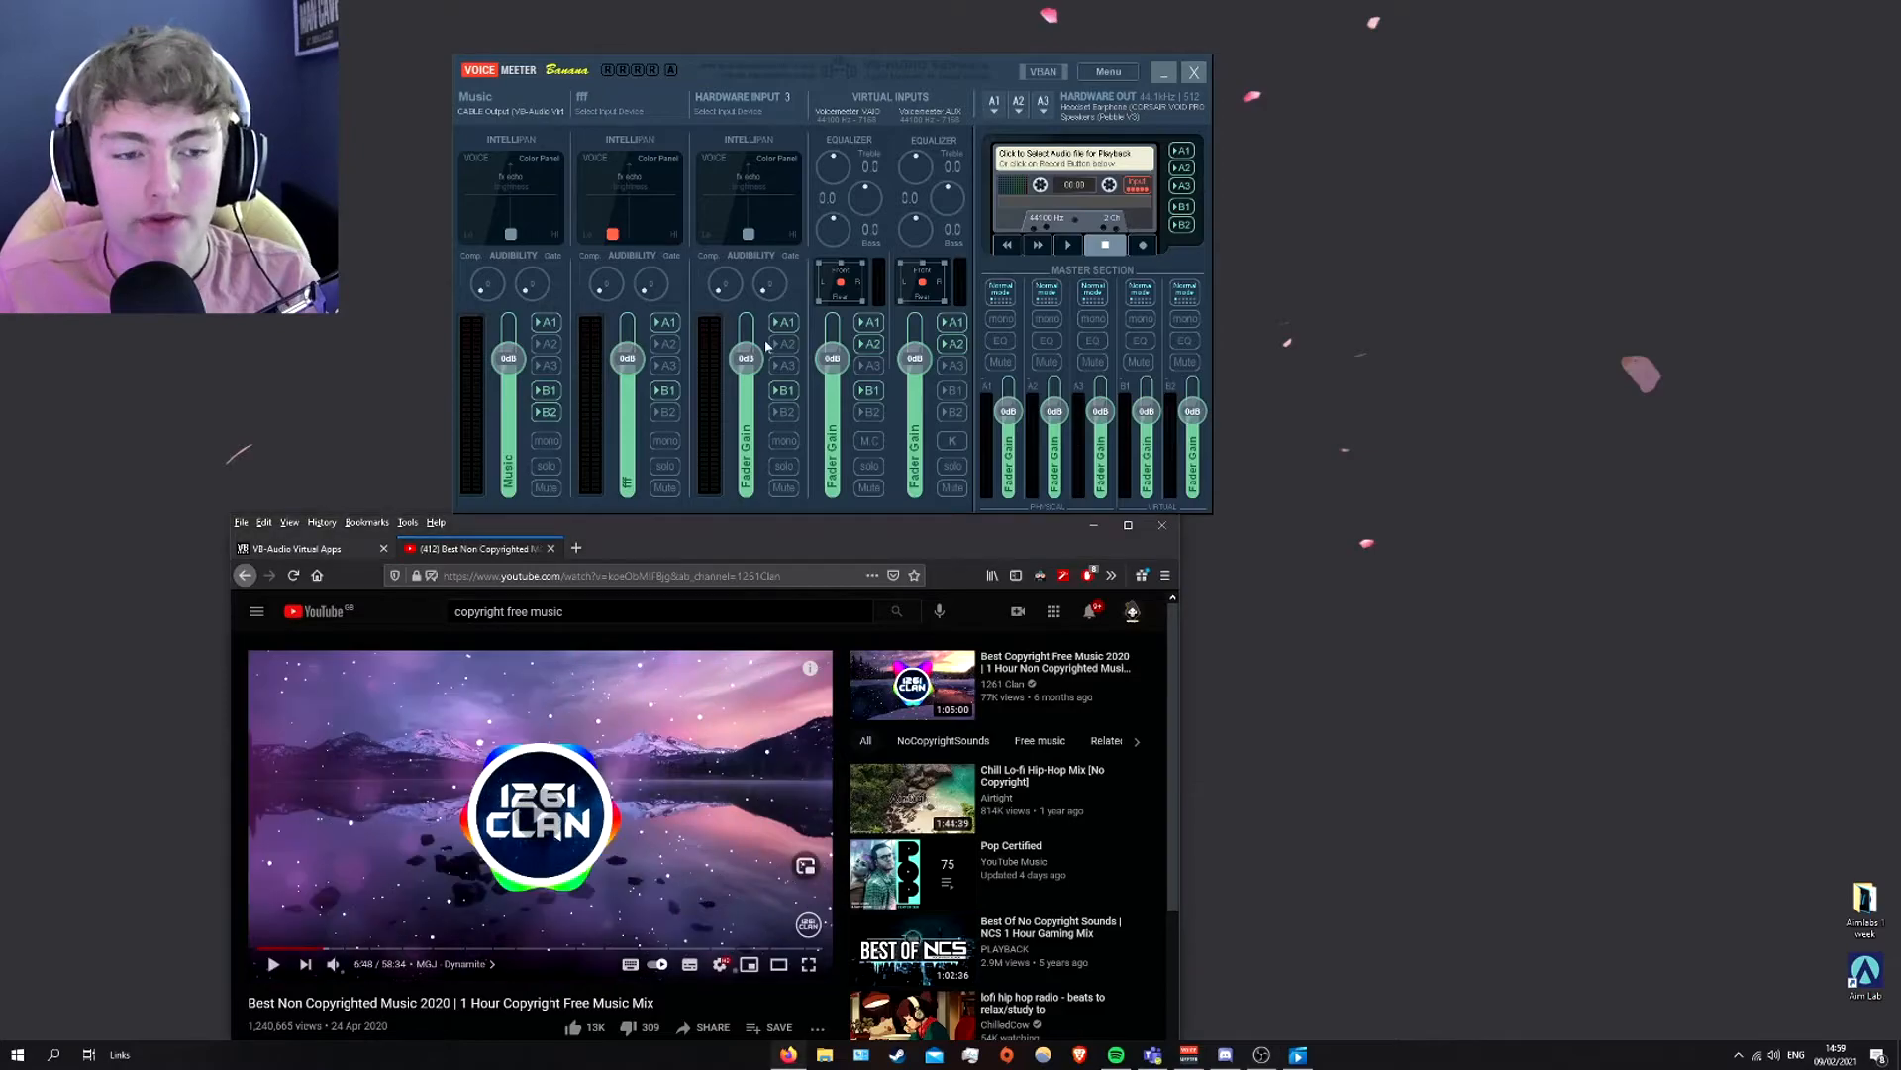
- Play the Best Non Copyrighted Music 2020 video briefly, then pause it
click(274, 963)
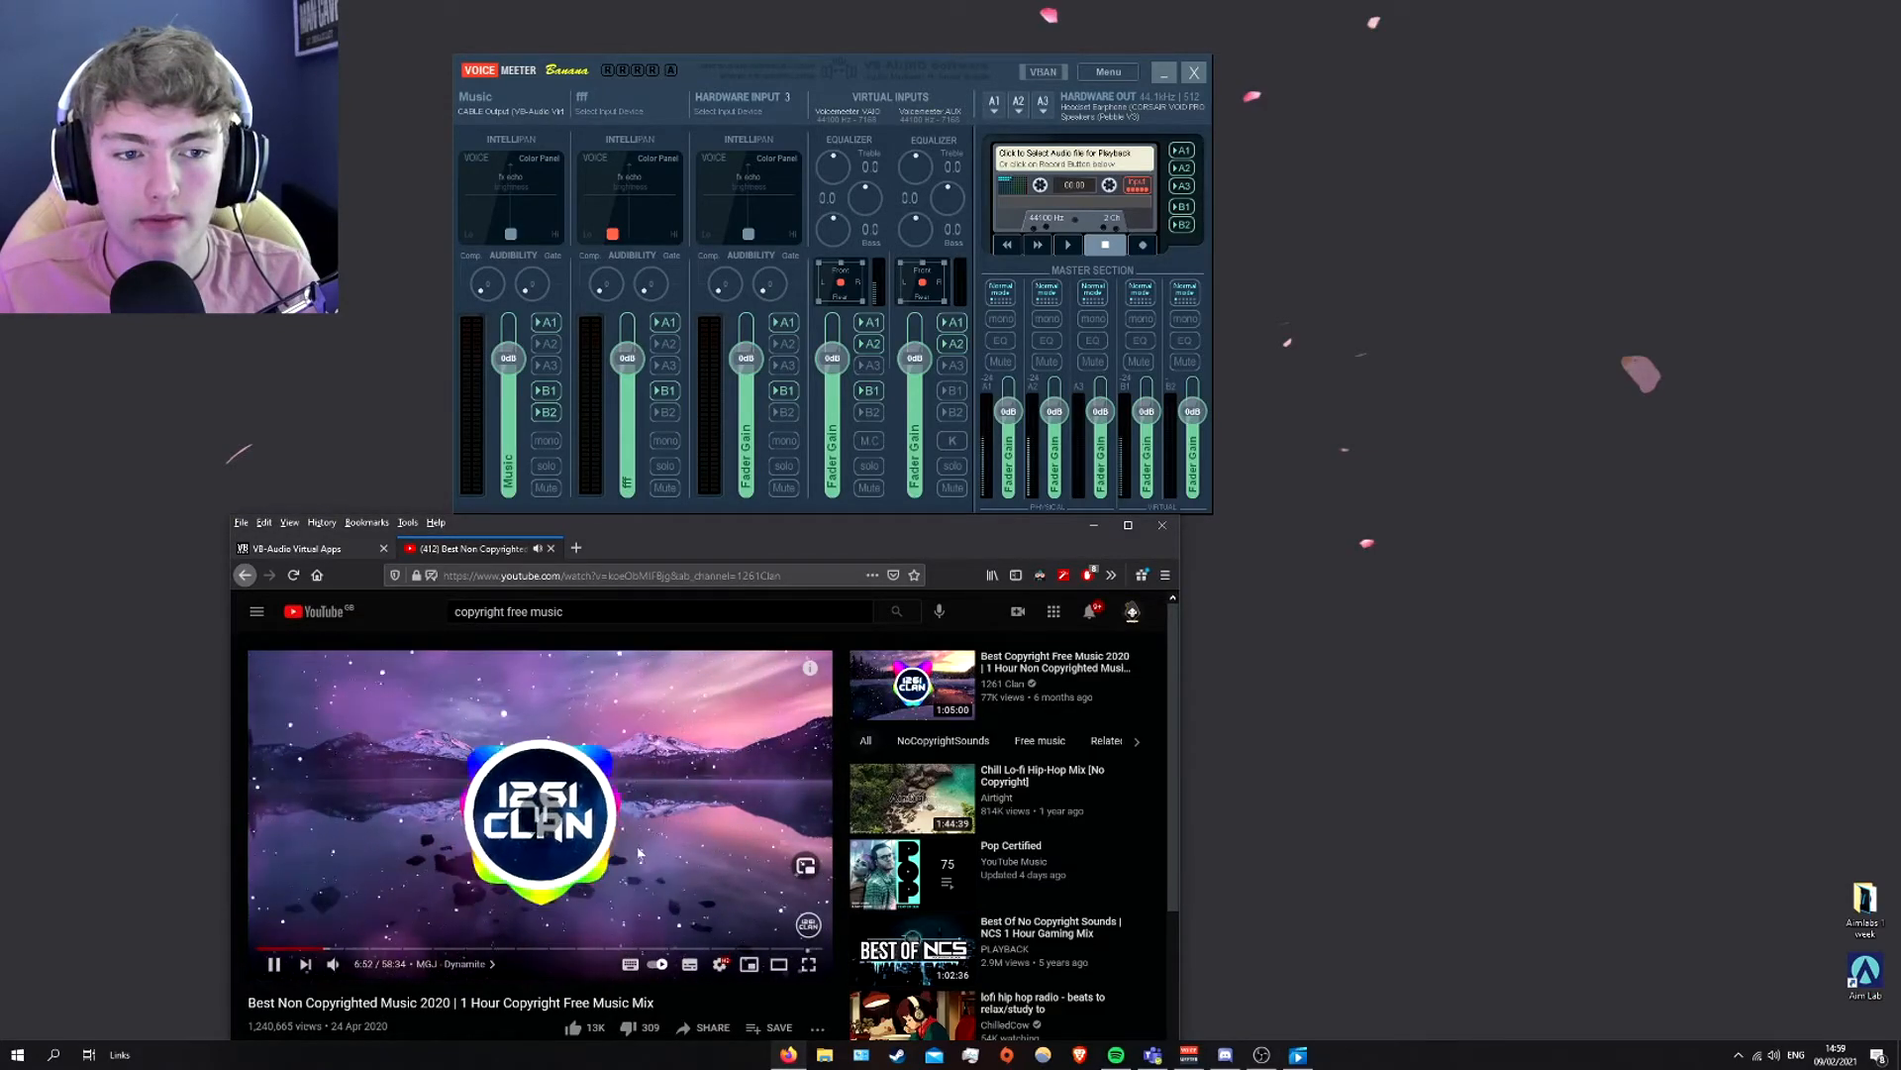
click(275, 963)
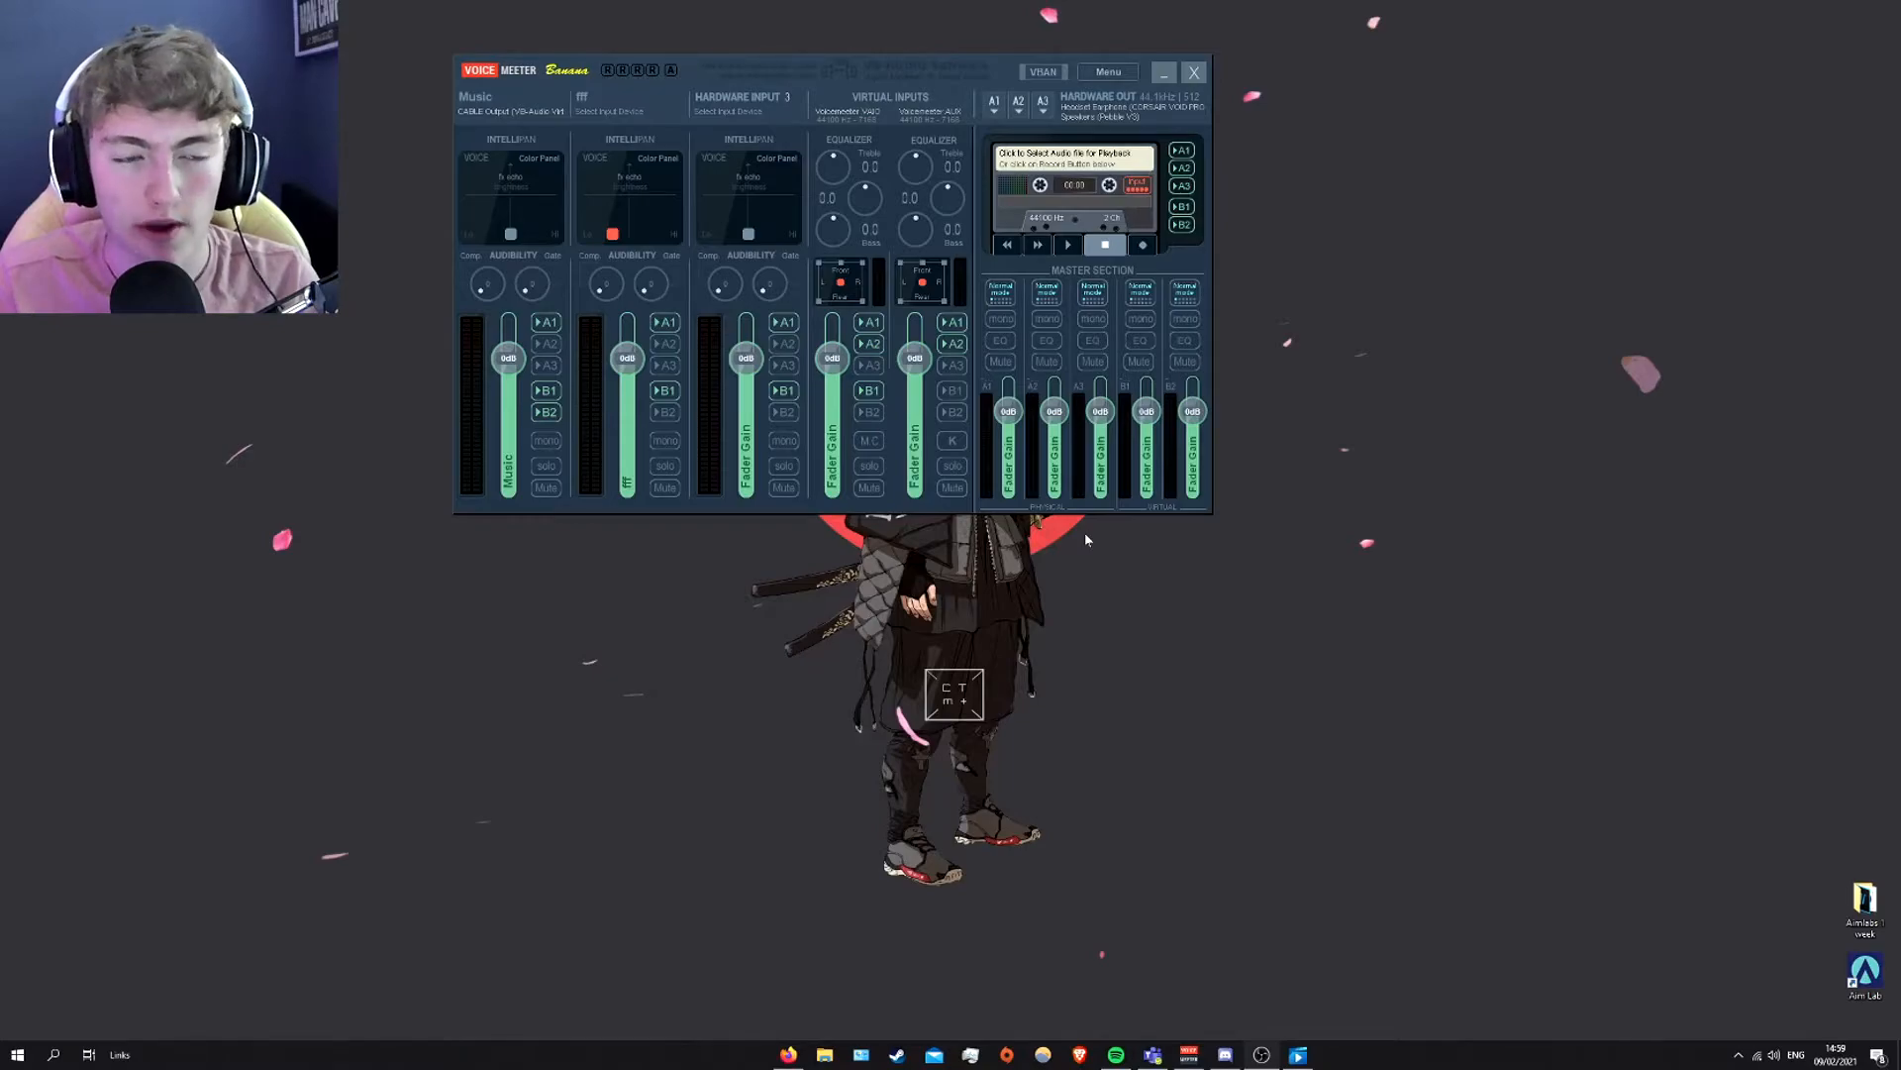
mouse_move(510, 192)
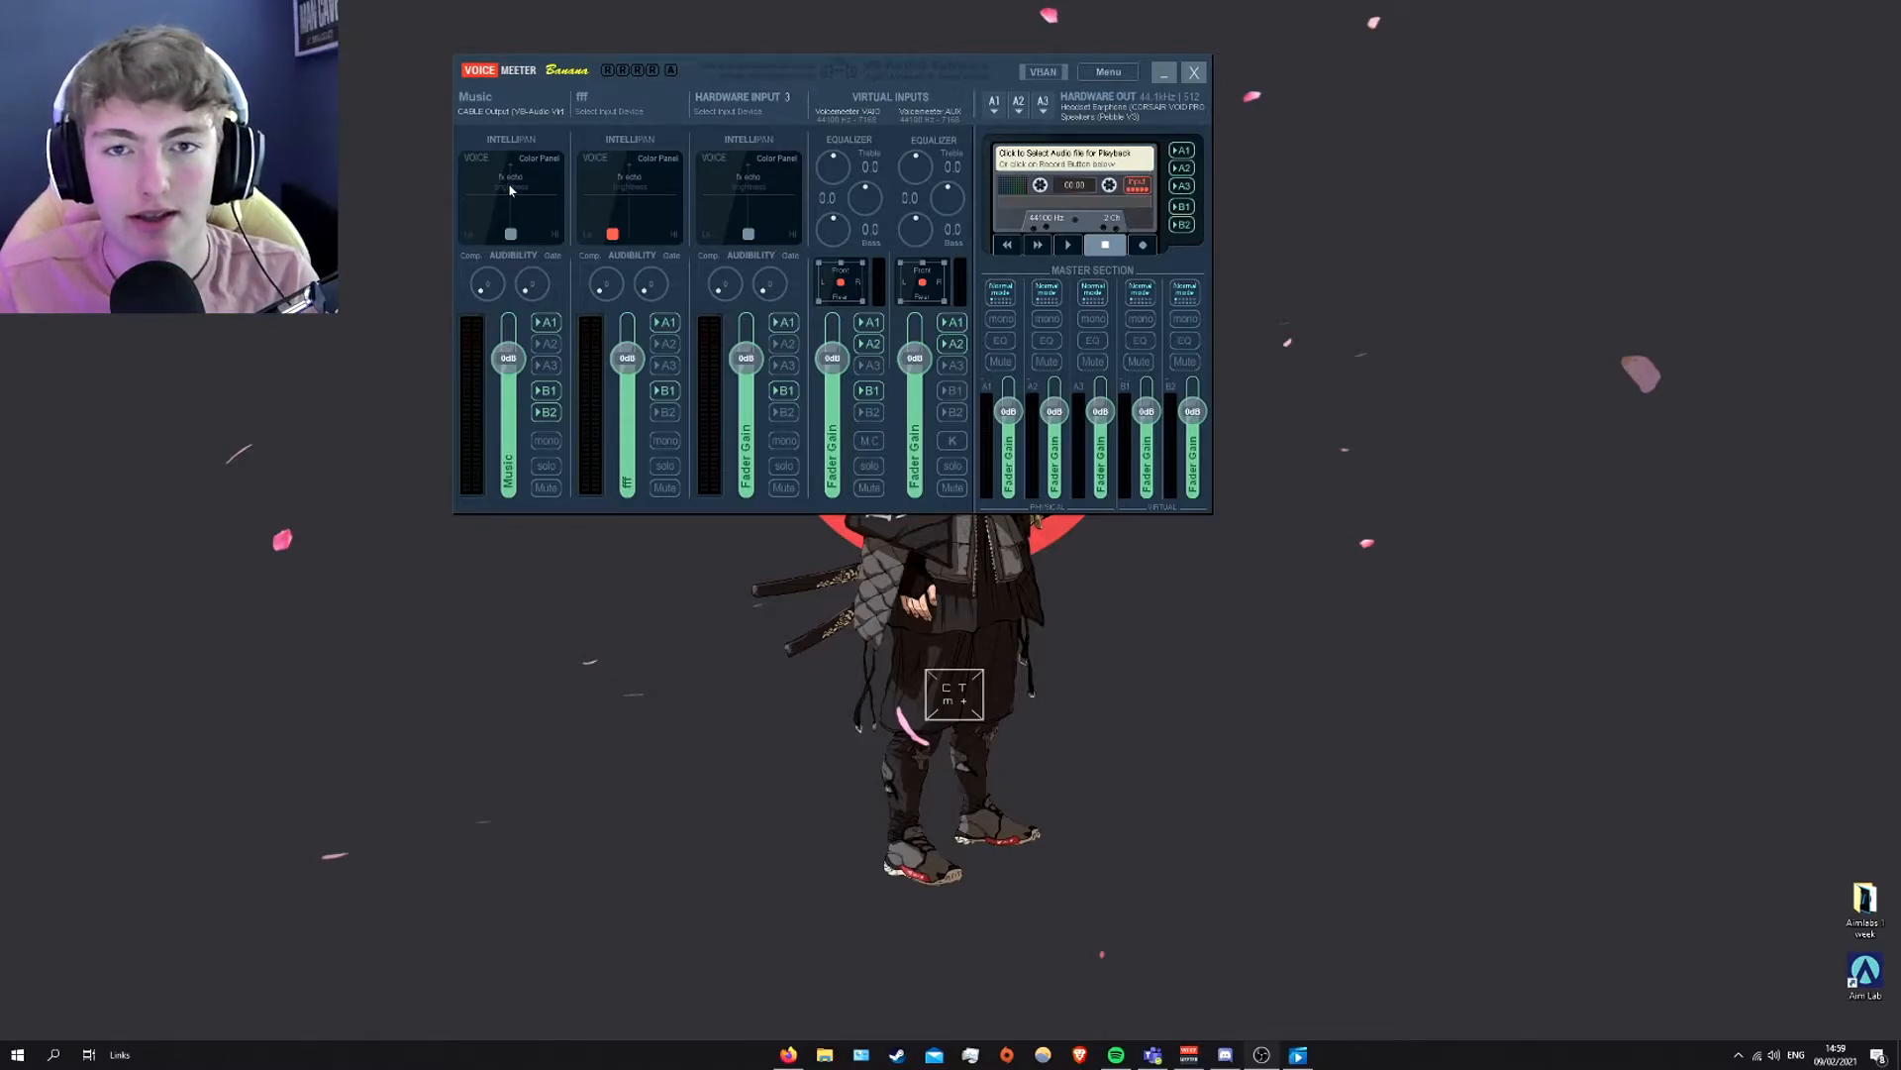
mouse_move(523, 191)
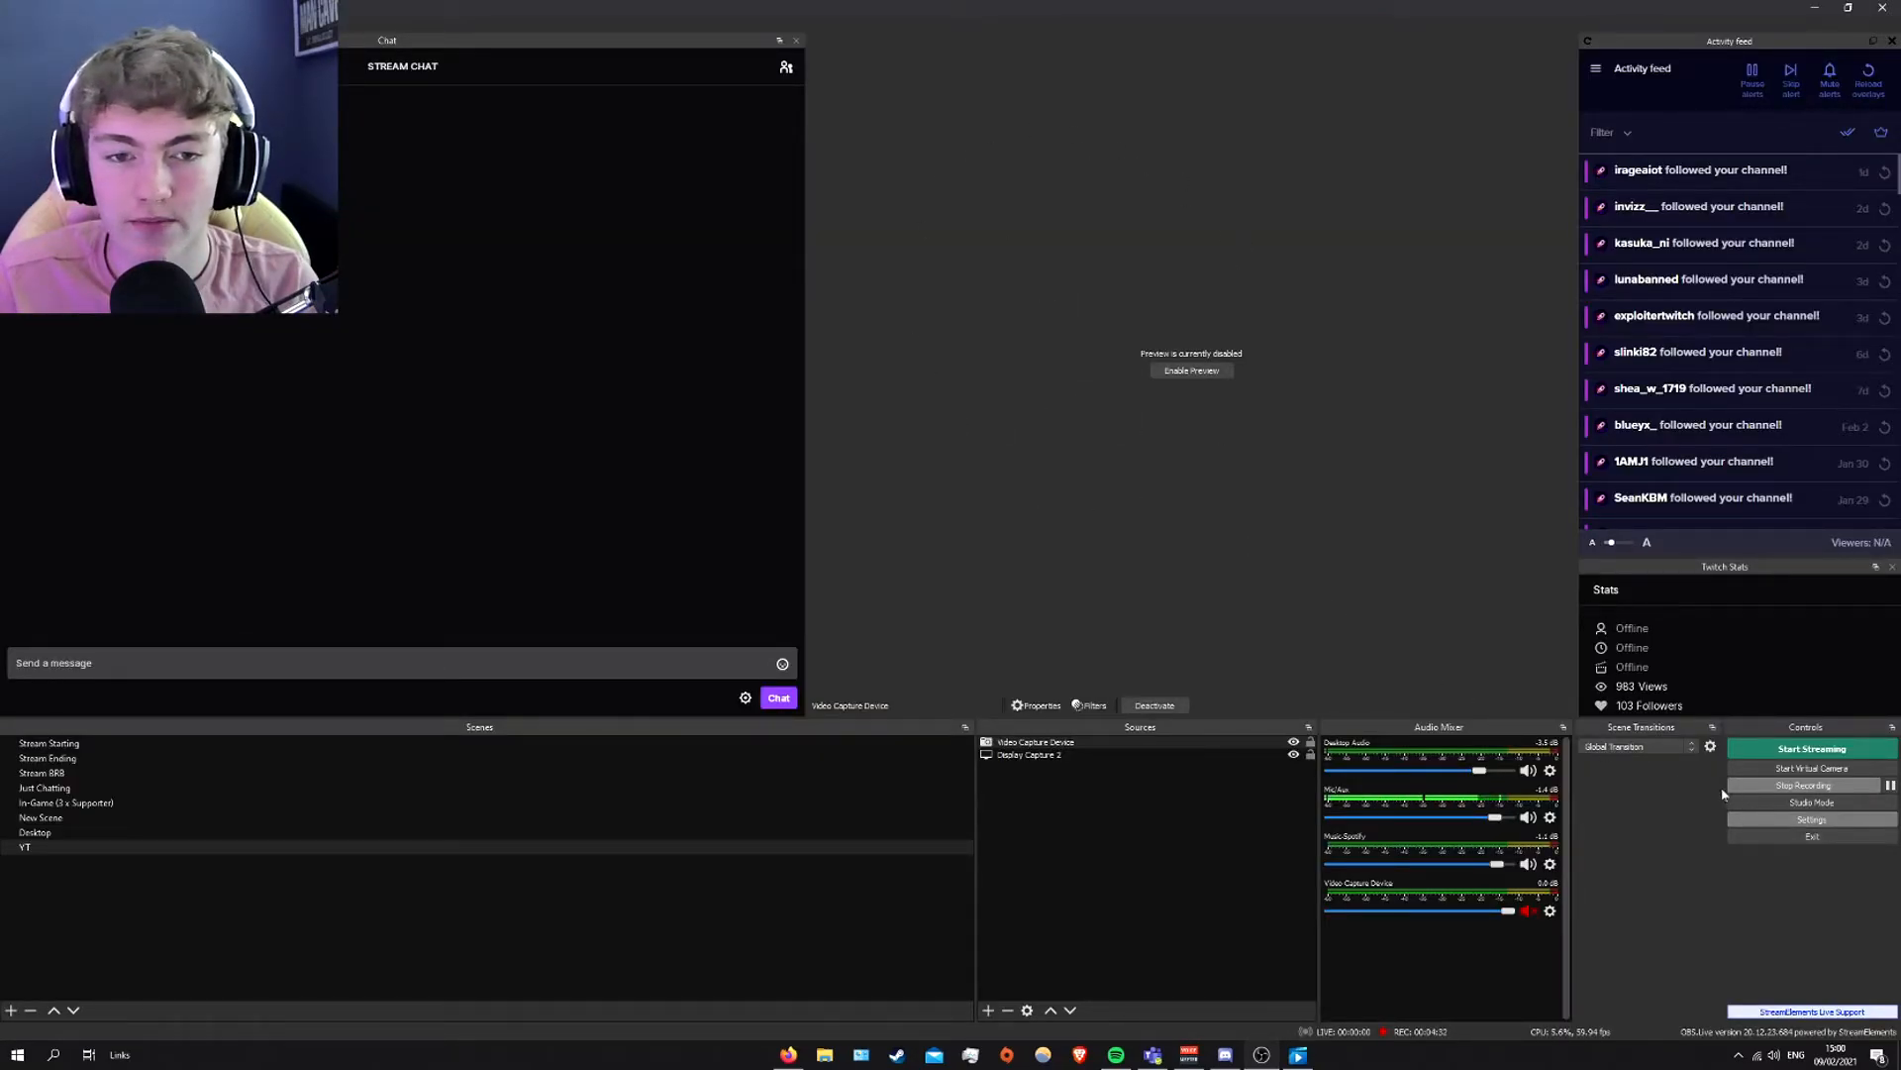
- Open OBS Settings and confirm Desktop Audio 2 is CABLE Input
click(1812, 819)
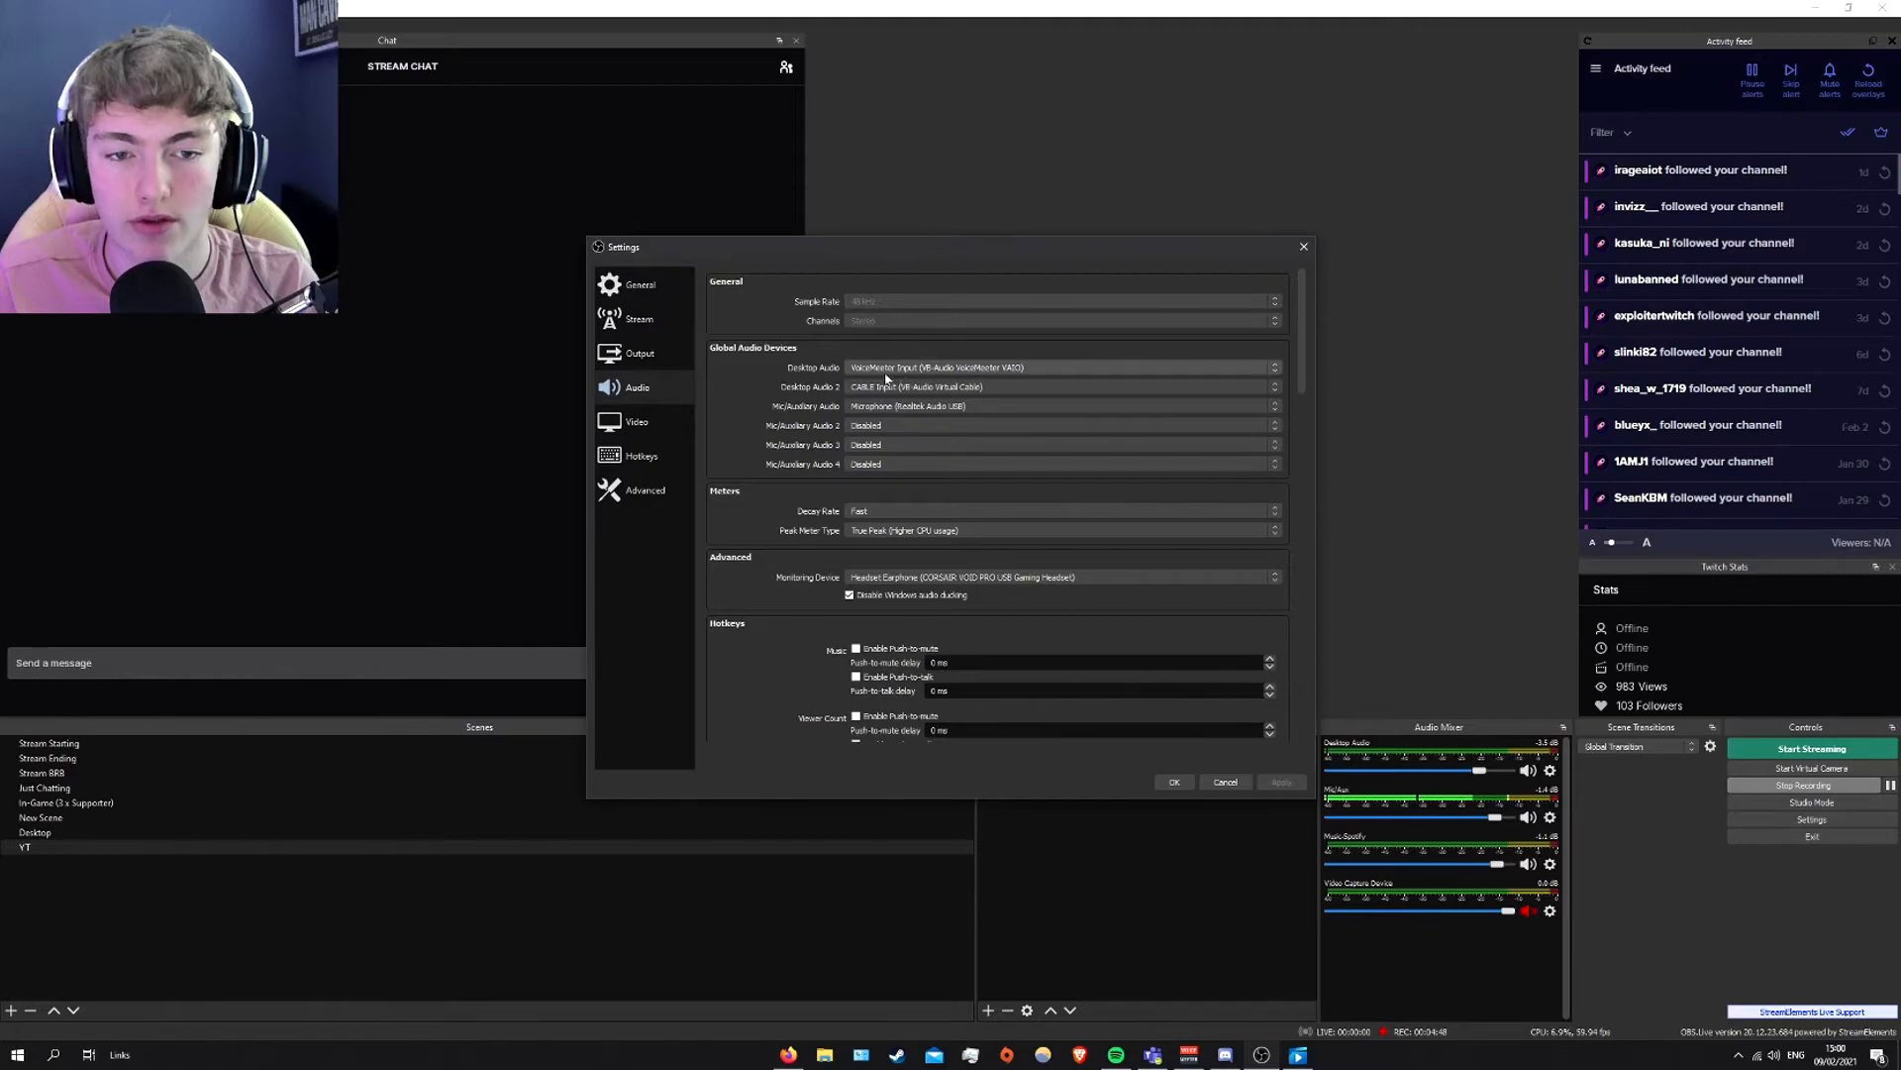
click(1175, 781)
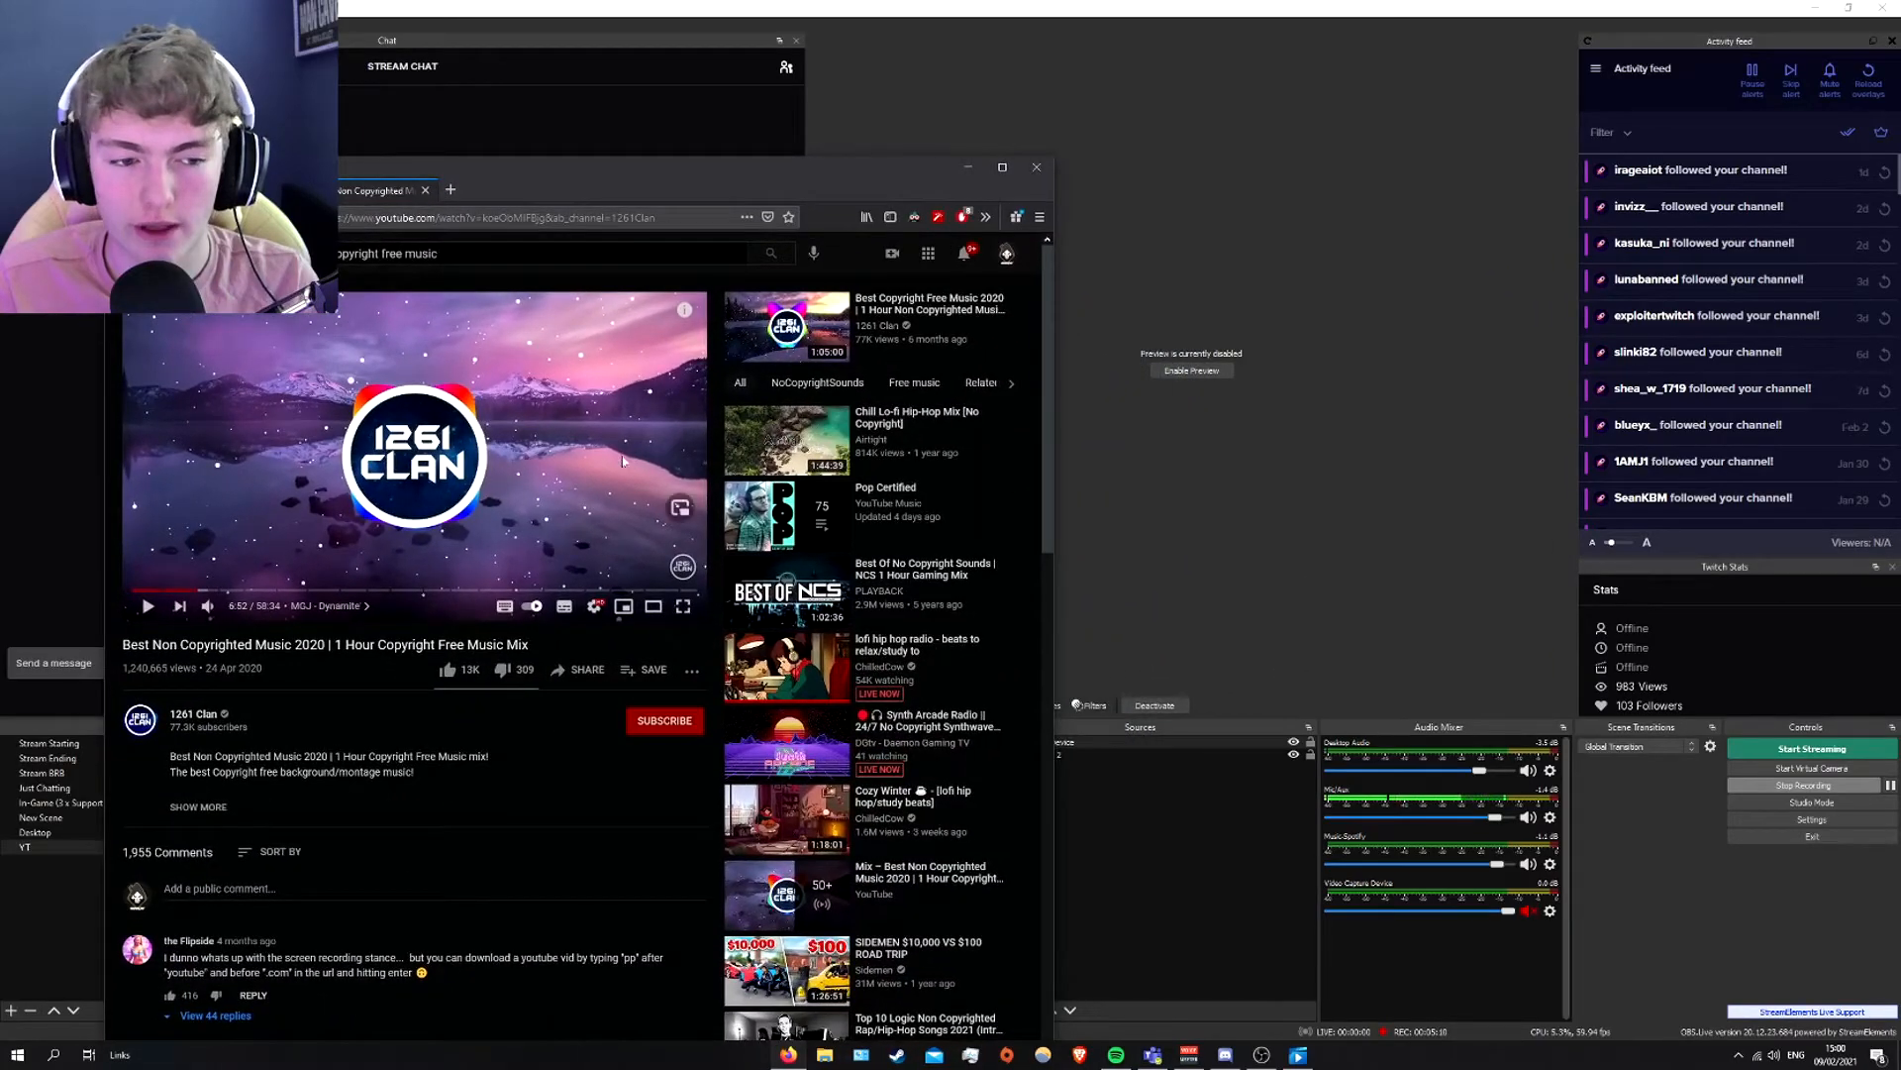
click(147, 605)
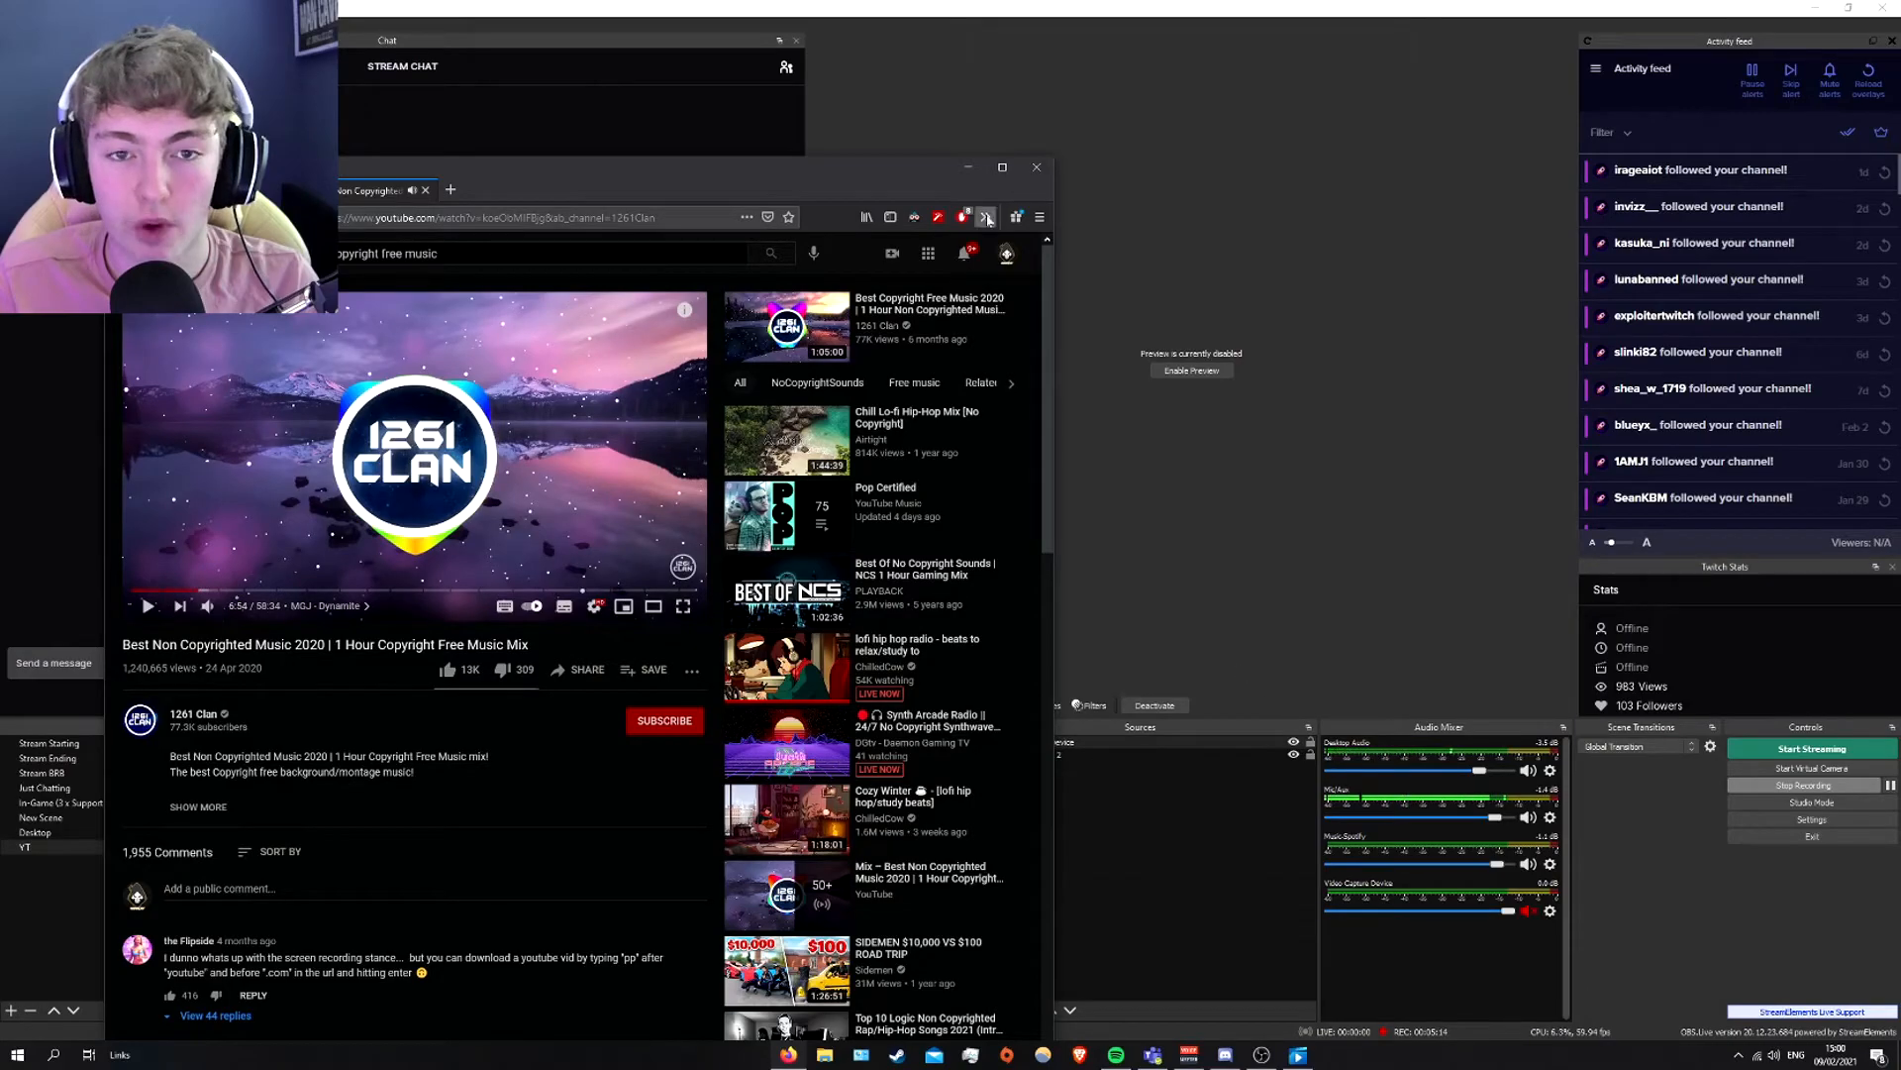
click(1037, 167)
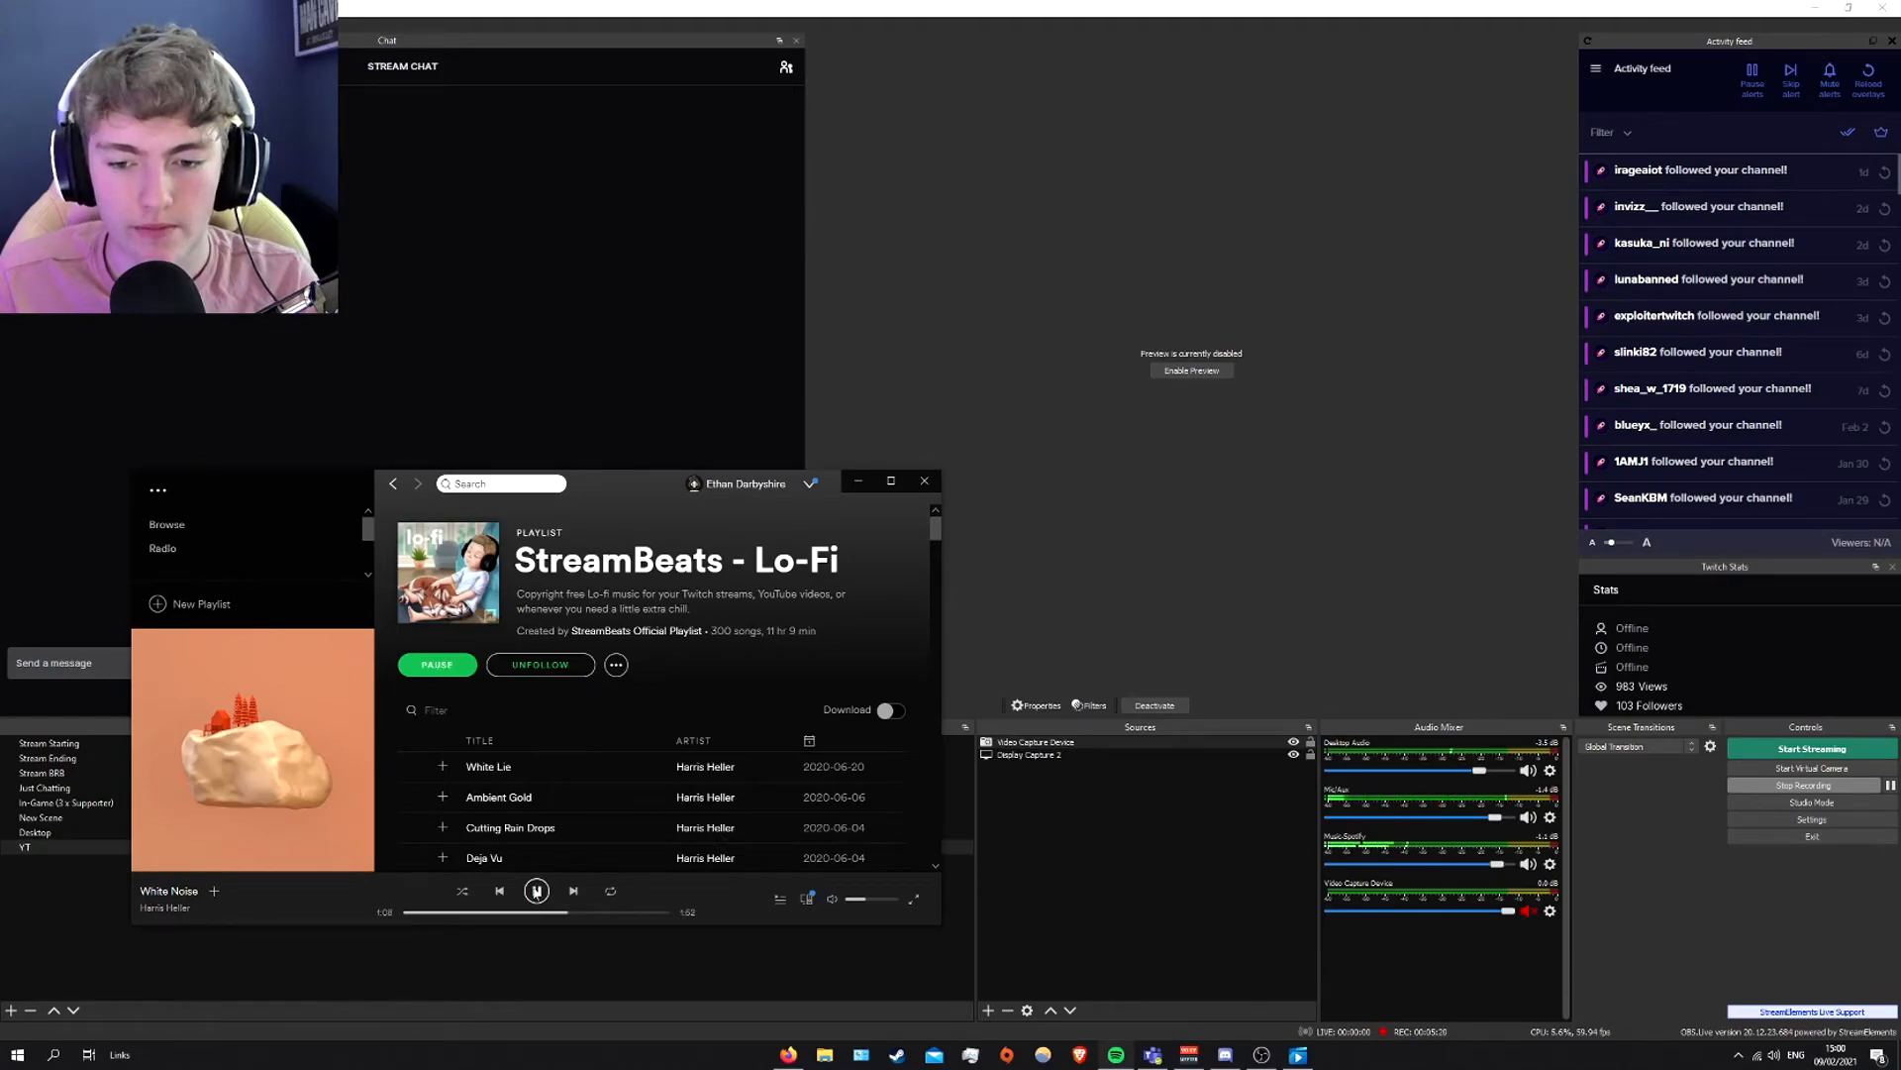
click(536, 890)
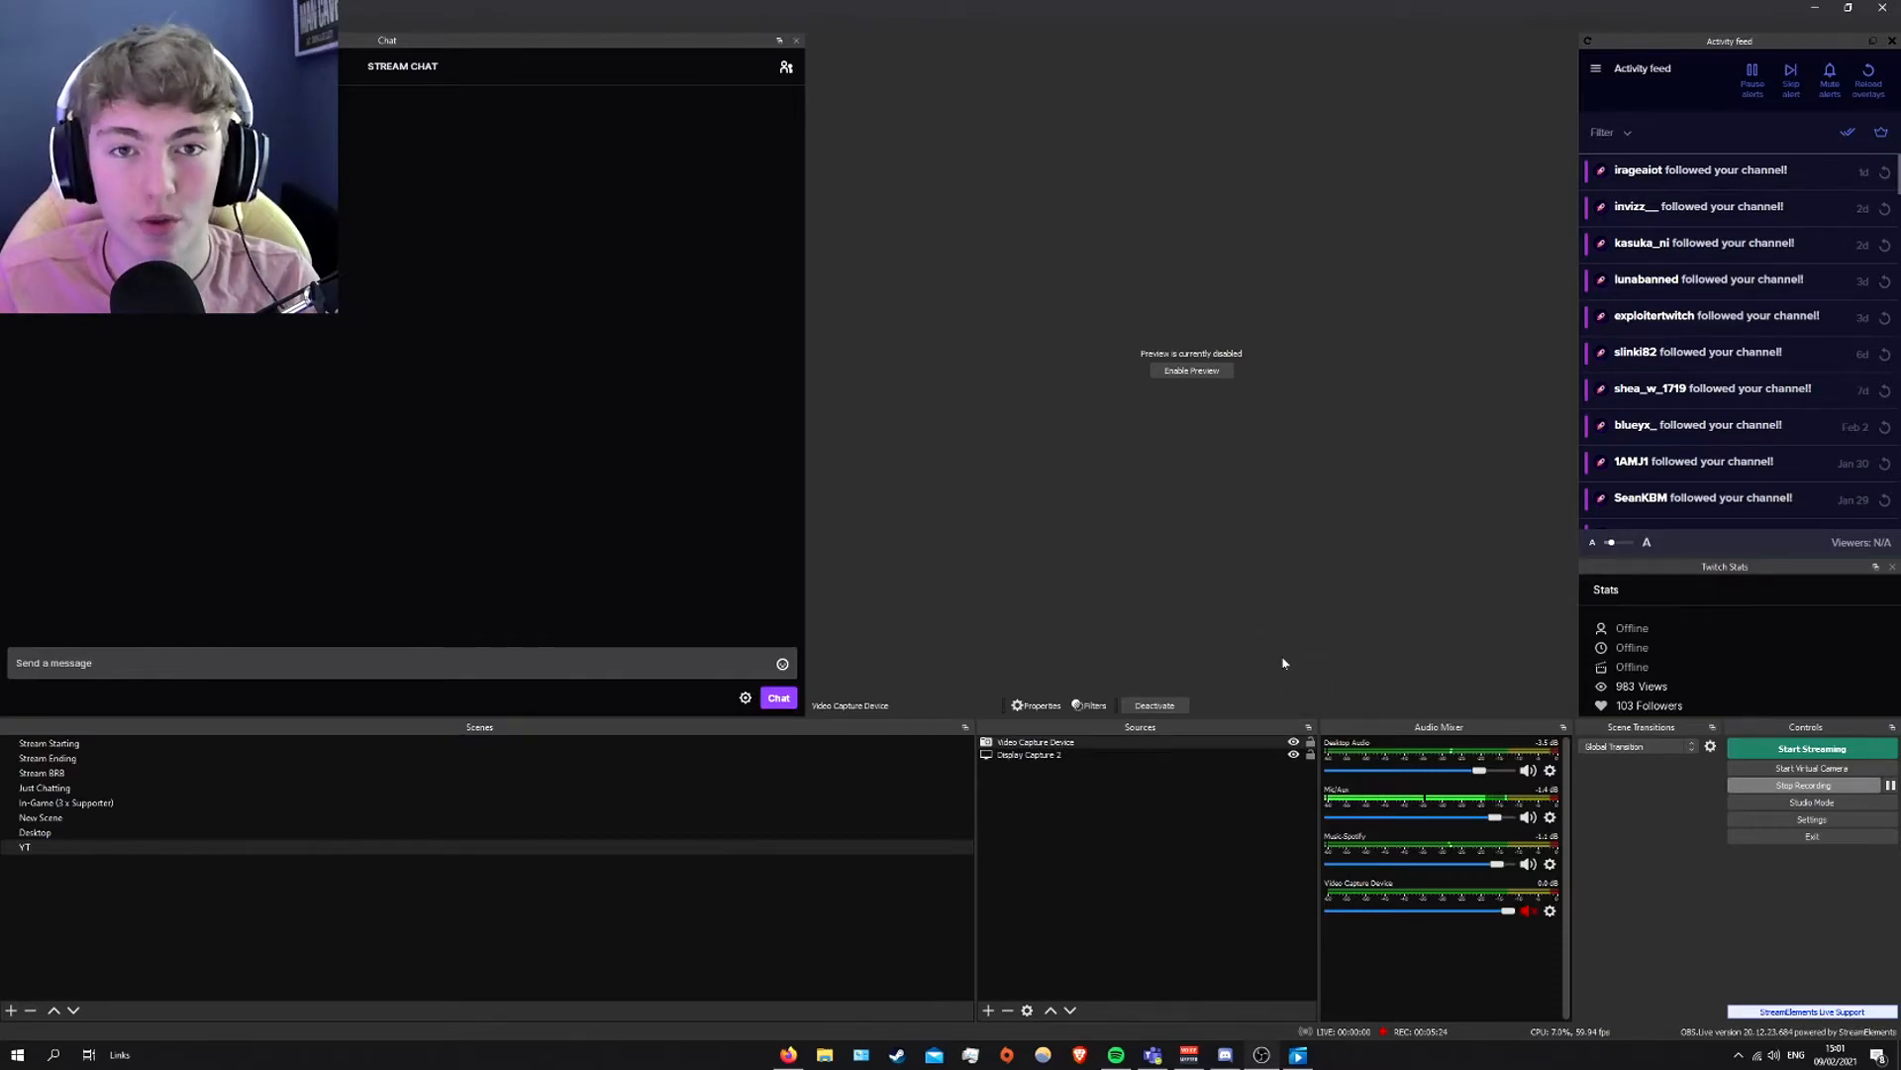
mouse_move(1274, 672)
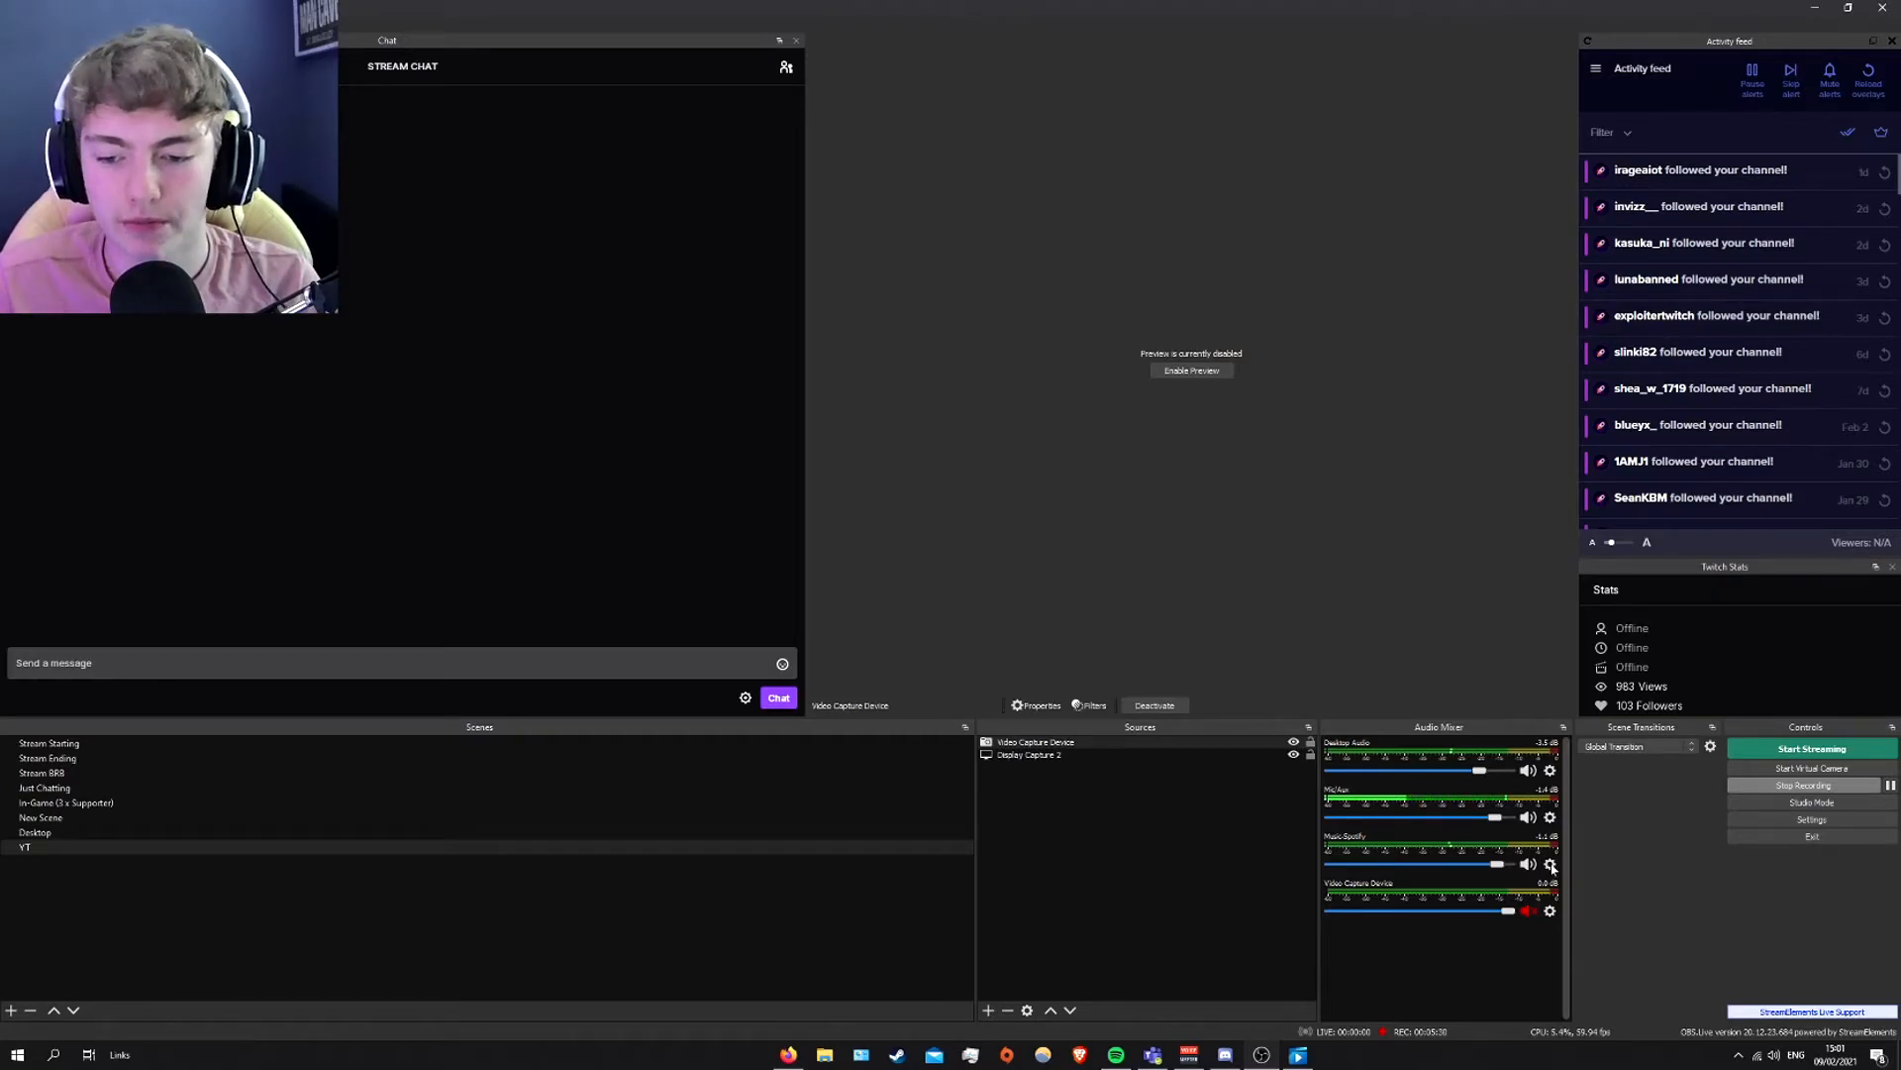
- Open Music-Spotify's filters, select the Ducking for mic compressor and reposition the window
click(1550, 864)
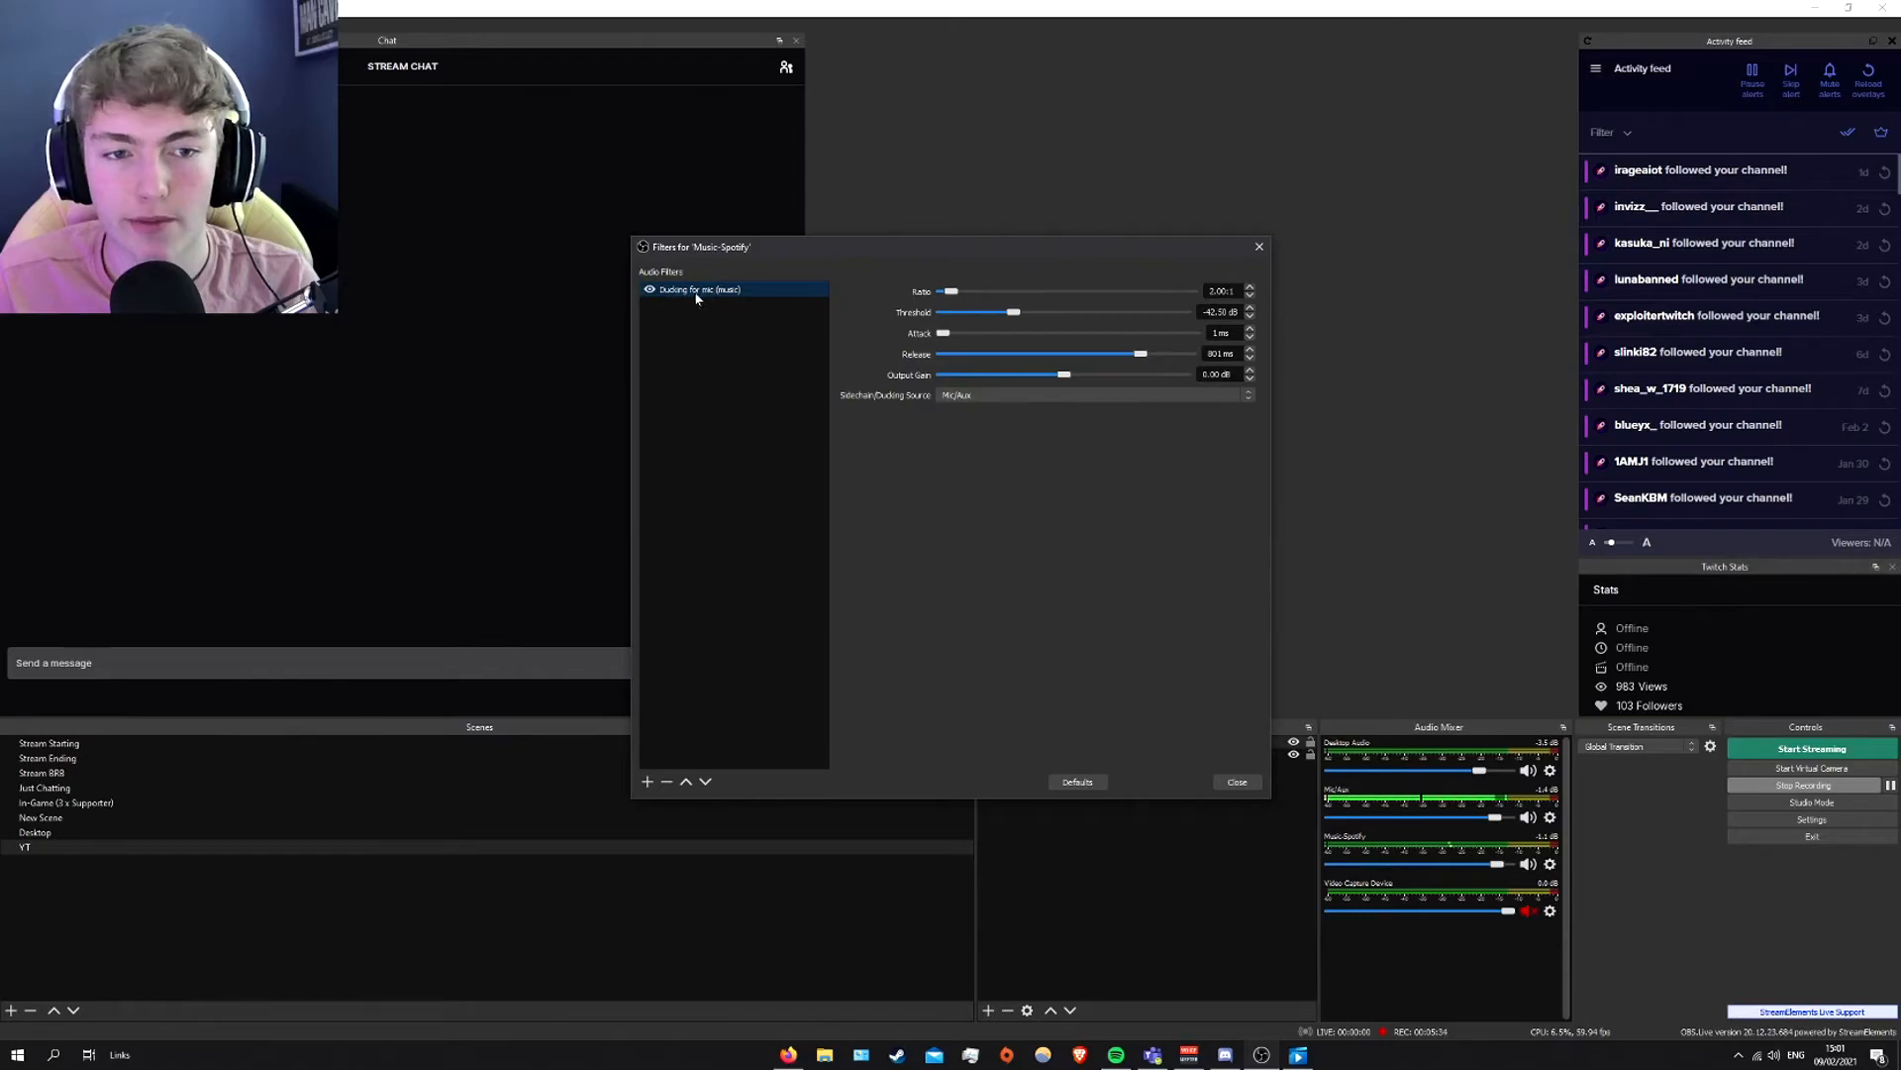
click(645, 781)
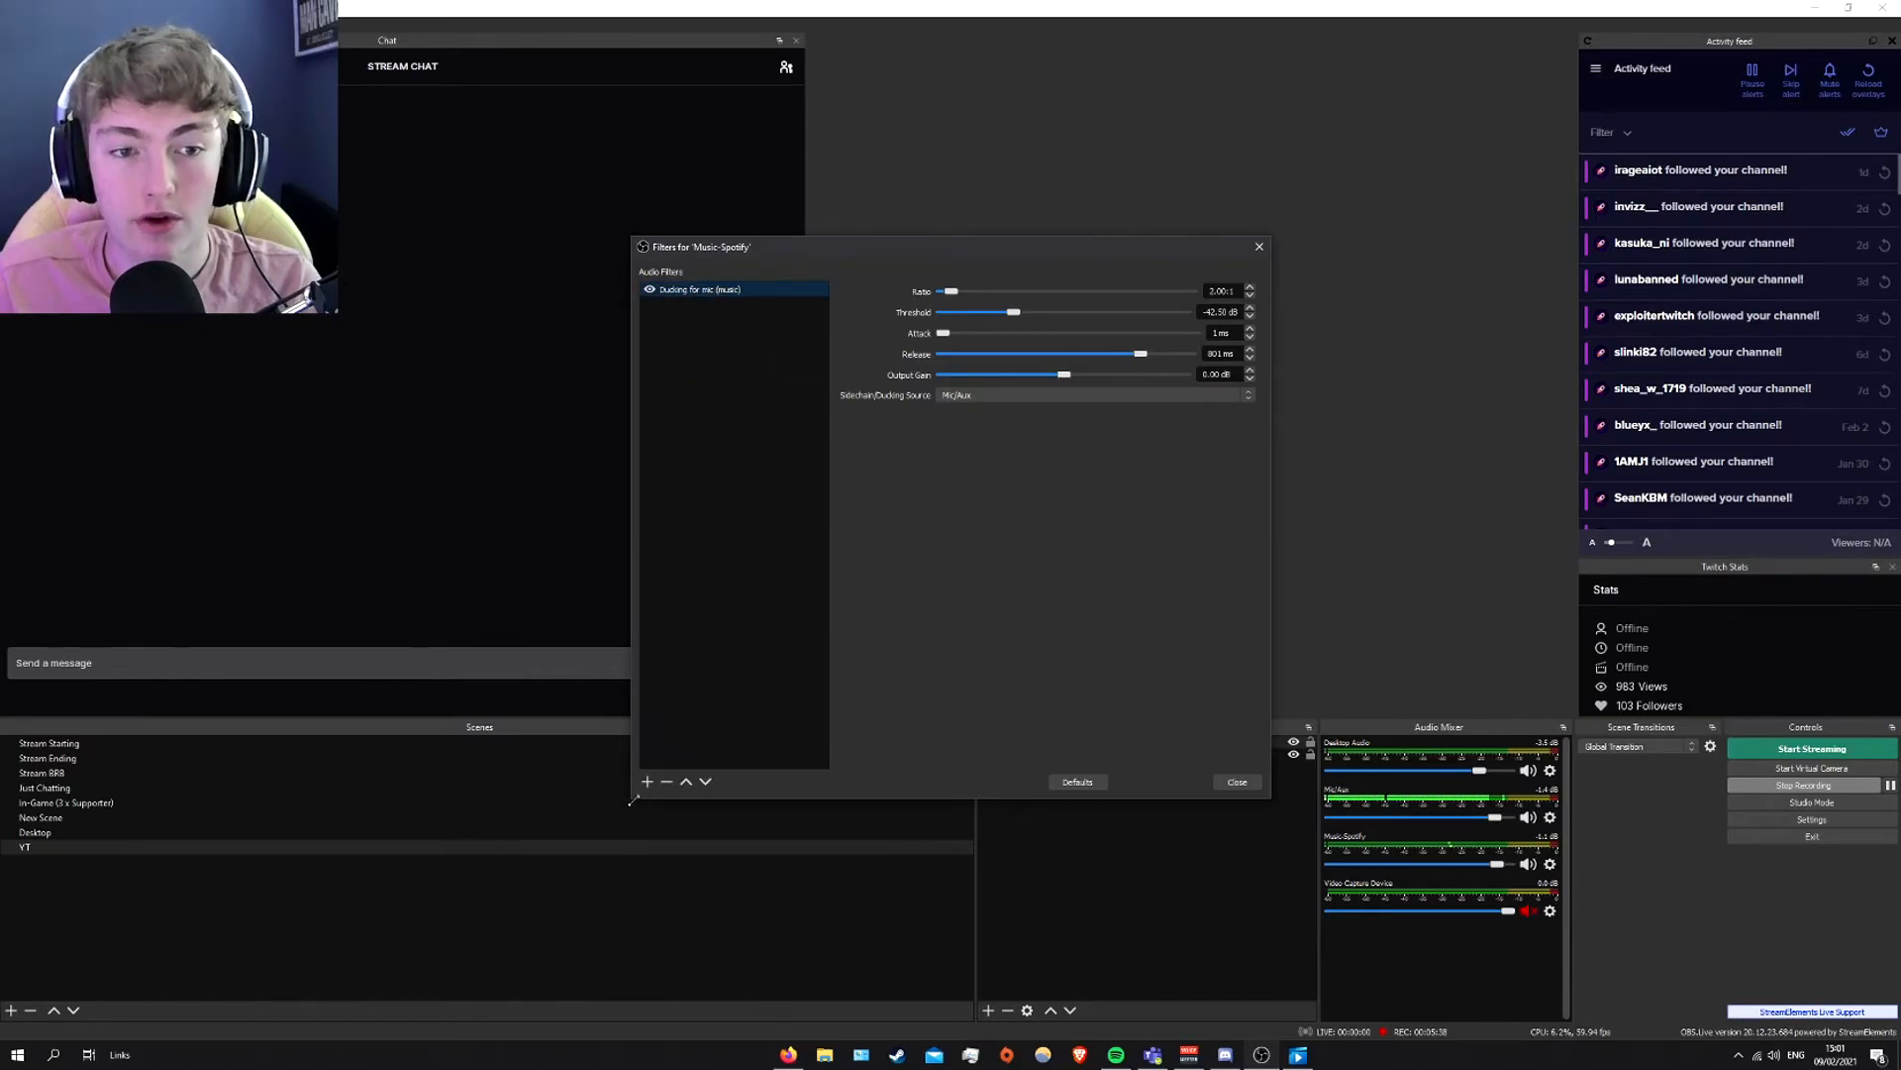
click(646, 781)
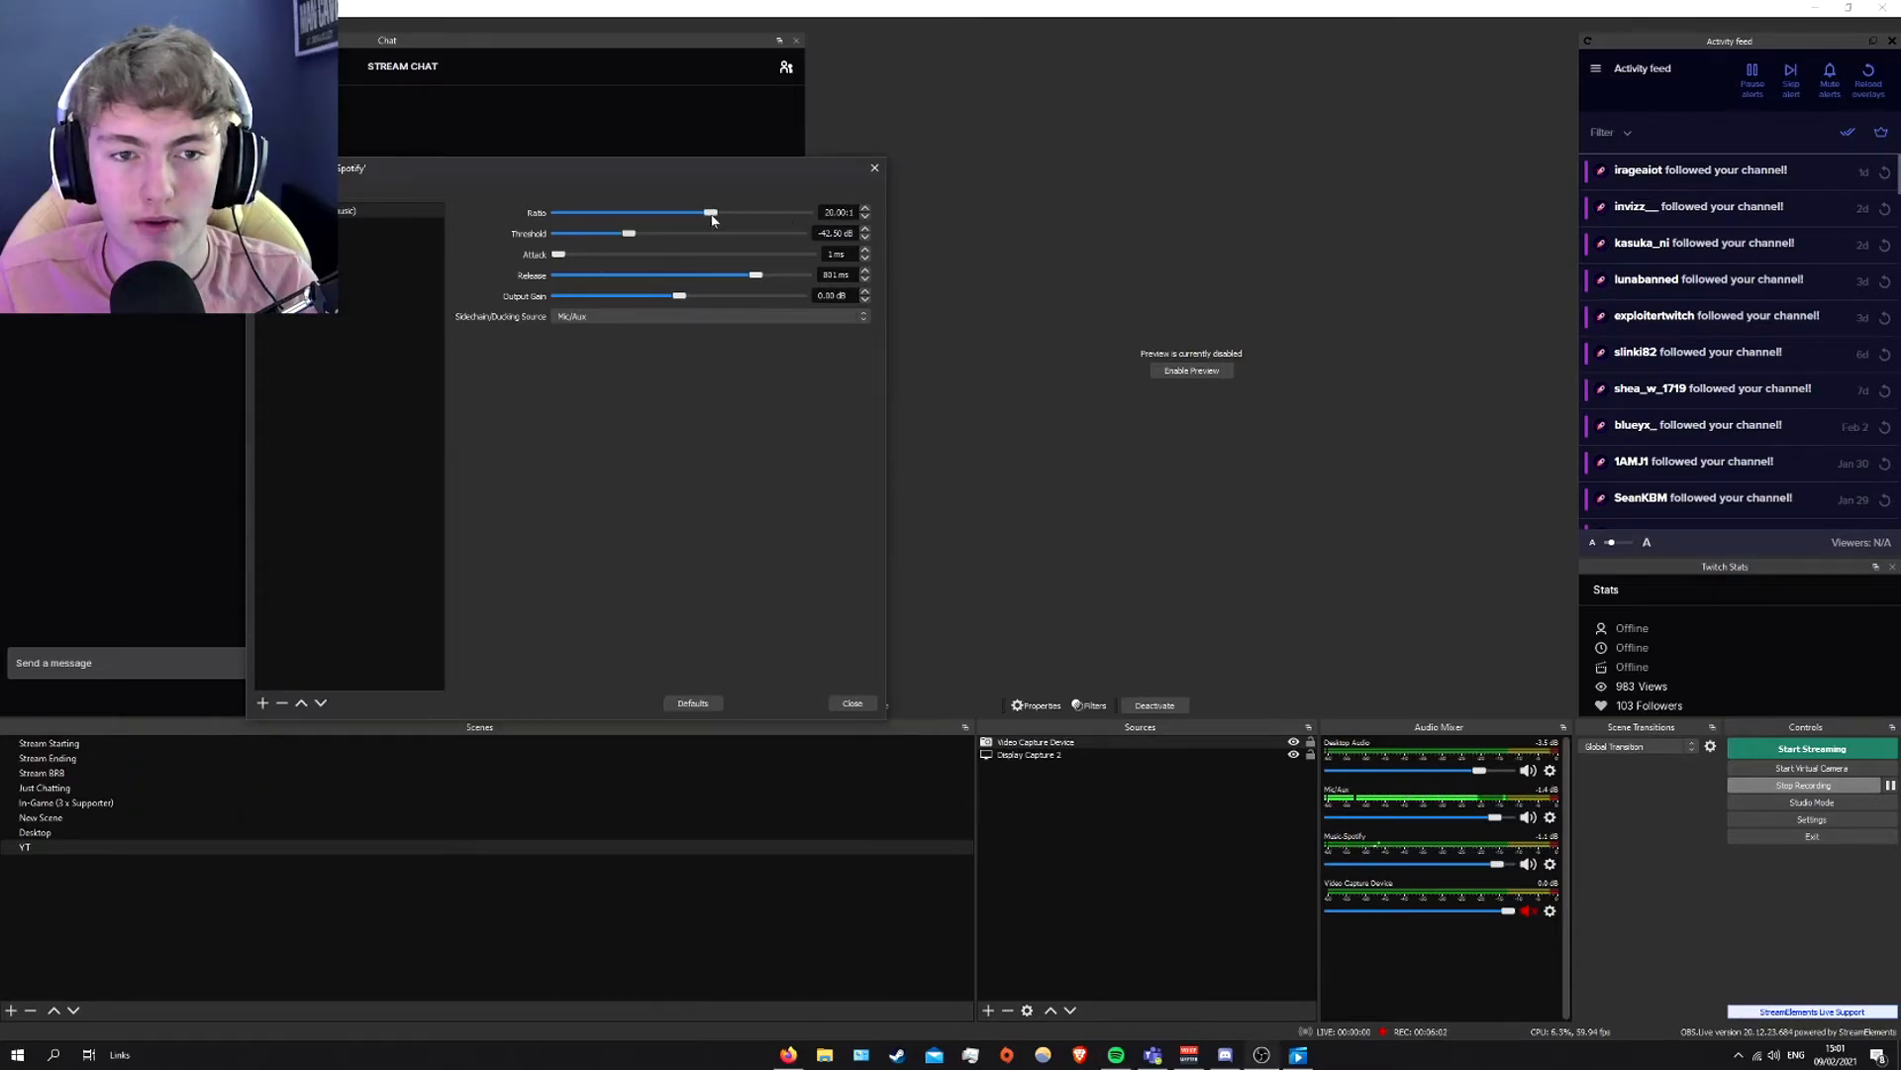
- Lower the ducking compressor ratio to about 3.5:1, then pause Spotify
drag(711, 212, 555, 212)
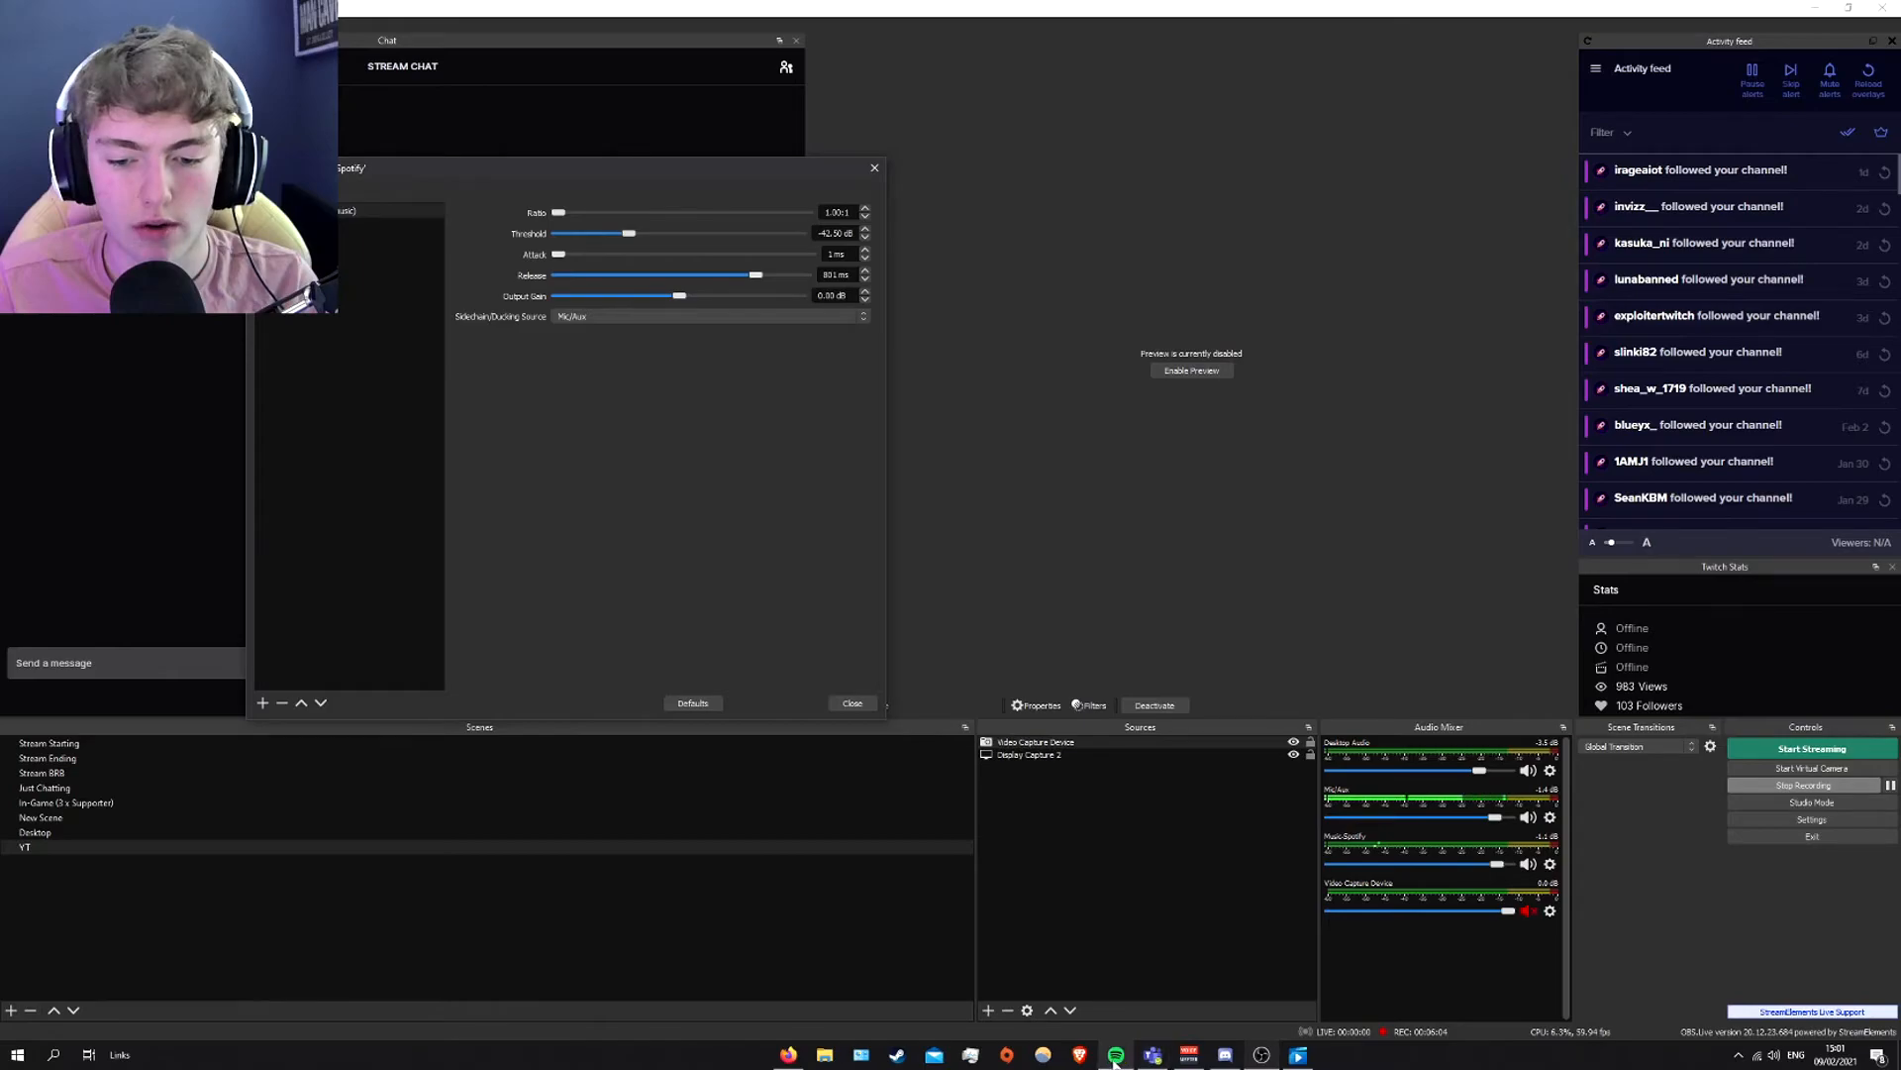
click(1121, 1054)
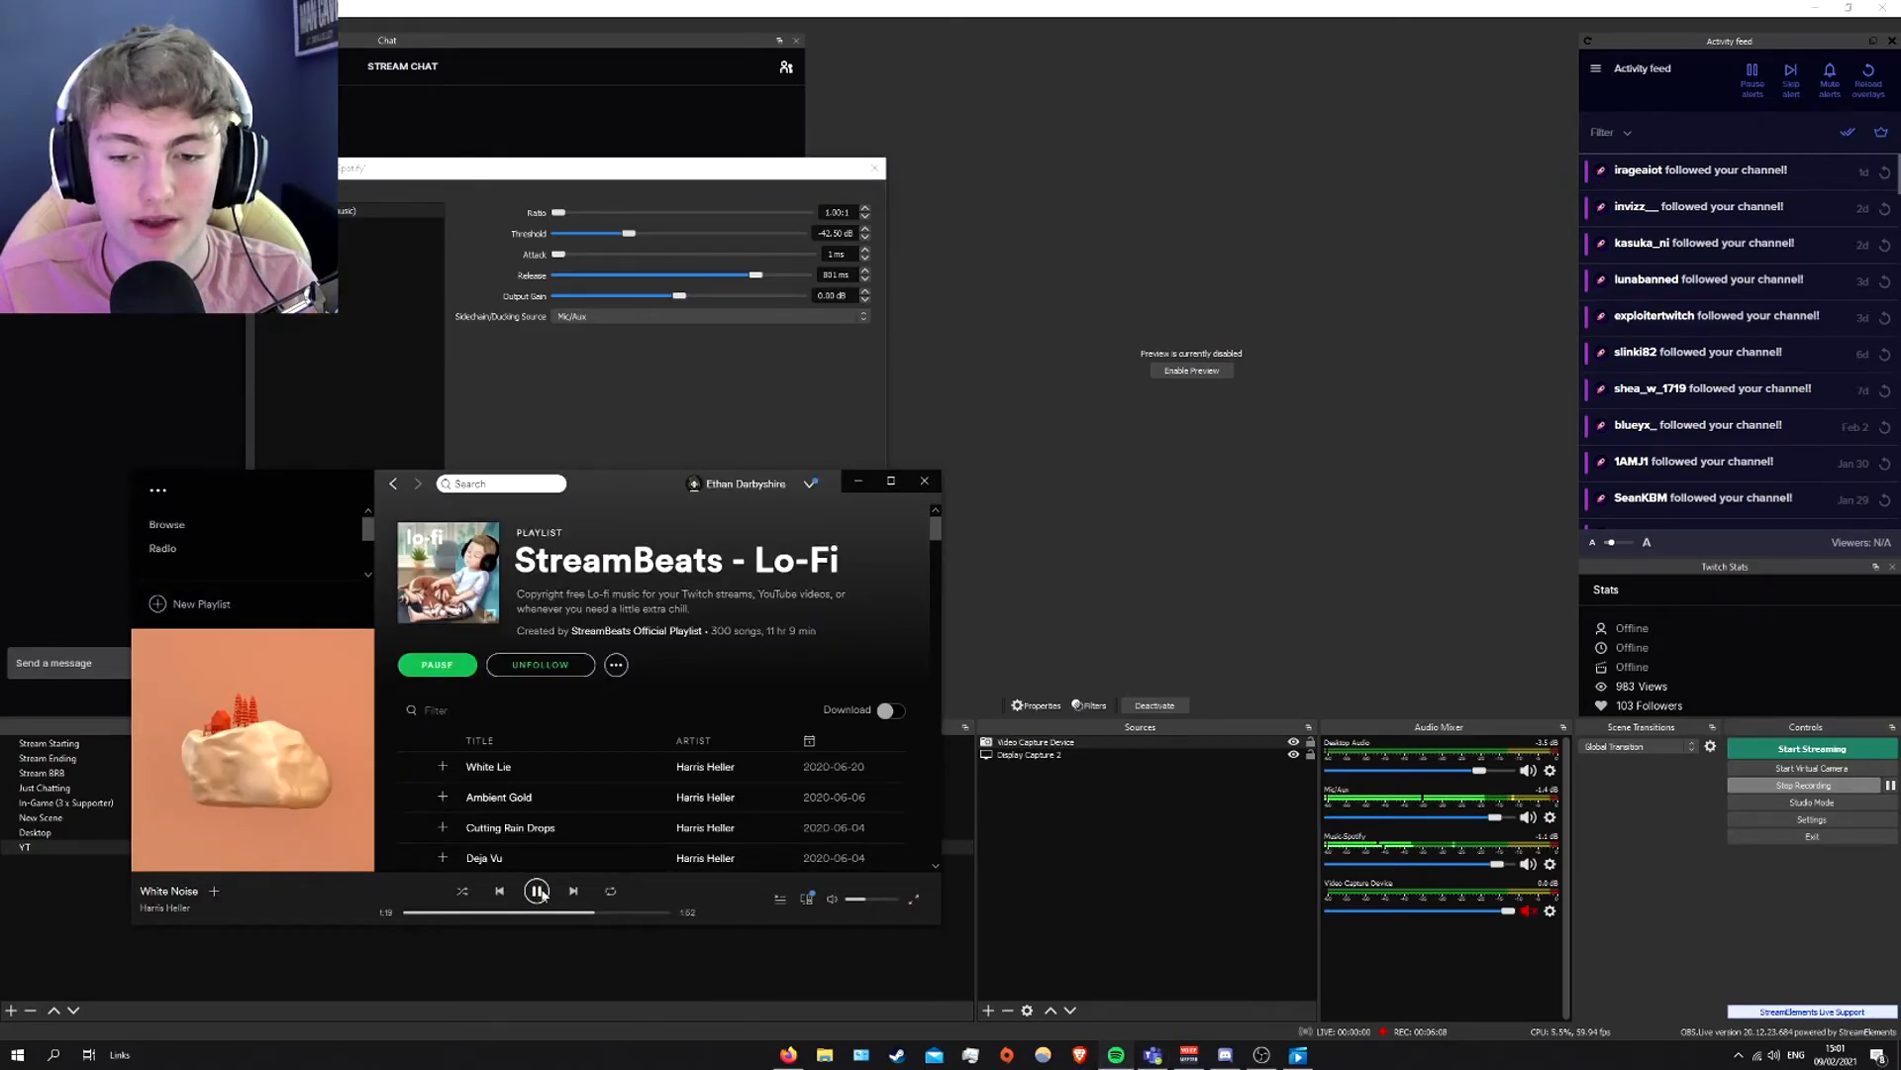
click(537, 891)
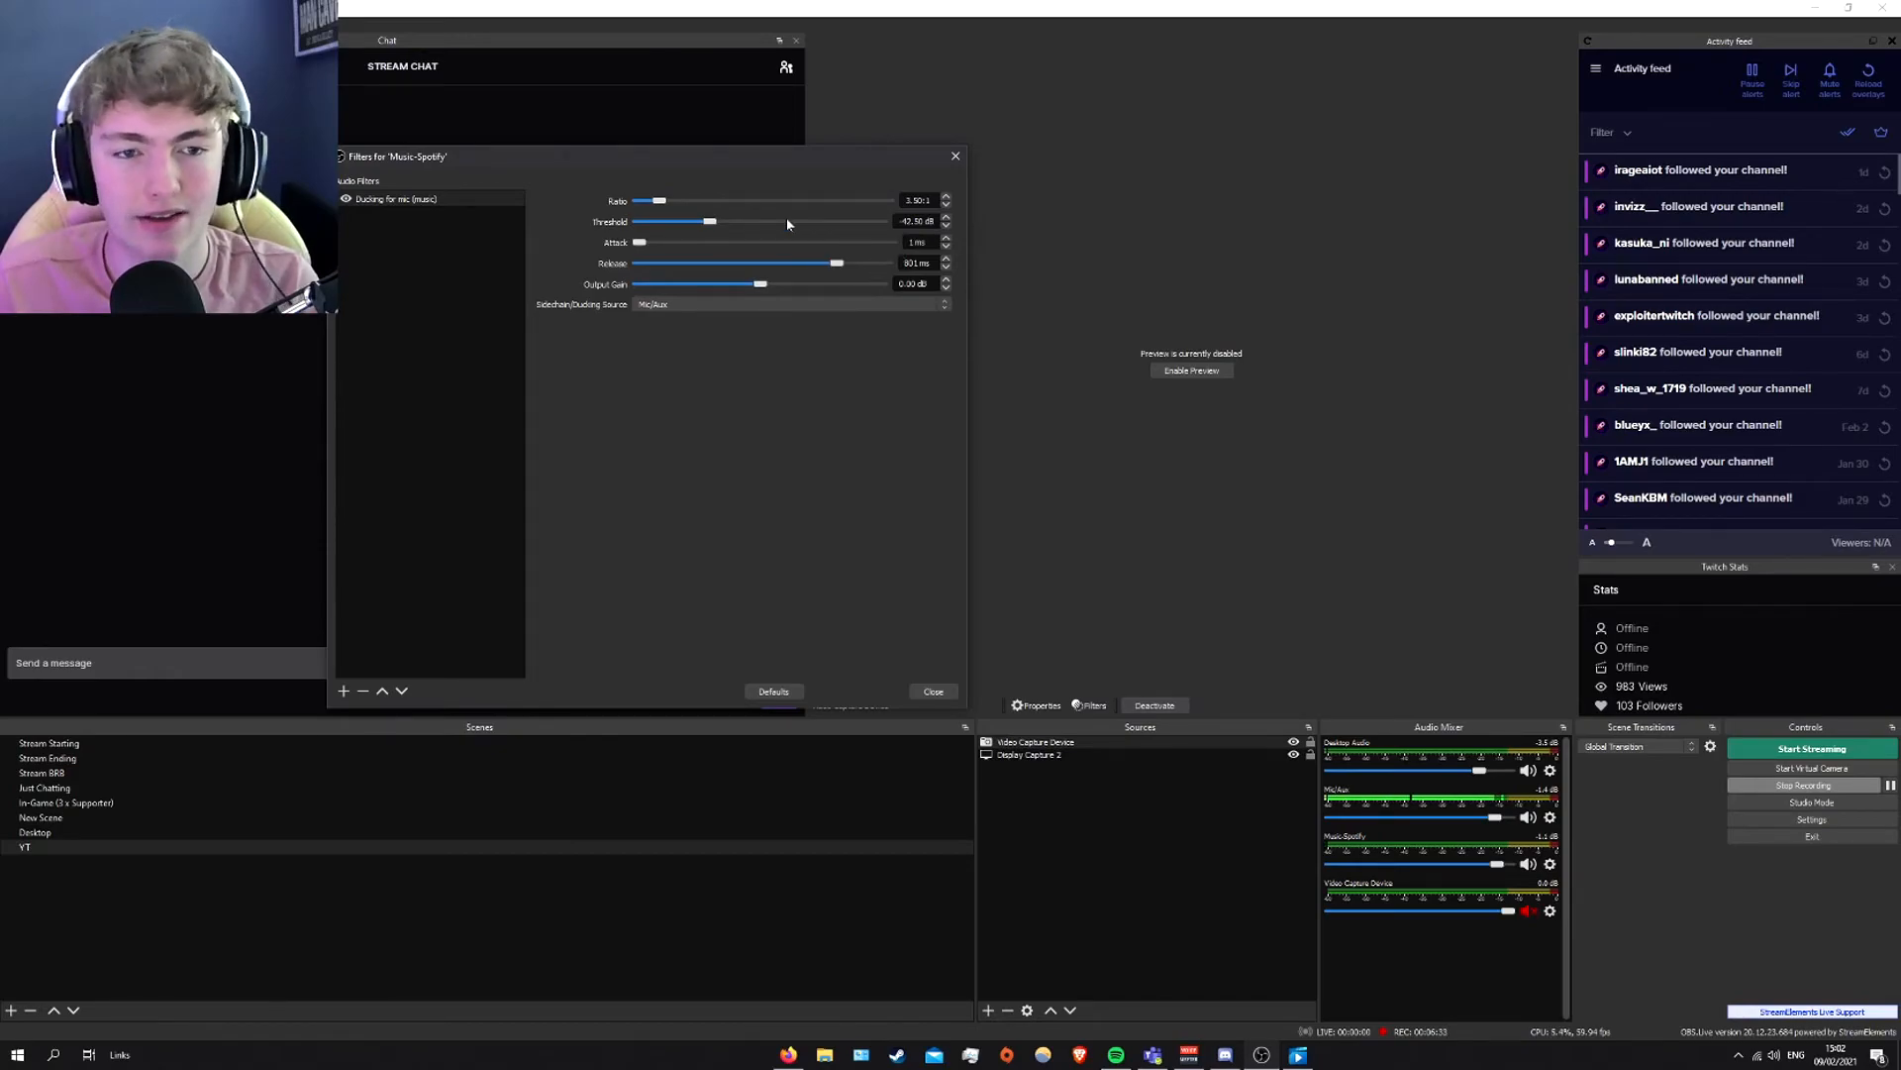
mouse_move(843, 214)
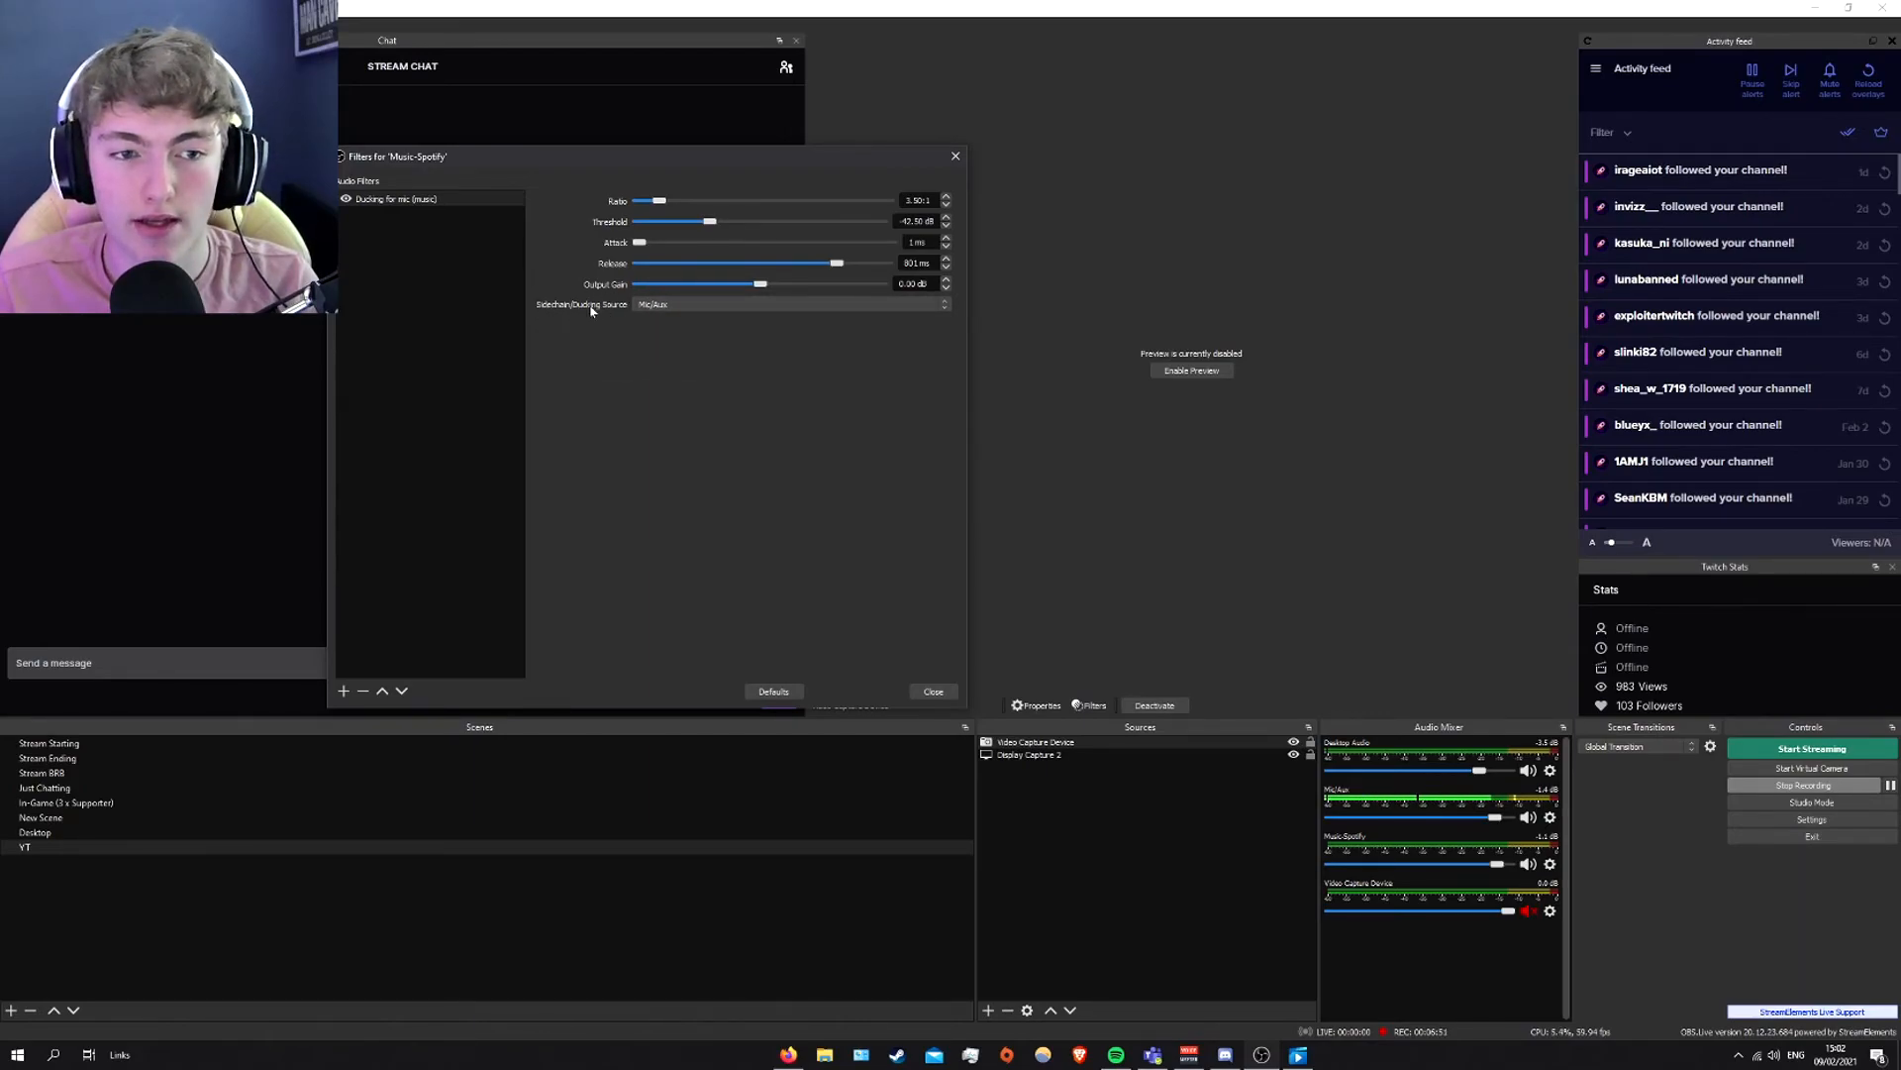
click(787, 304)
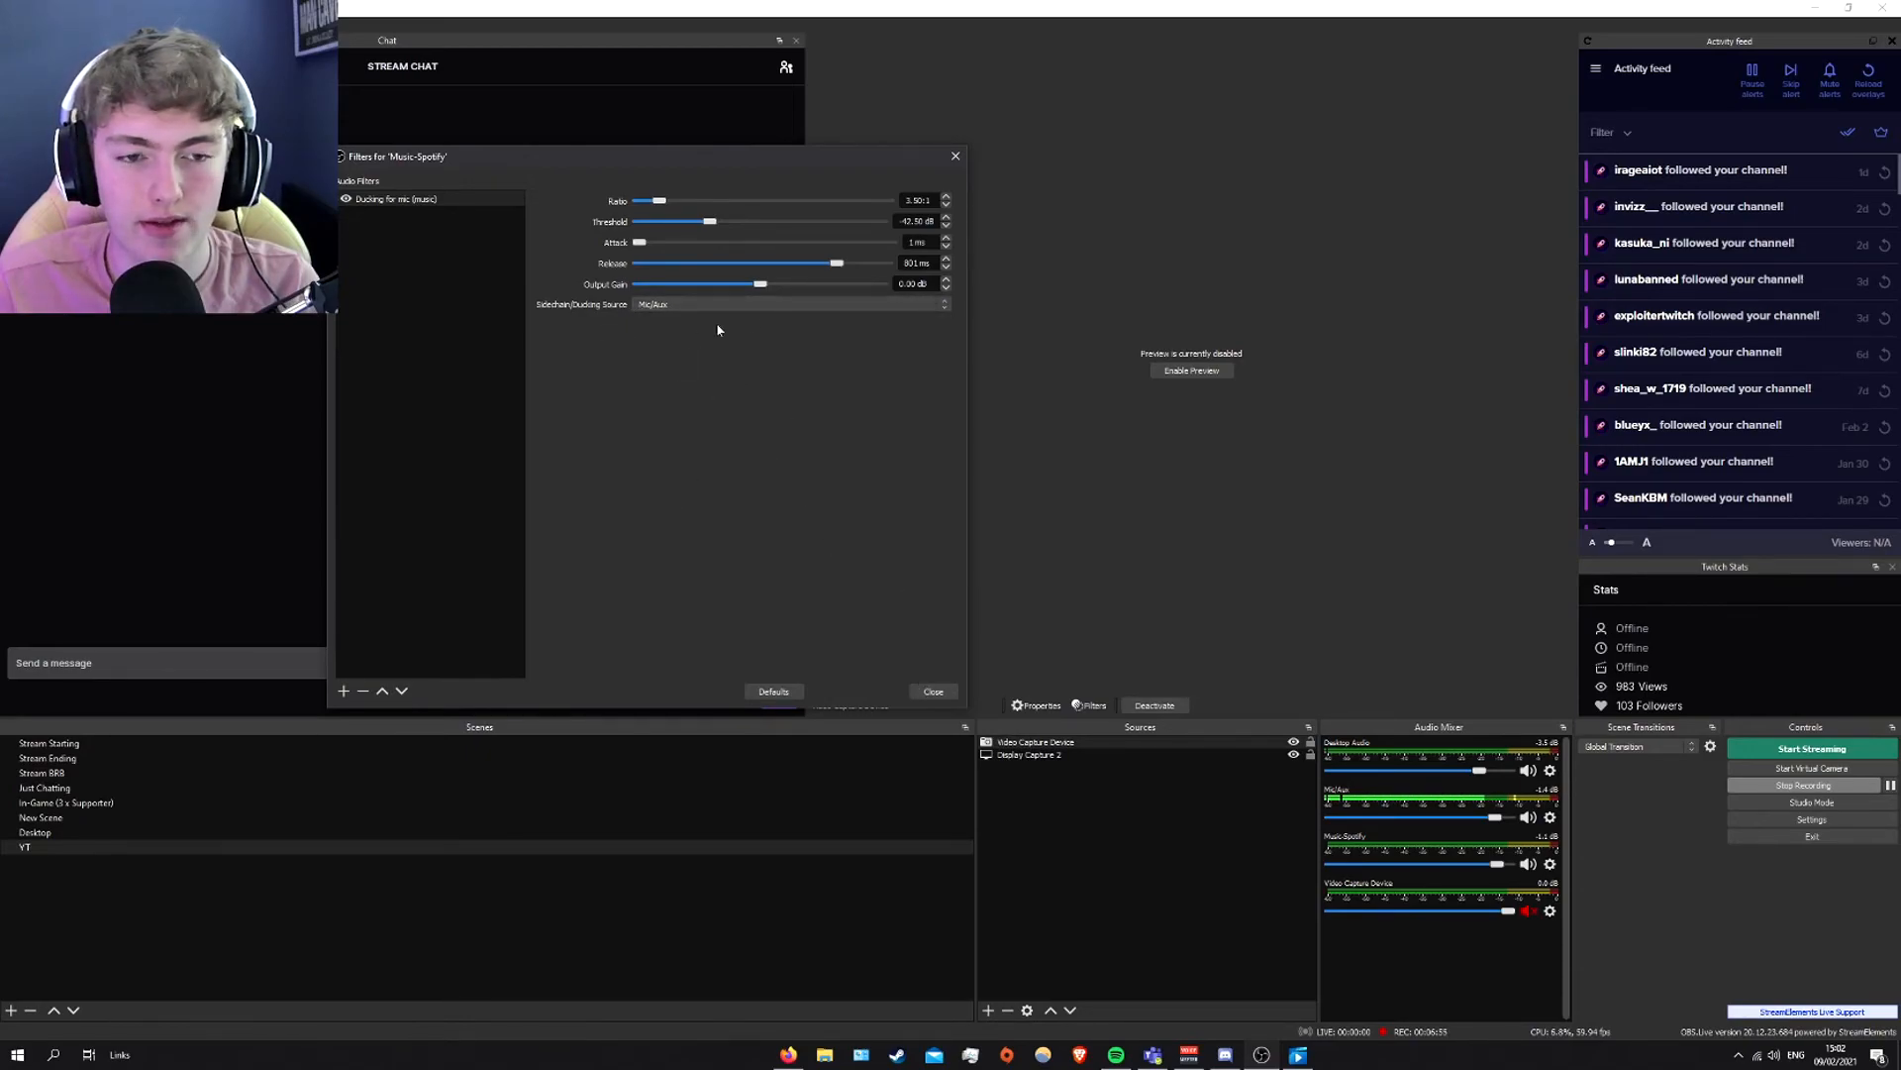
click(933, 691)
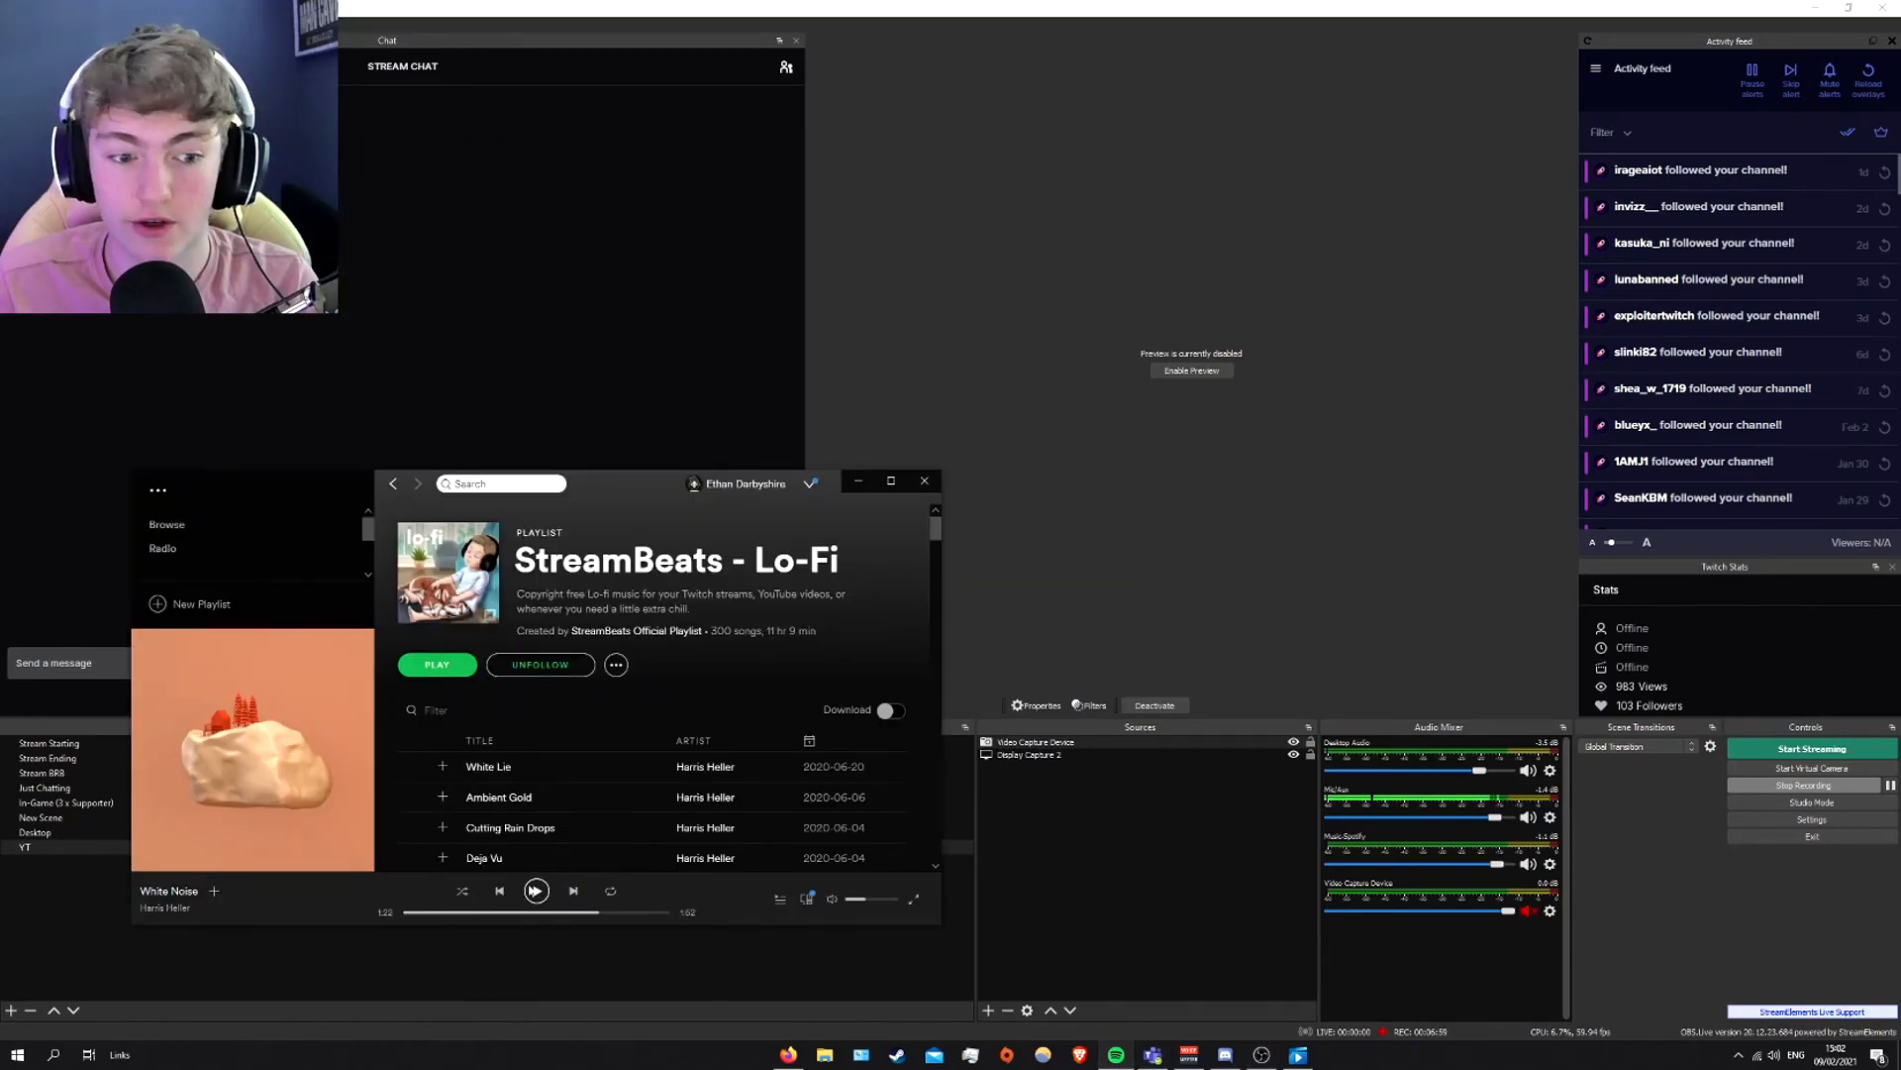
- Play Spotify music to test ducking in the OBS Audio Mixer, then pause it
click(923, 480)
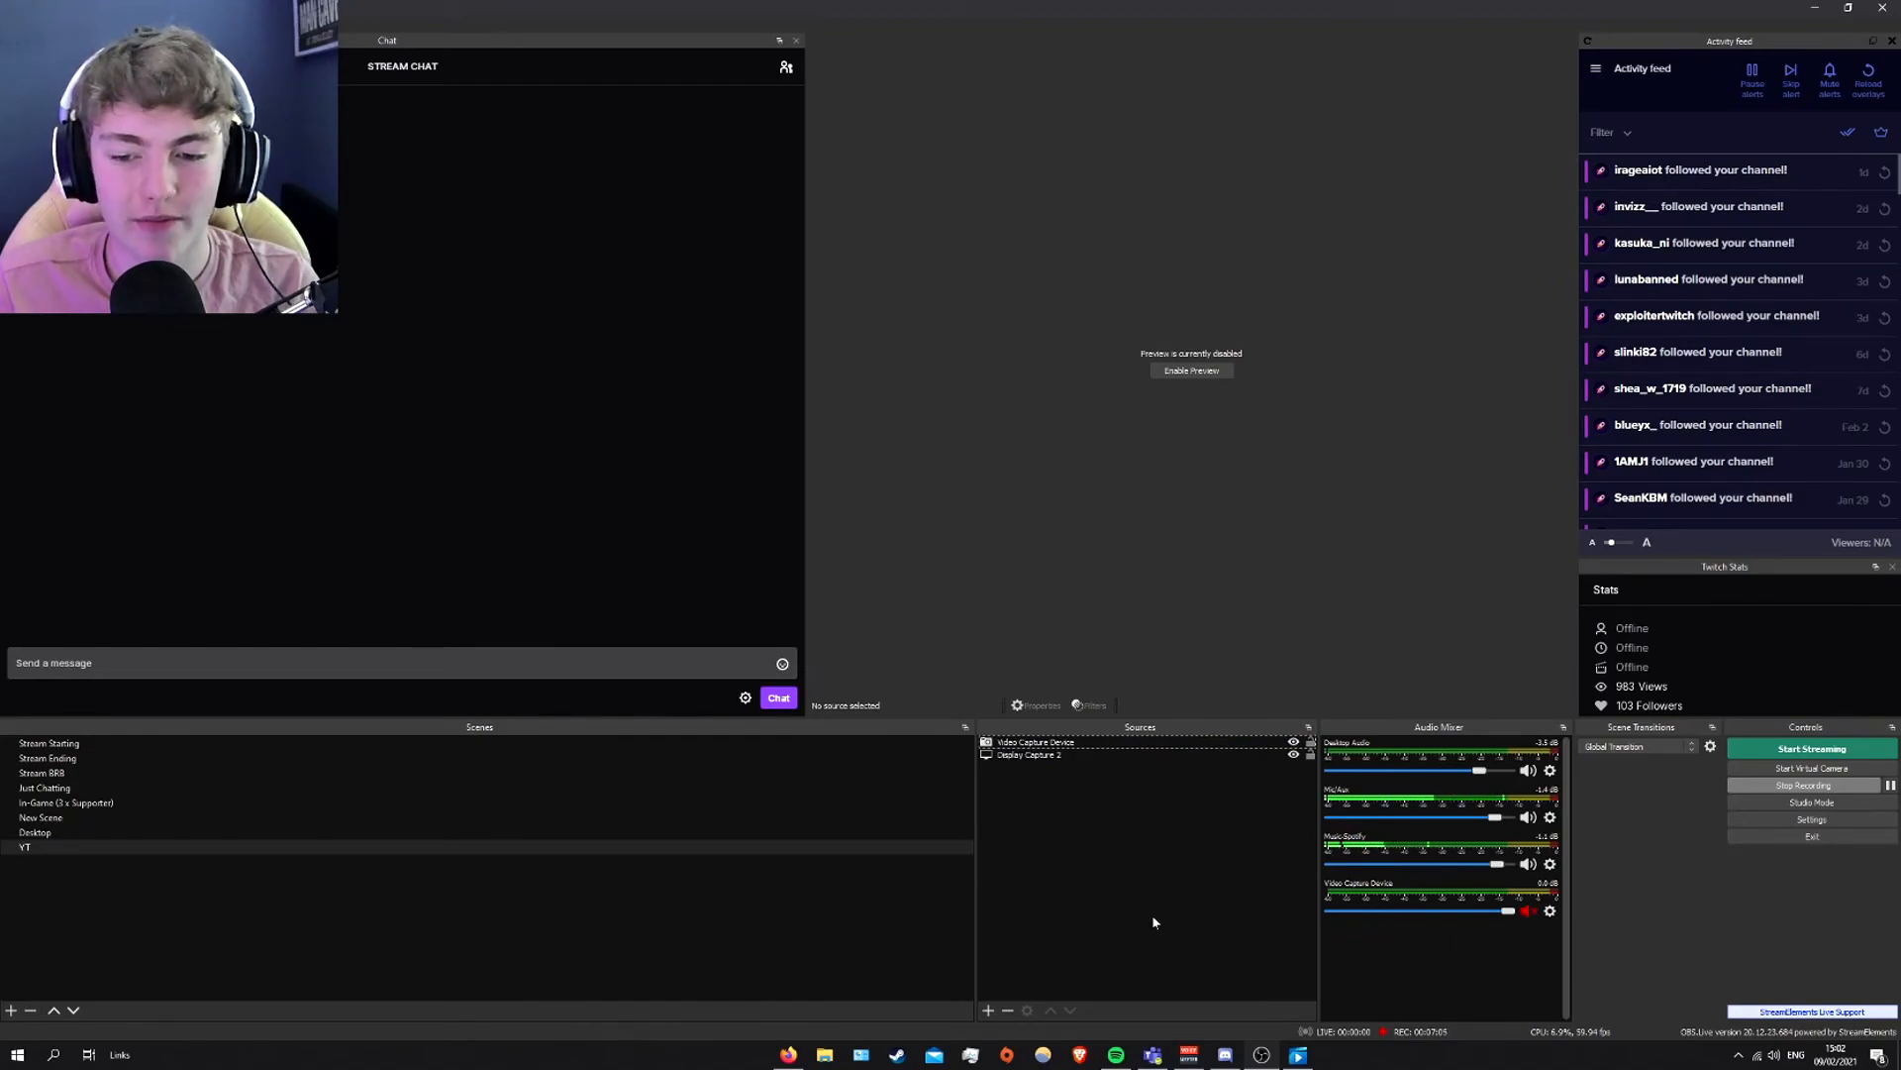
mouse_move(1125, 912)
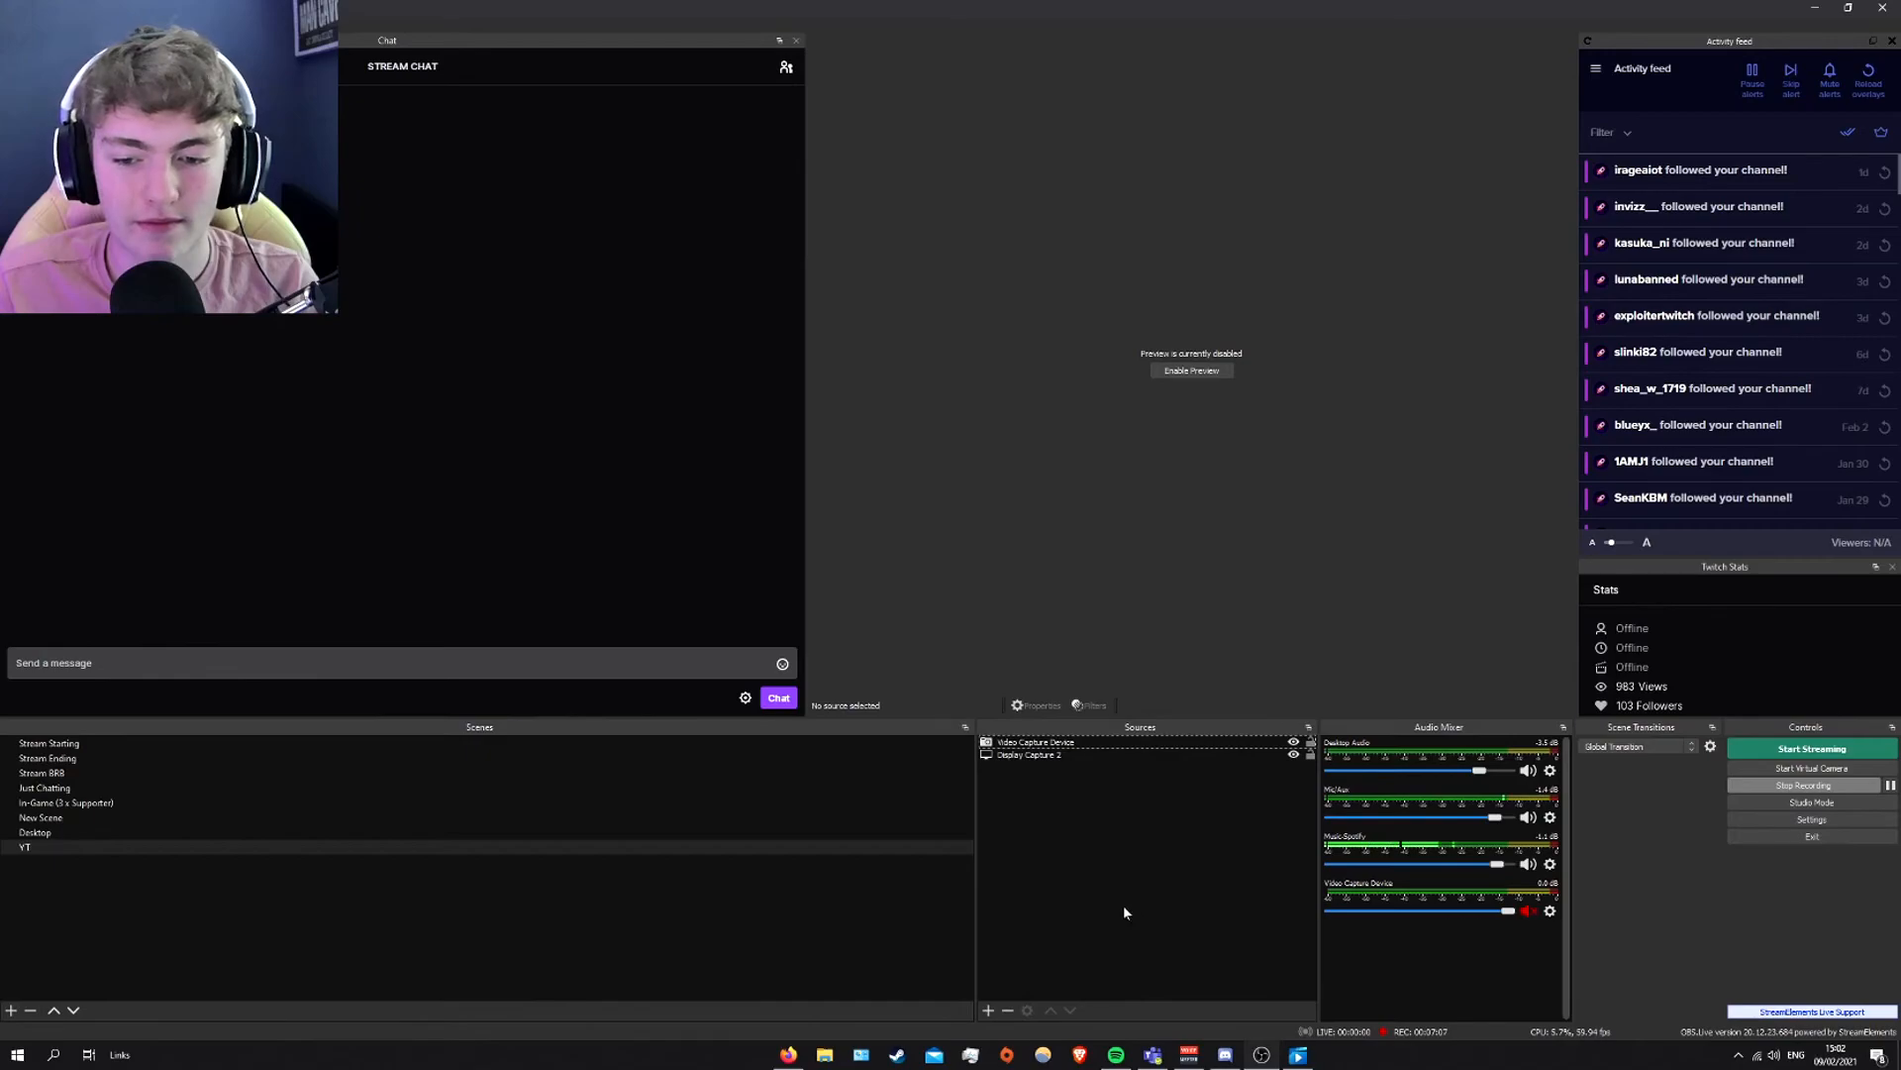
mouse_move(1099, 912)
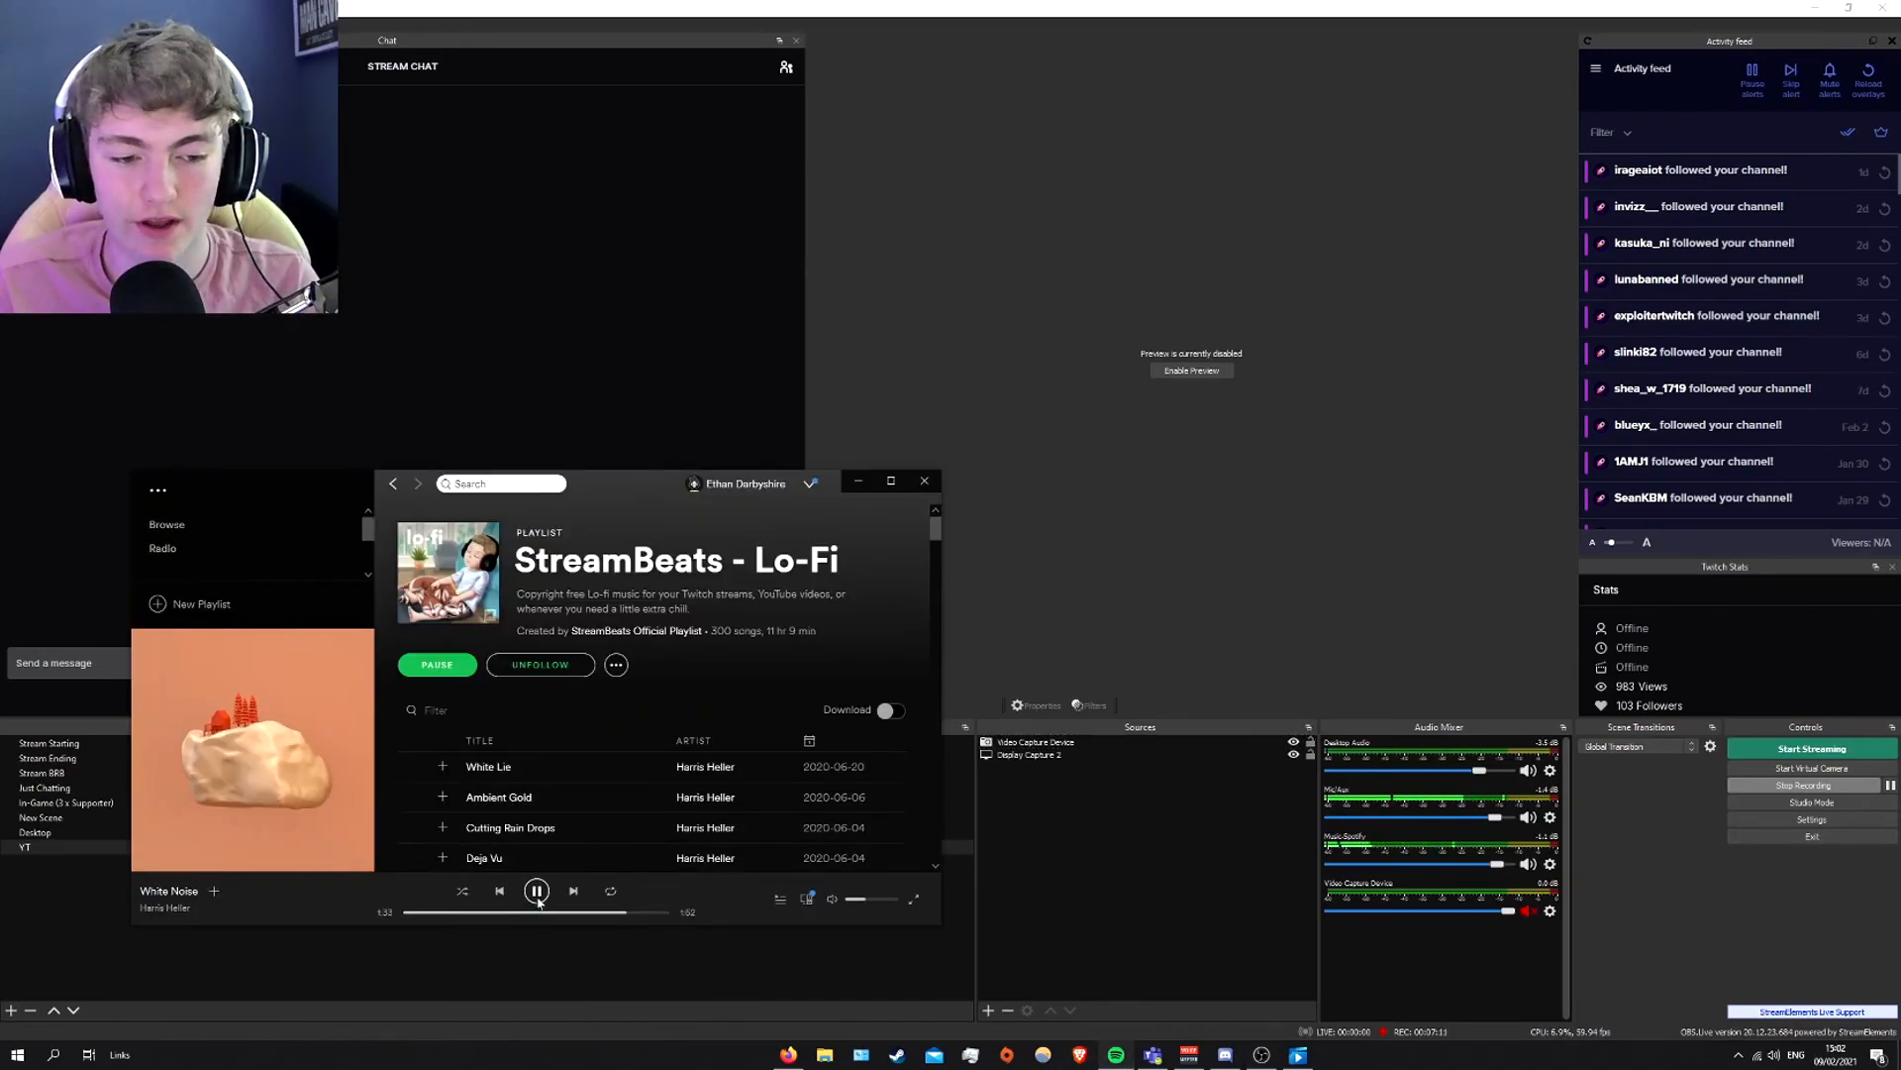
click(924, 480)
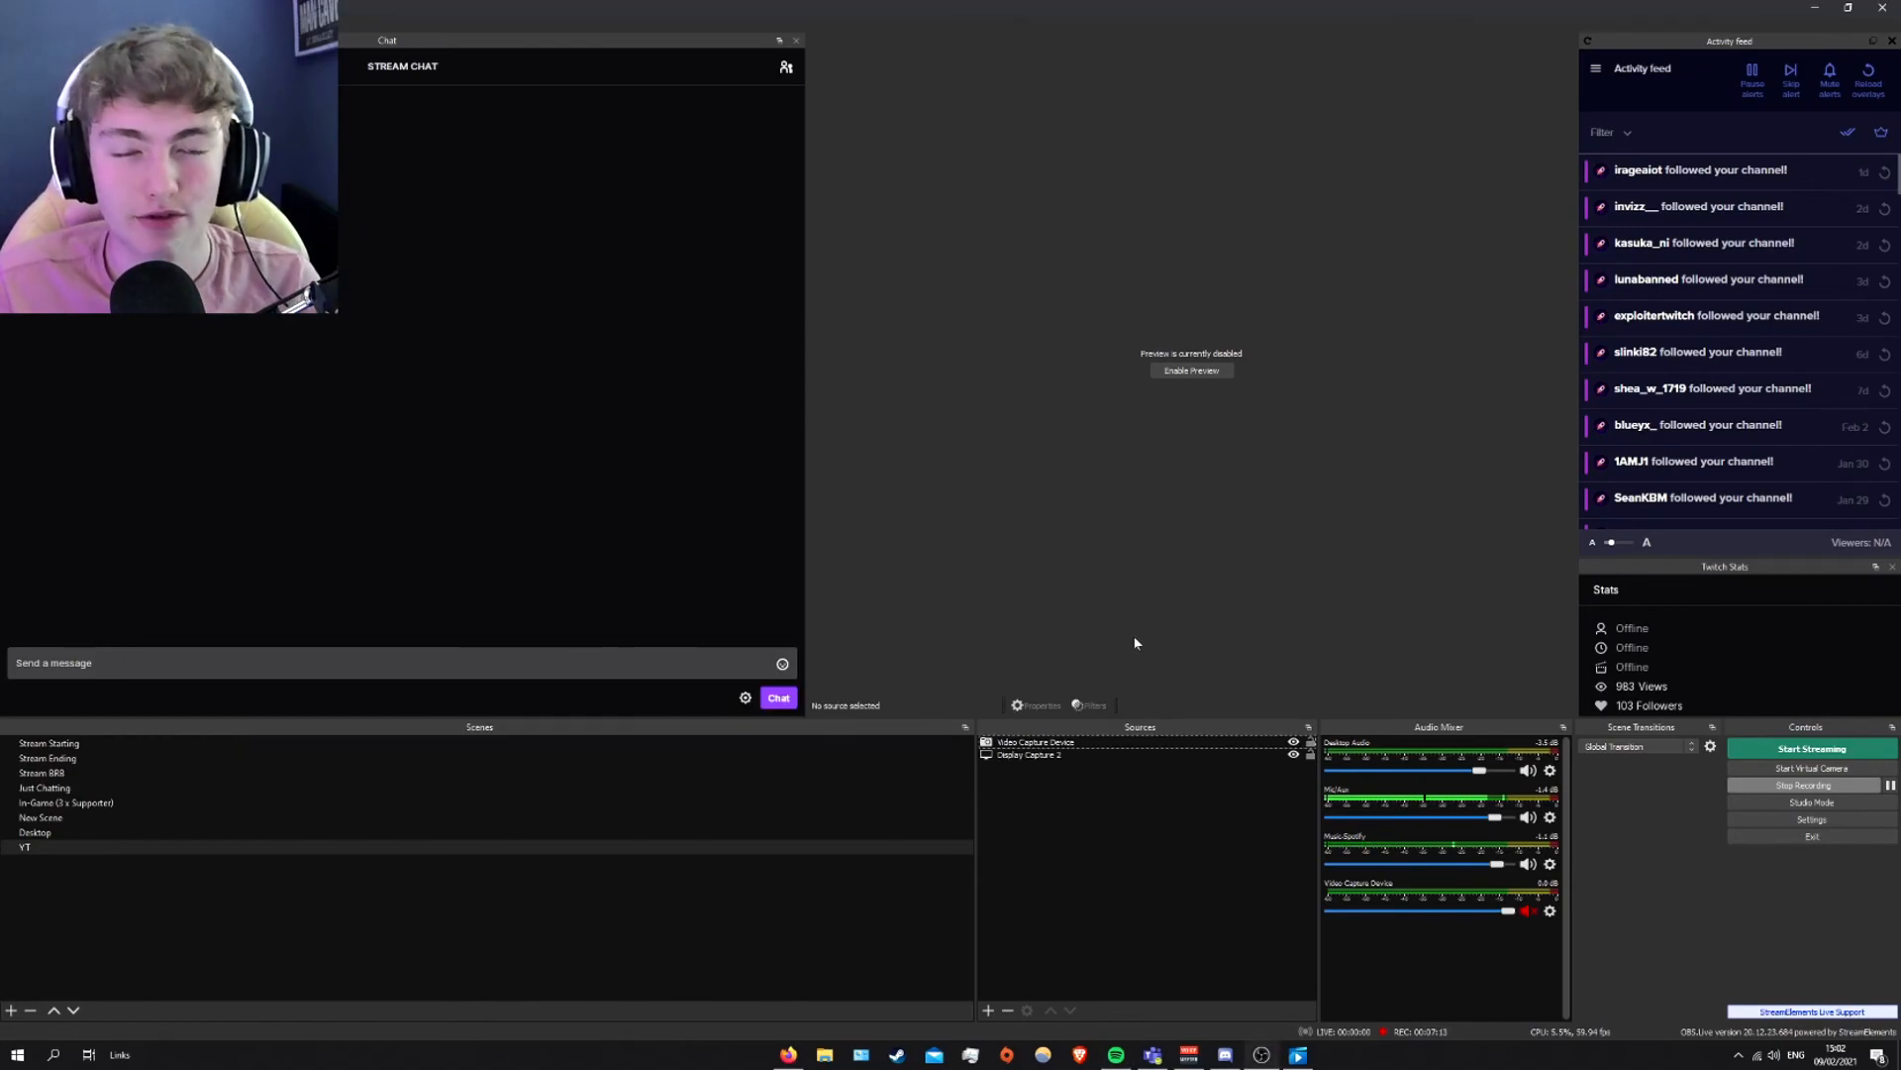